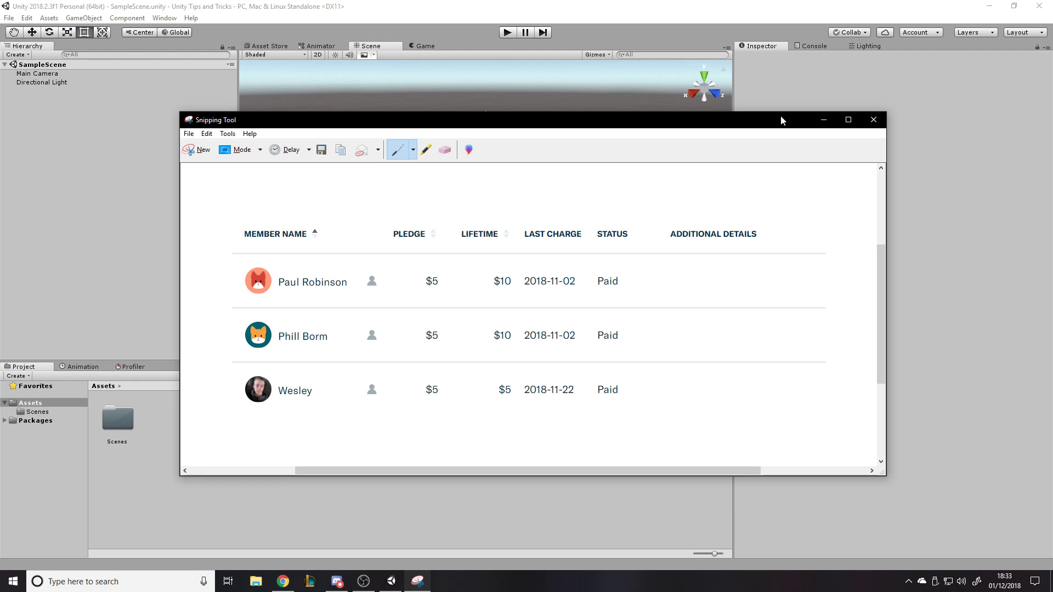
mouse_move(680, 6)
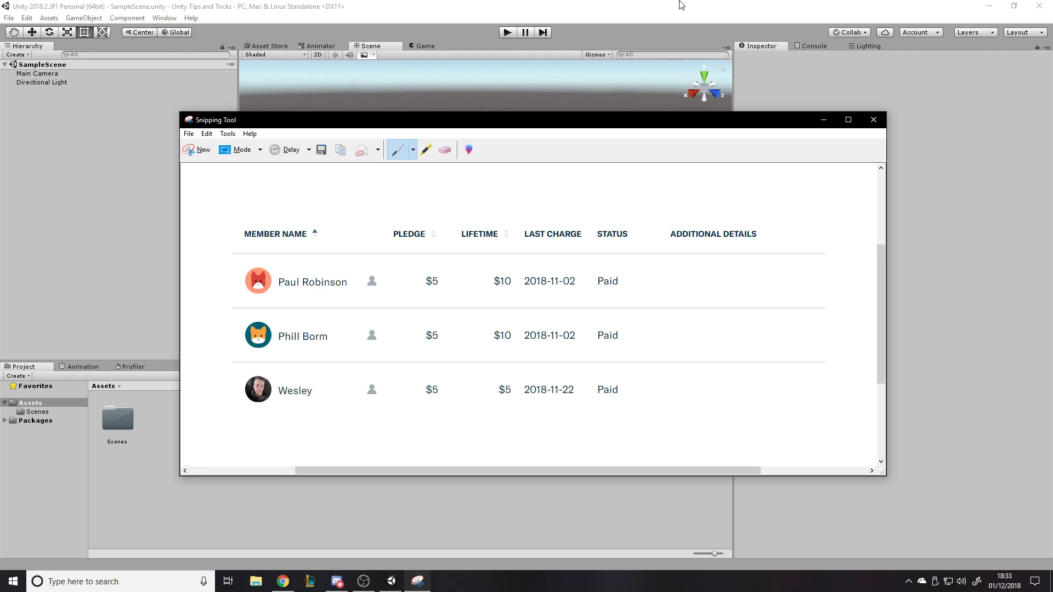
mouse_move(891, 118)
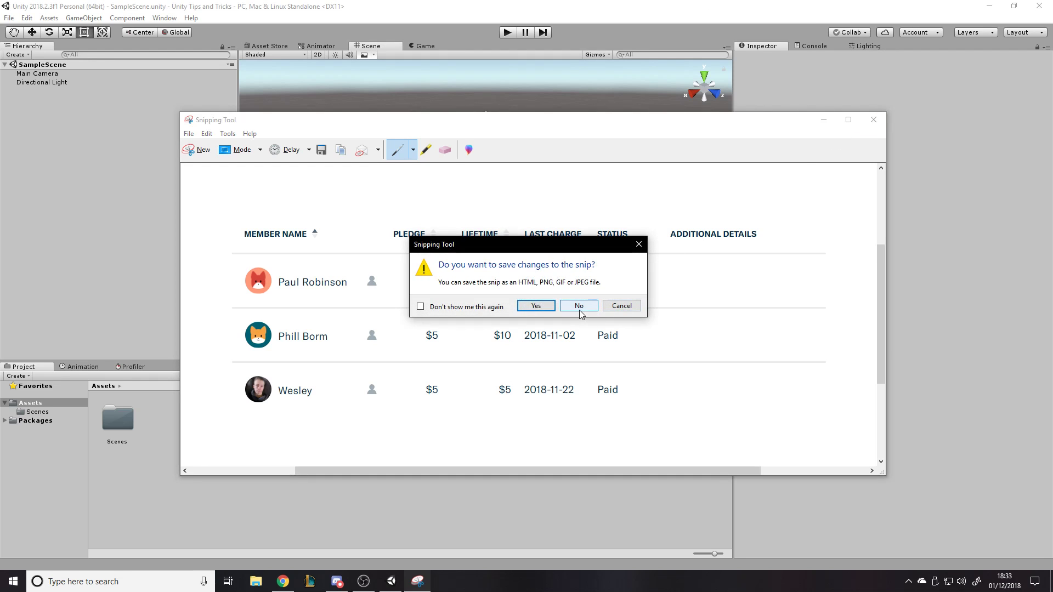
Close the snip without saving, returning to the Unity Editor
left_click(577, 306)
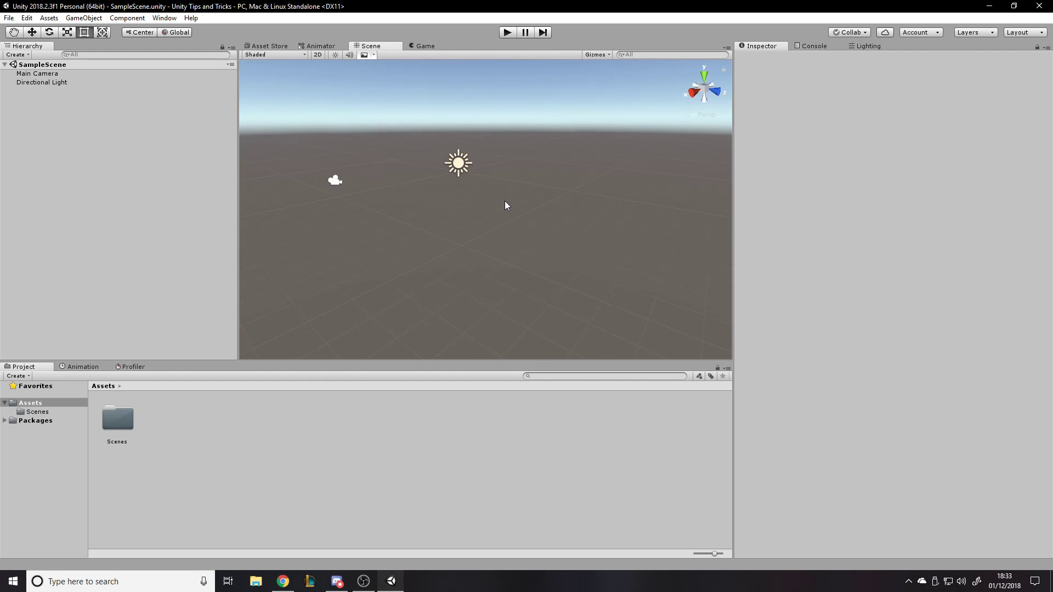
mouse_move(492, 140)
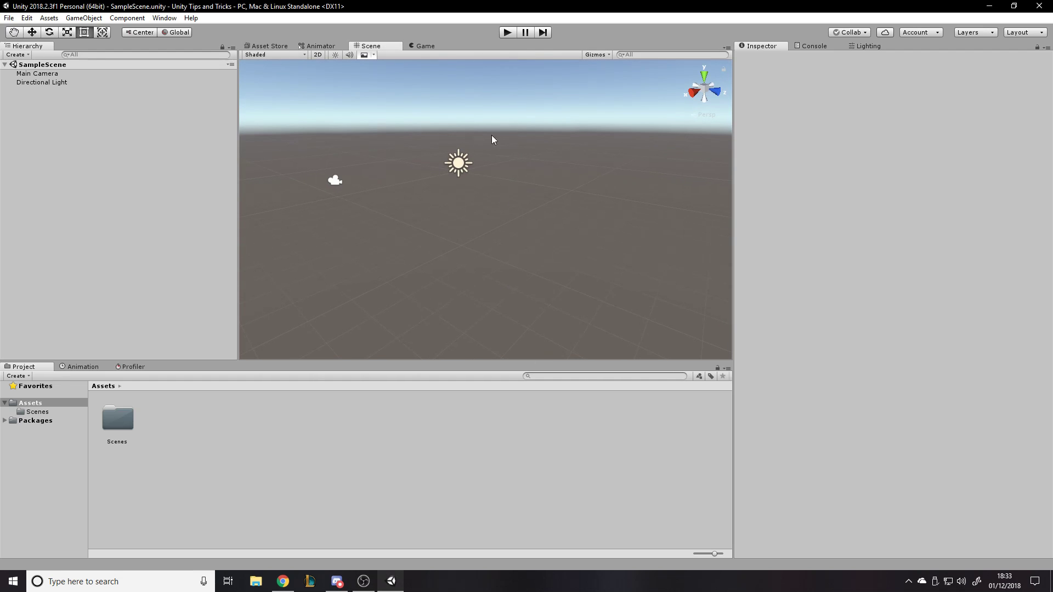
mouse_move(43, 60)
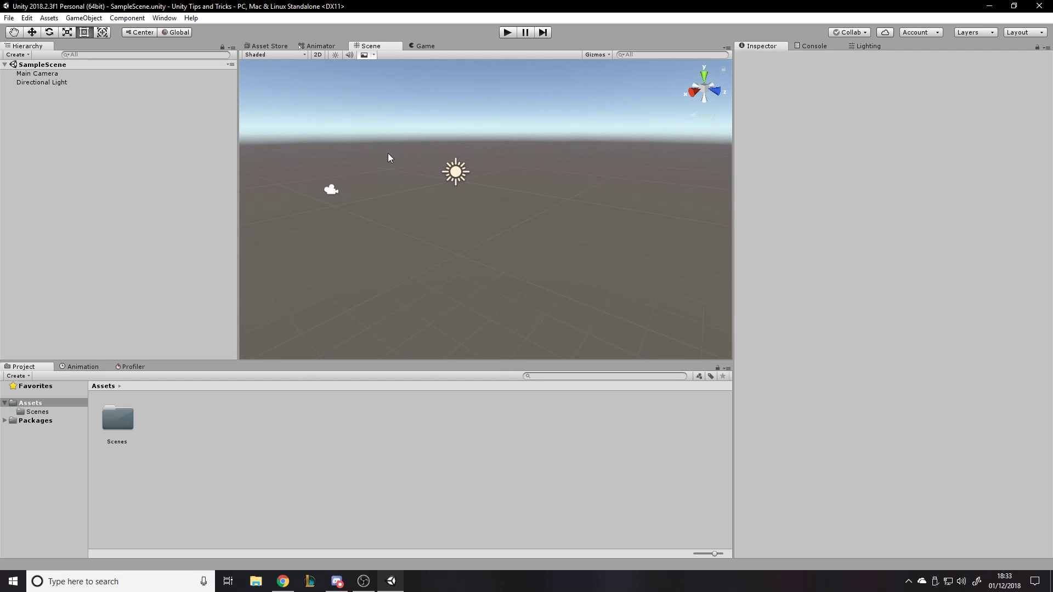
Bring up Build Settings from the File menu
left_click(9, 18)
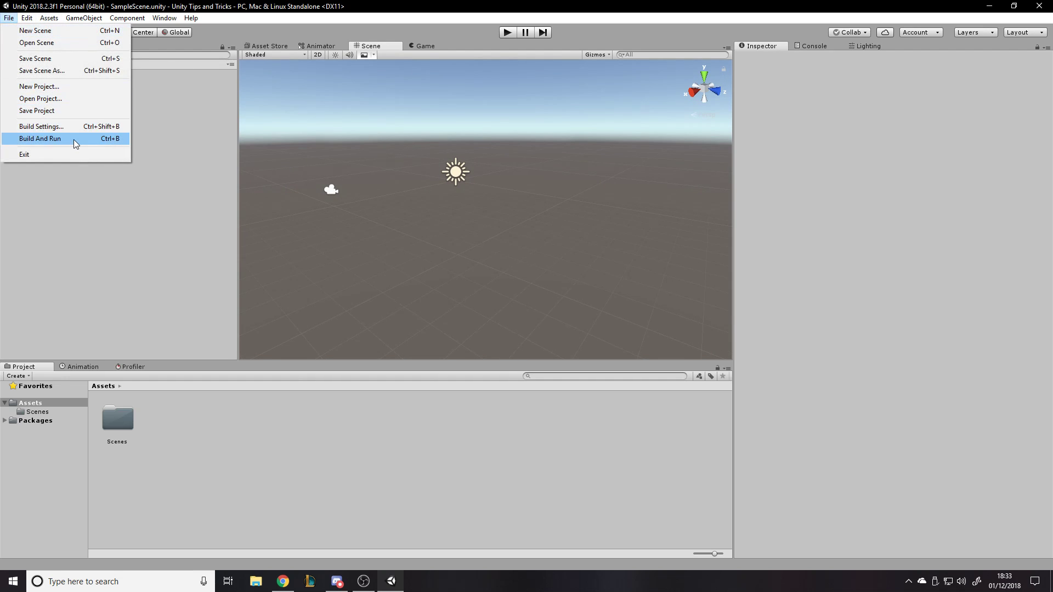
mouse_move(113, 140)
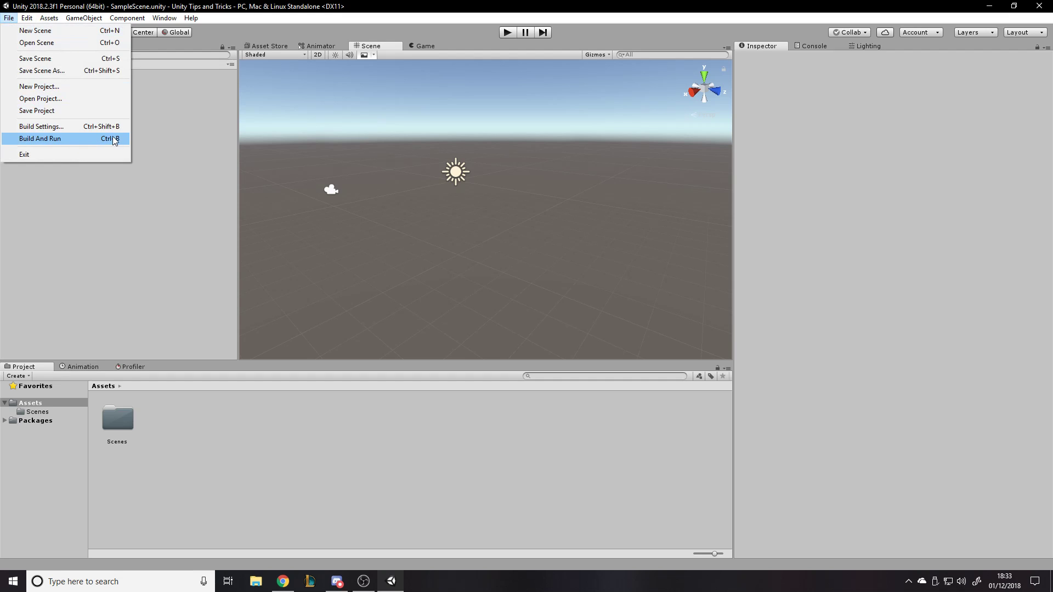
mouse_move(100, 144)
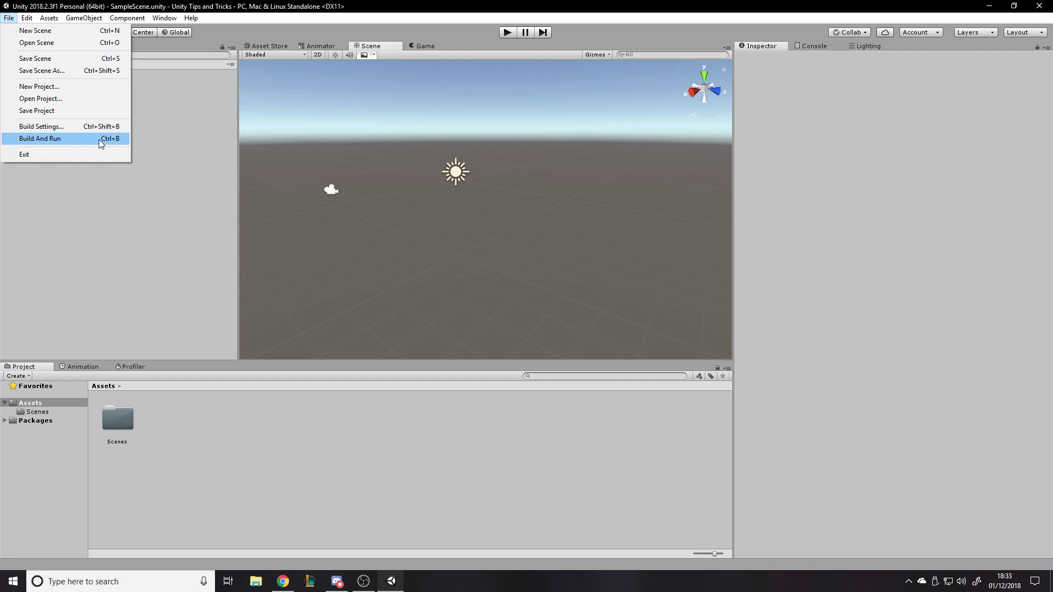
left_click(40, 126)
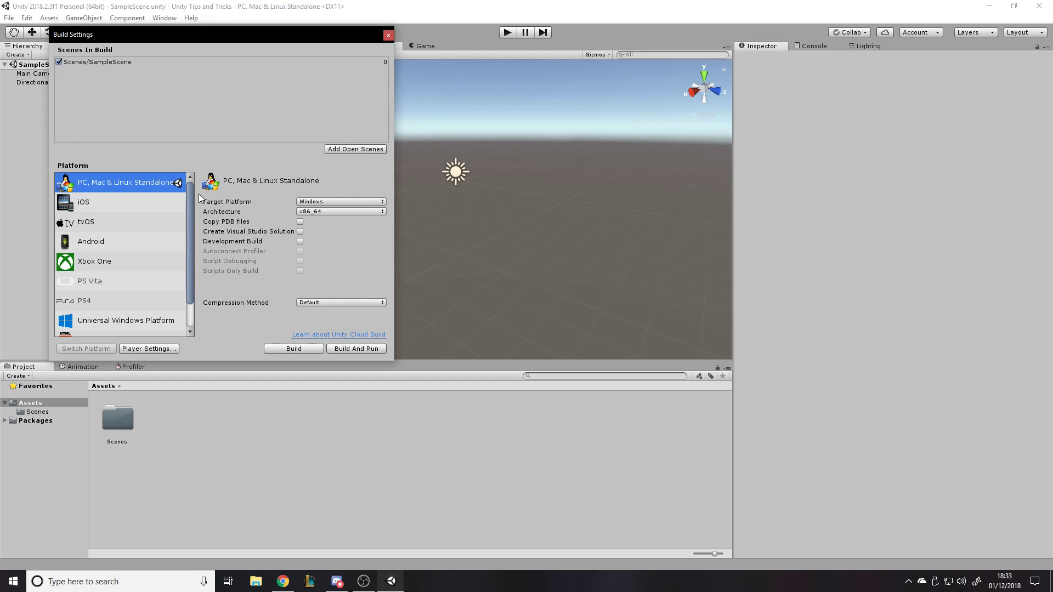
mouse_move(267, 134)
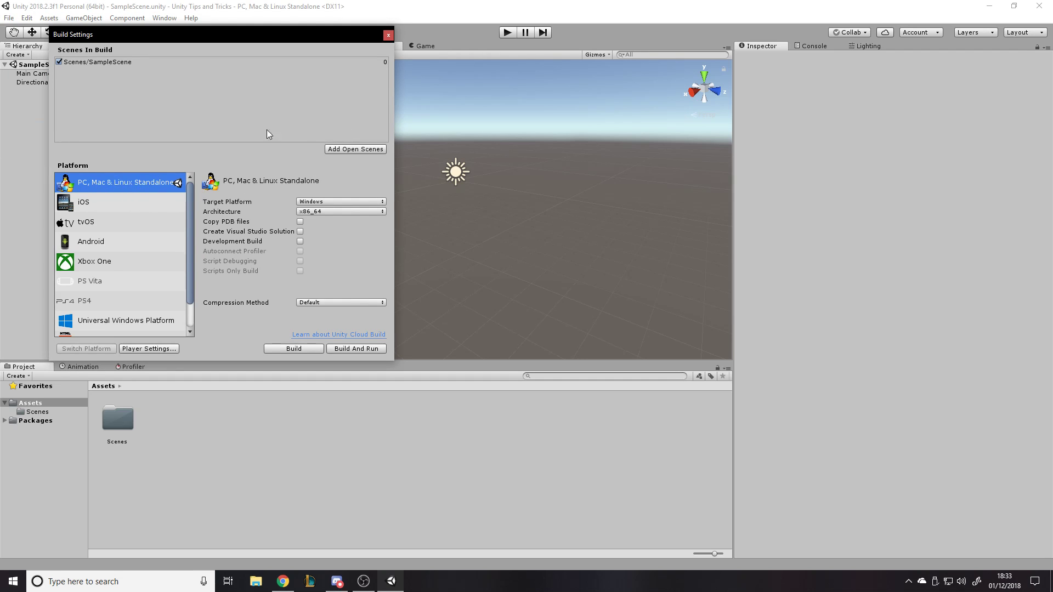
mouse_move(134, 113)
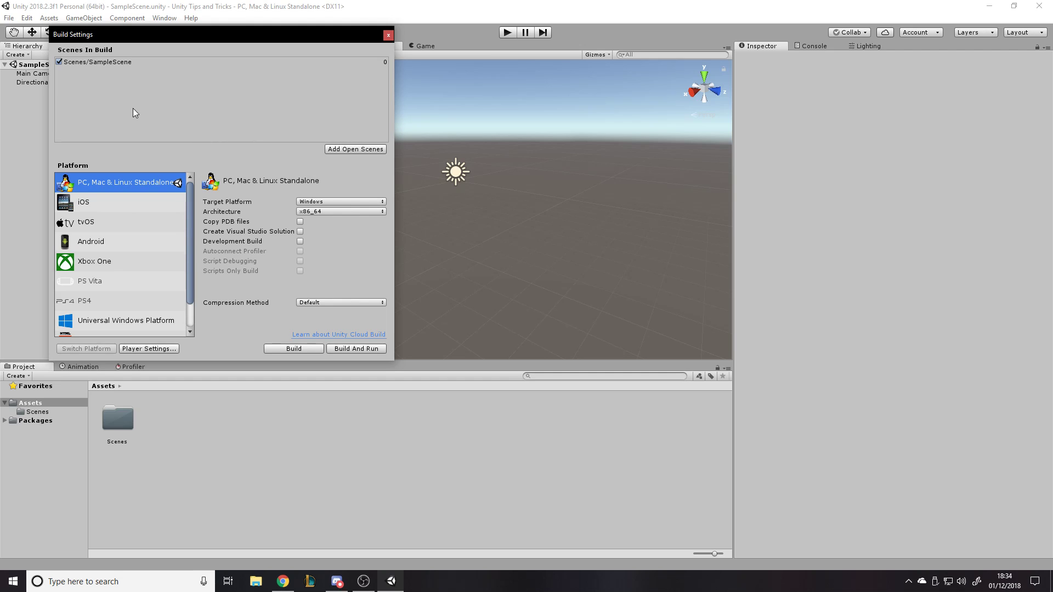
Select the Scenes/SampleScene entry in the build list, revealing it in the Scenes folder
left_click(98, 61)
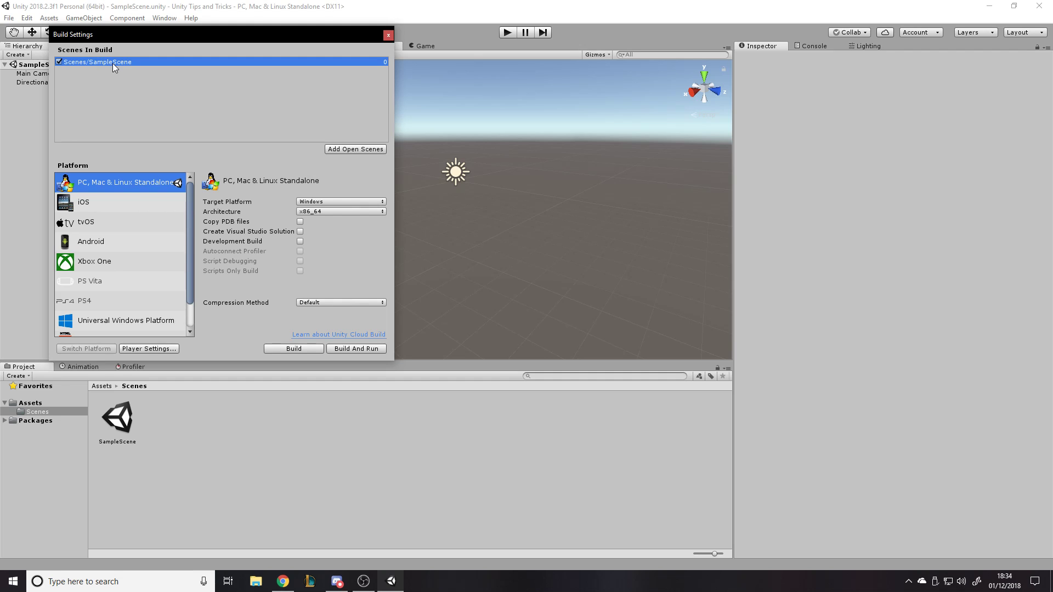
mouse_move(387, 34)
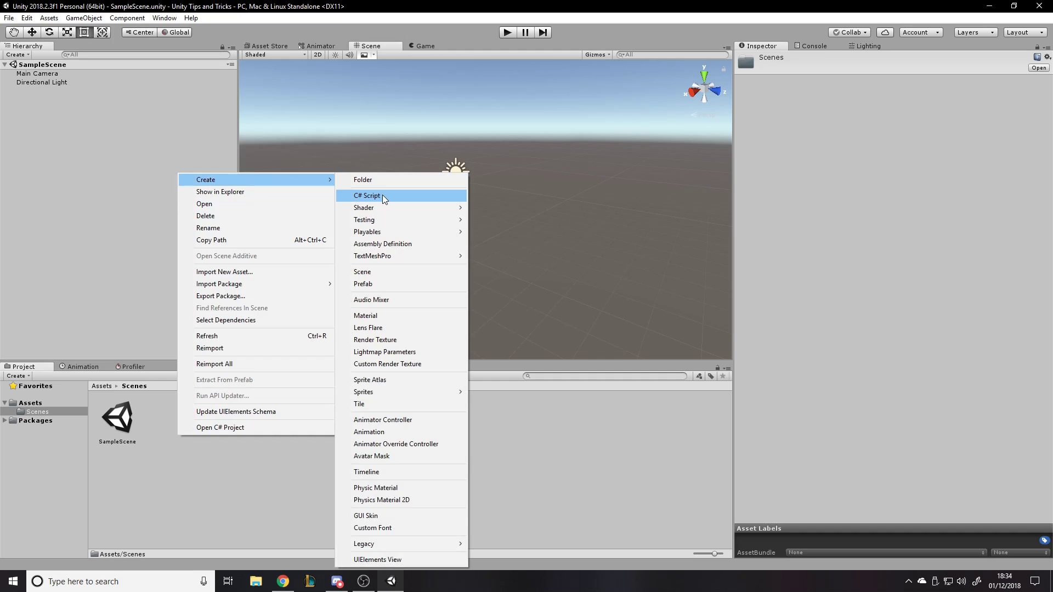
mouse_move(376, 205)
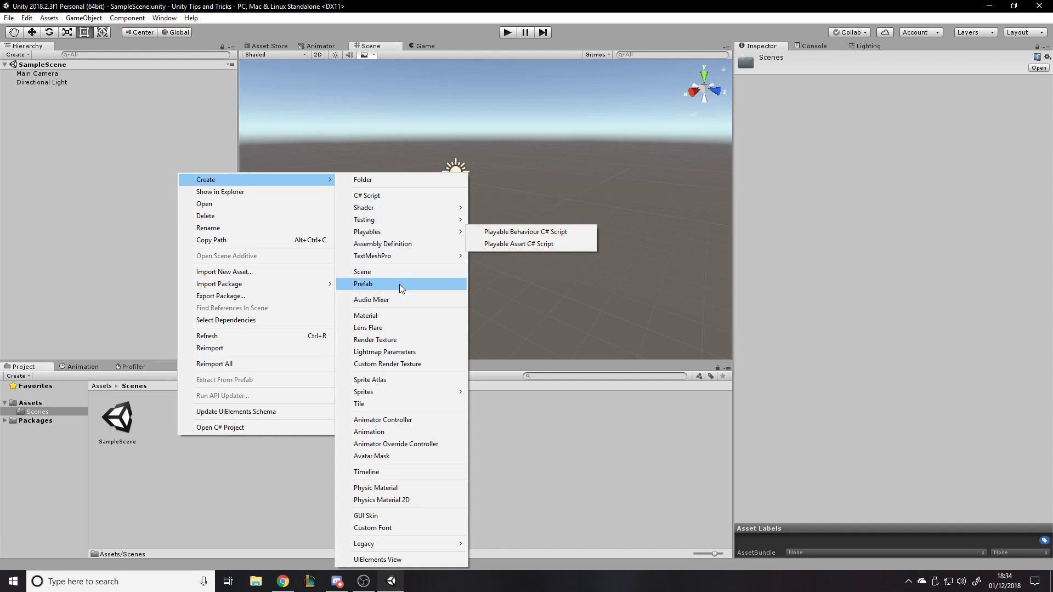
Create a new scene named Scene 02 and rename SampleScene to Scene 01
left_click(362, 271)
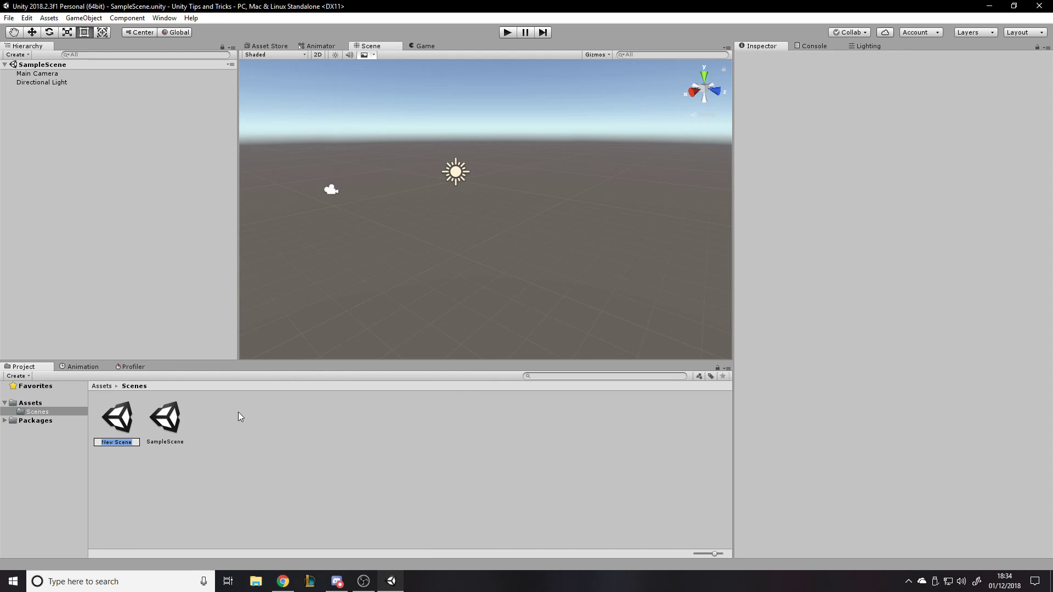
type("Sce")
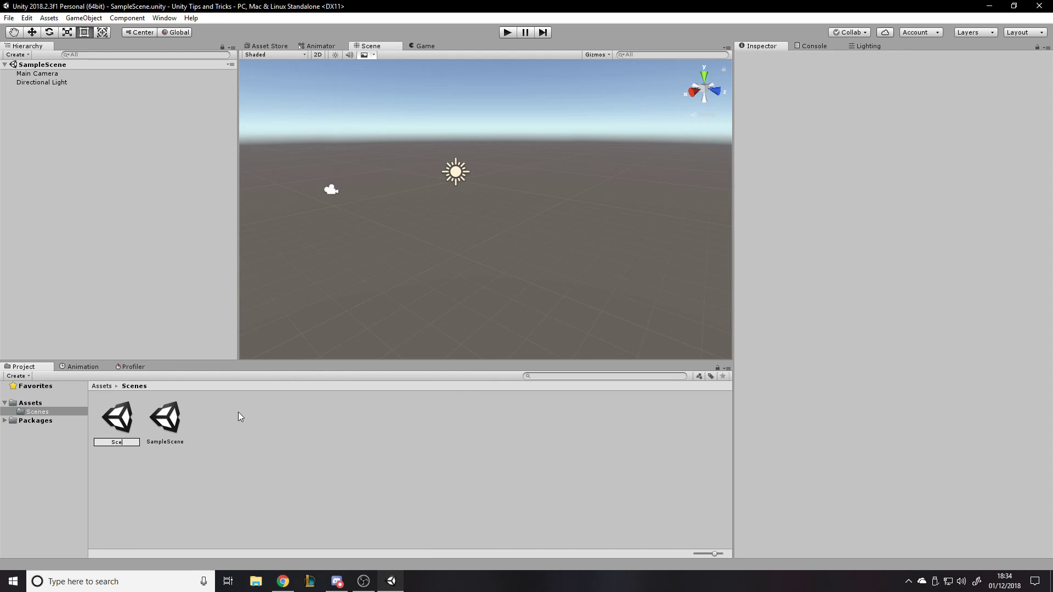
left_click(116, 417)
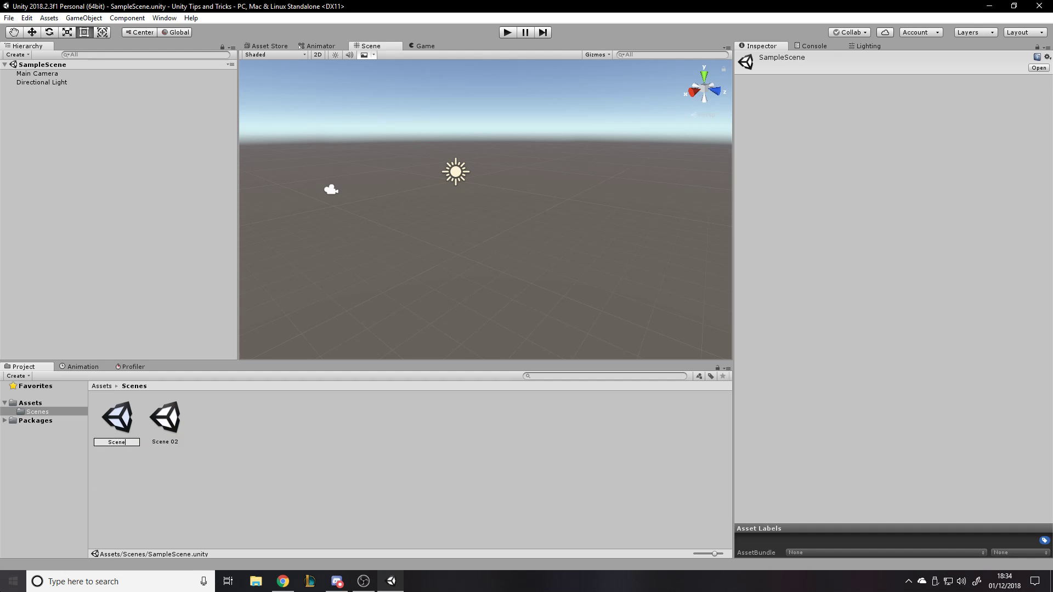
key("Return")
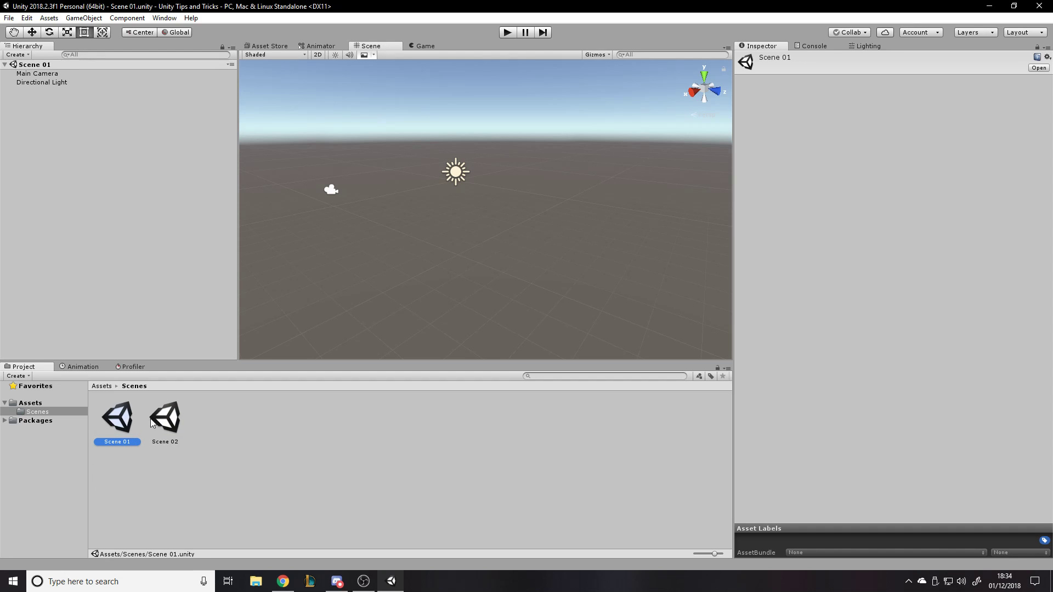
mouse_move(330, 462)
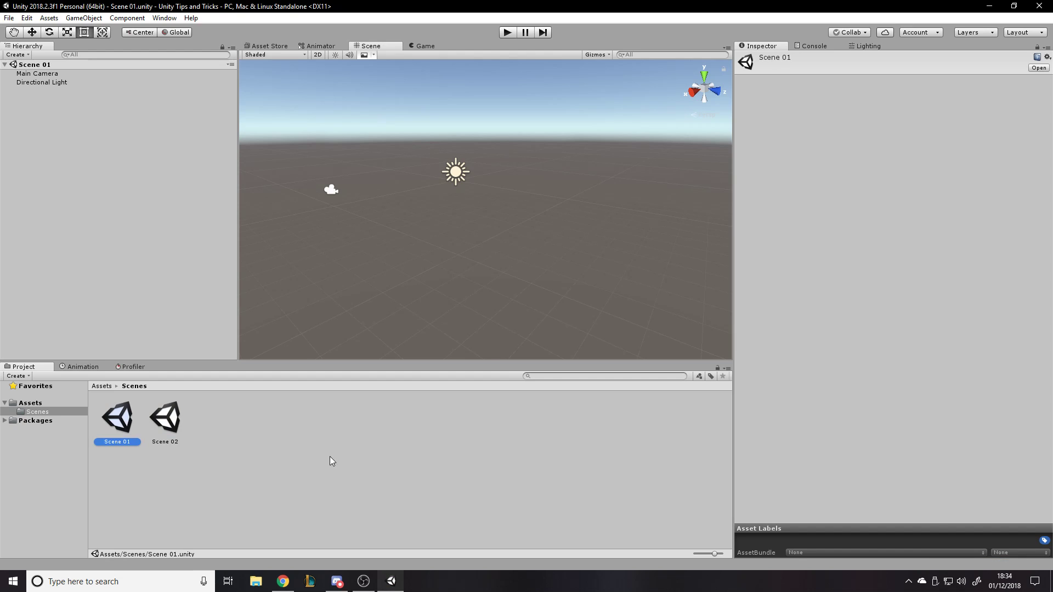
mouse_move(773, 79)
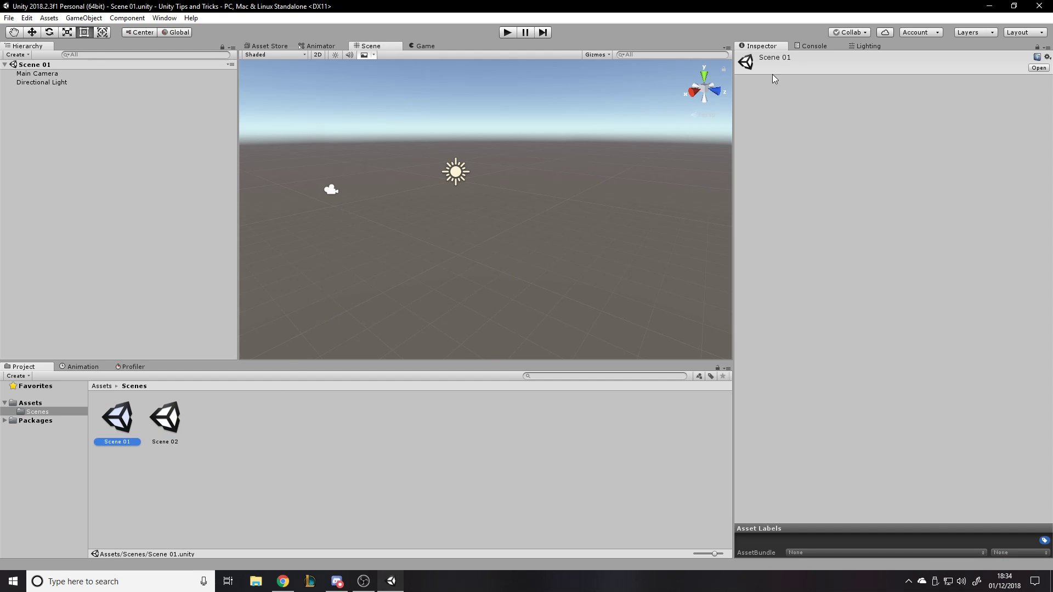
mouse_move(122, 401)
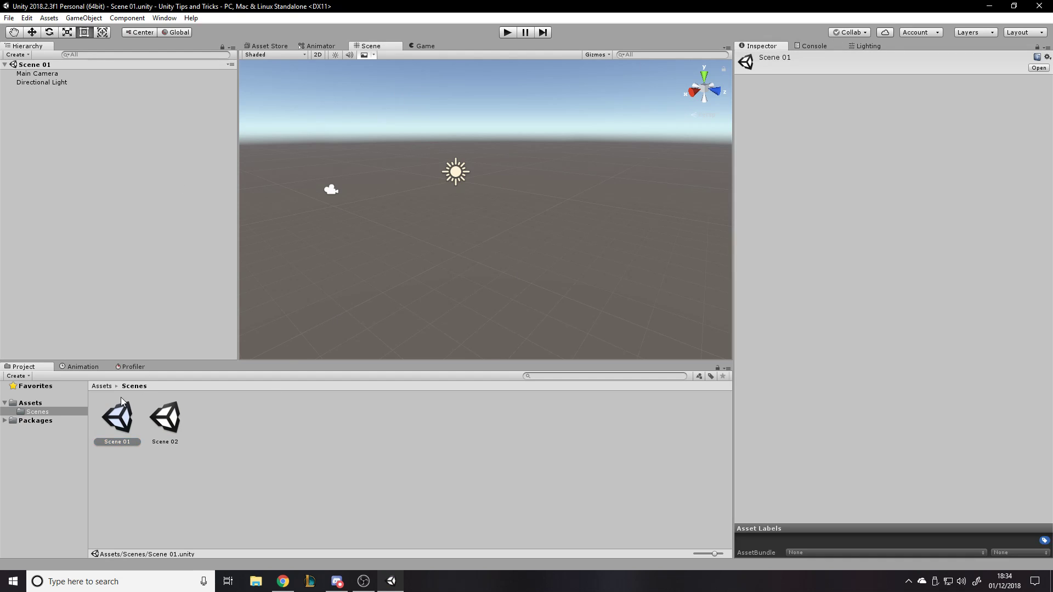
Reopen Build Settings and confirm Scene 01 (0) and Scene 02 (1) are both in the build
left_click(9, 18)
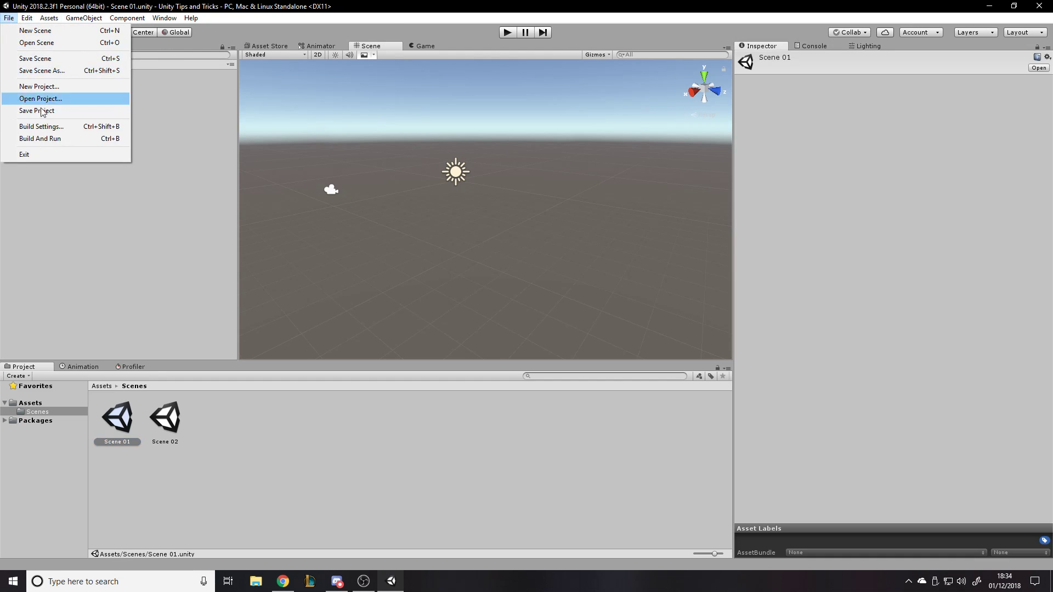
left_click(41, 127)
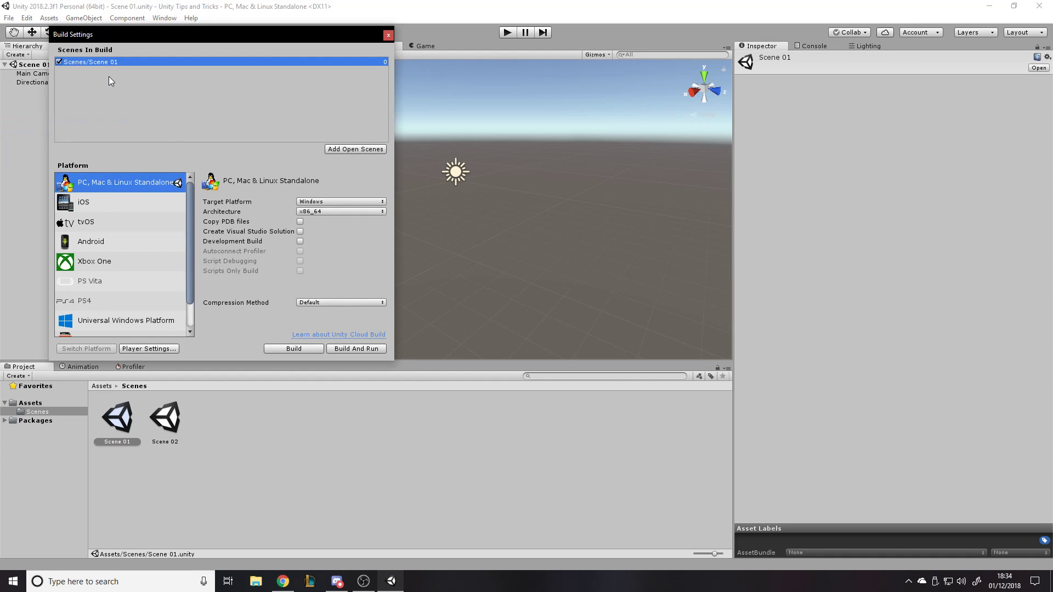
mouse_move(3, 101)
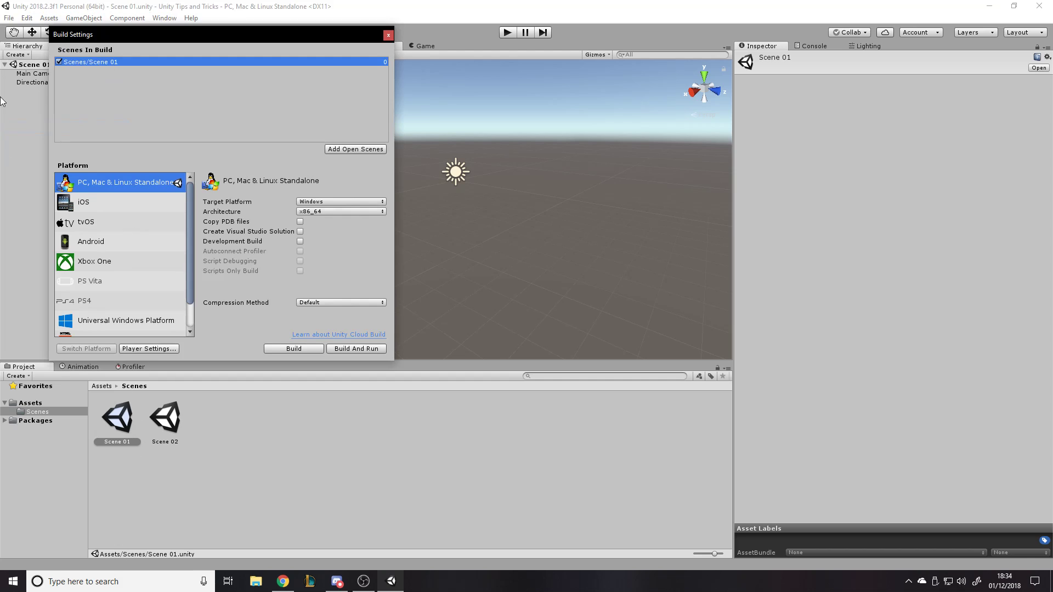
mouse_move(45, 196)
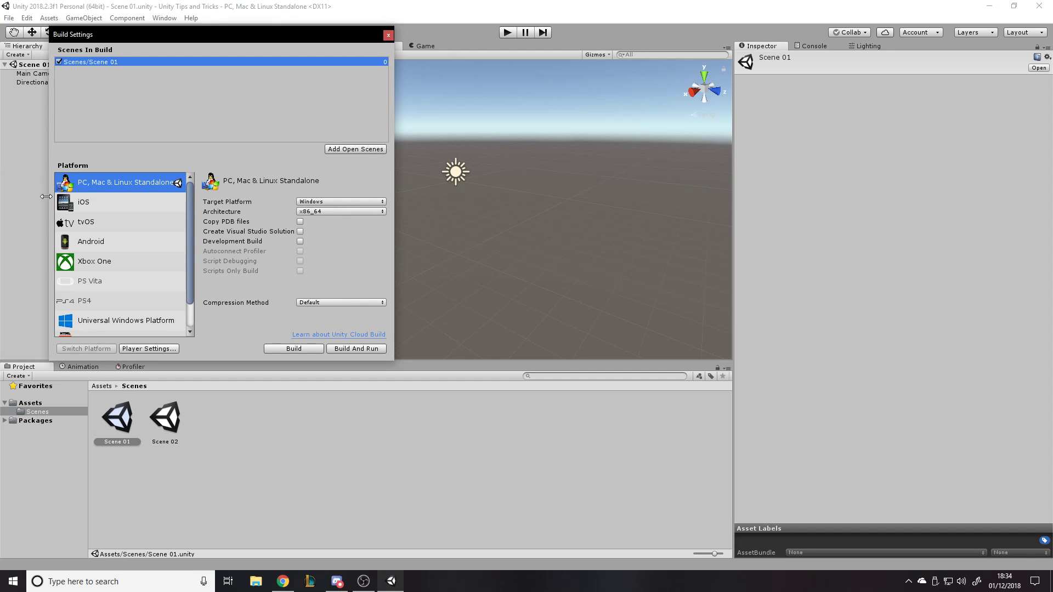
mouse_move(133, 82)
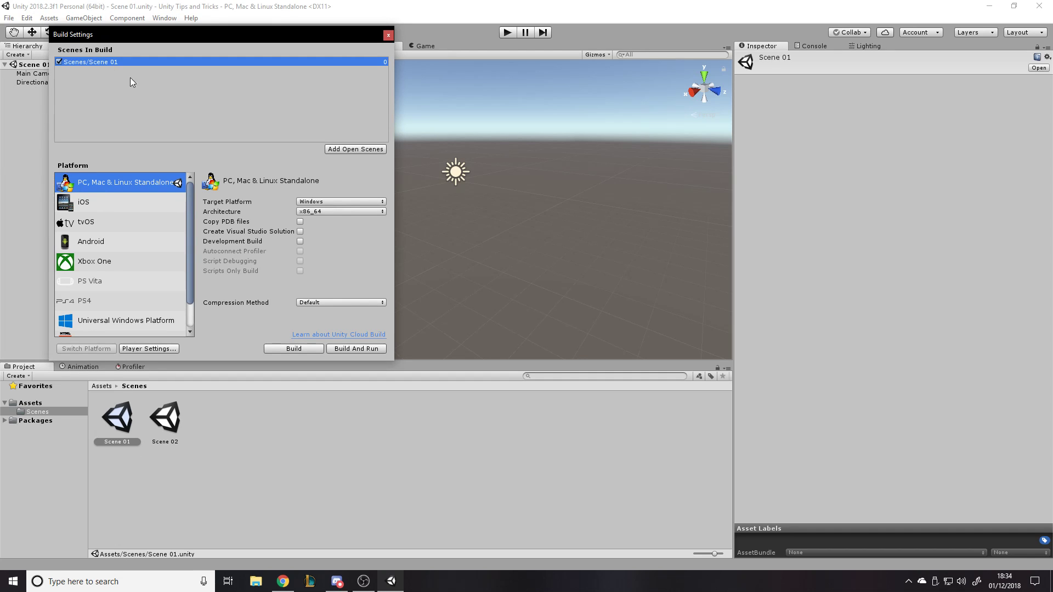
mouse_move(94, 414)
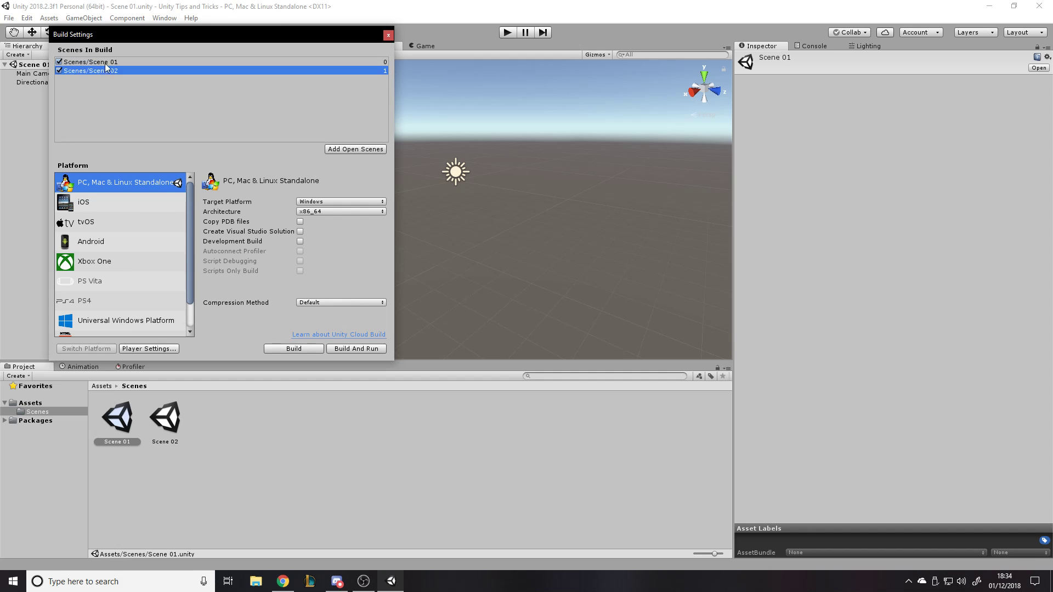
left_click(91, 61)
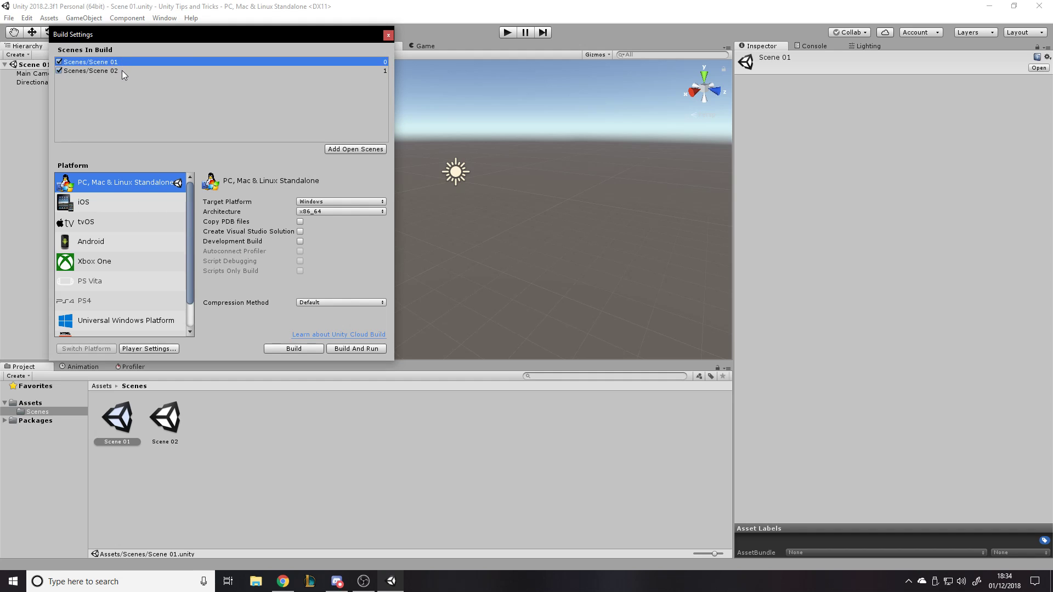
mouse_move(129, 88)
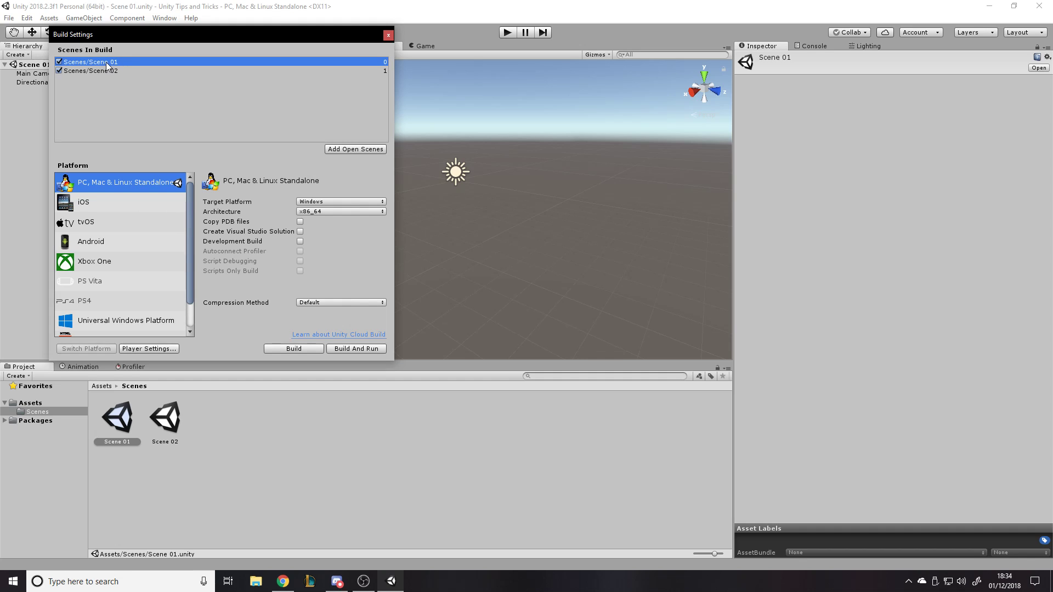
left_click_drag(91, 70, 91, 61)
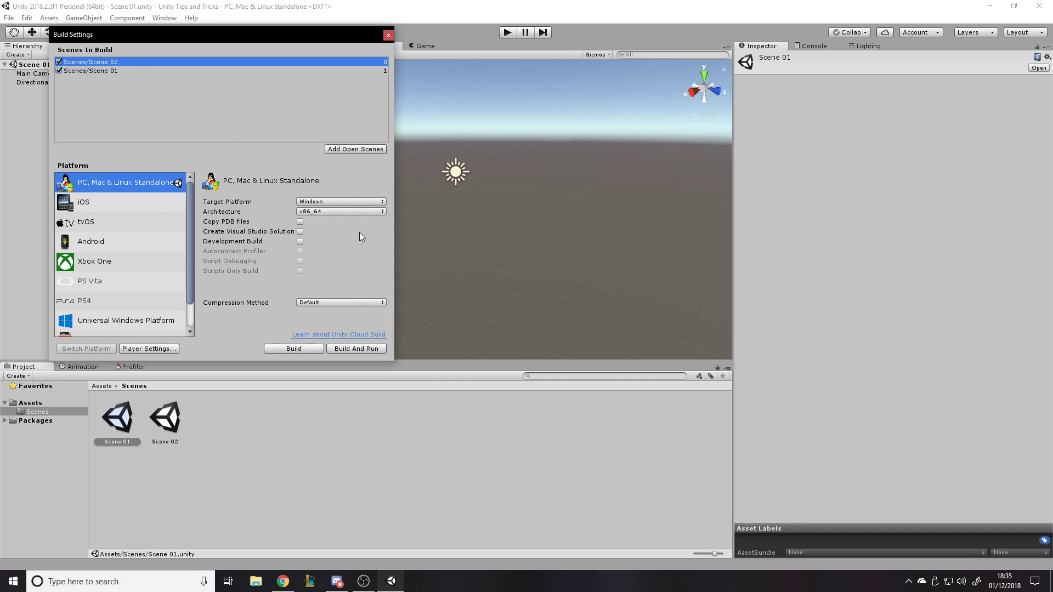
left_click(91, 70)
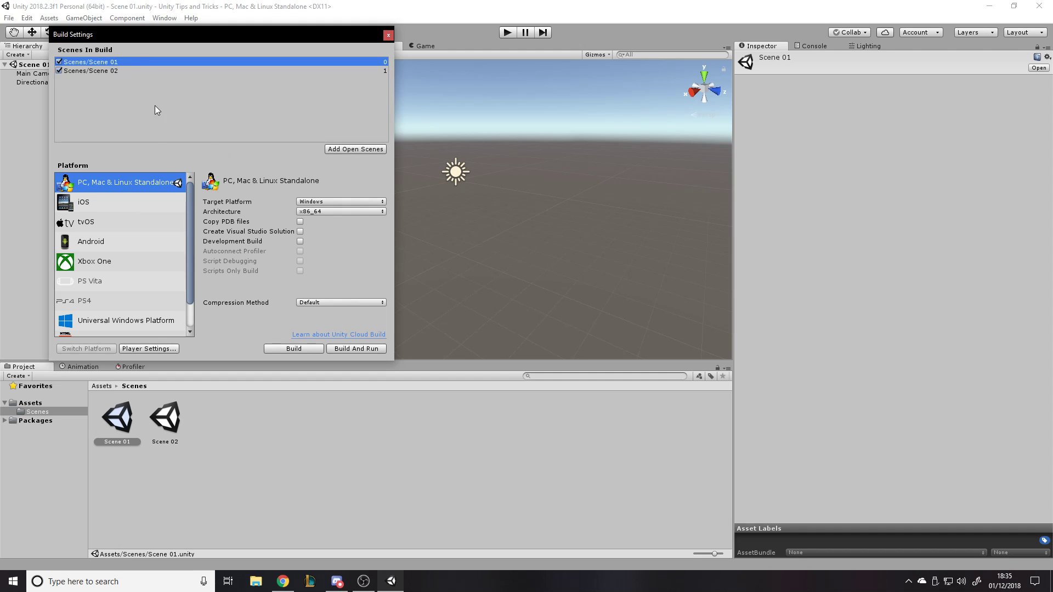
left_click(91, 70)
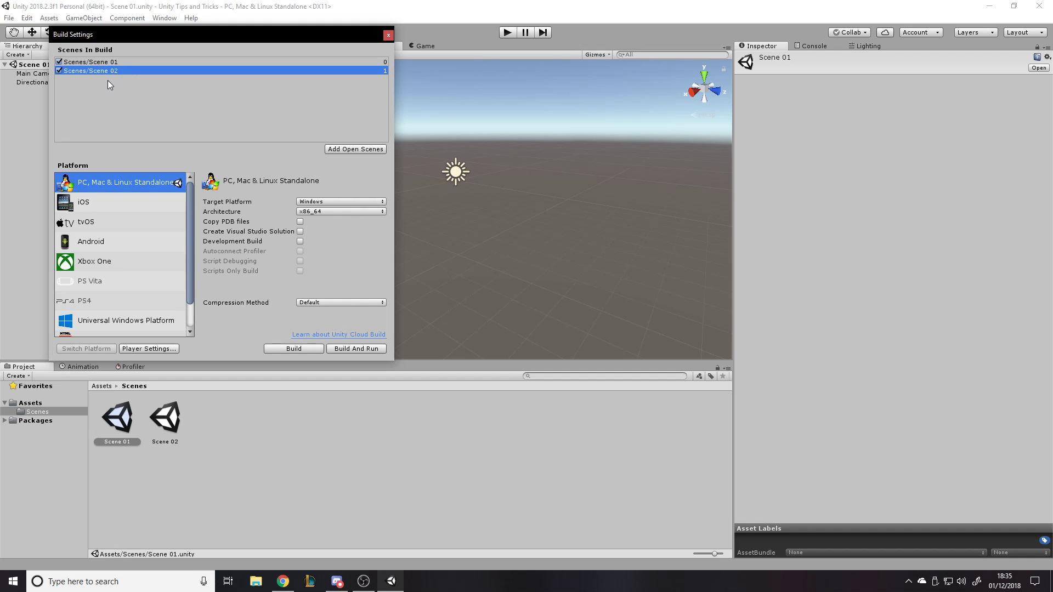
mouse_move(386, 78)
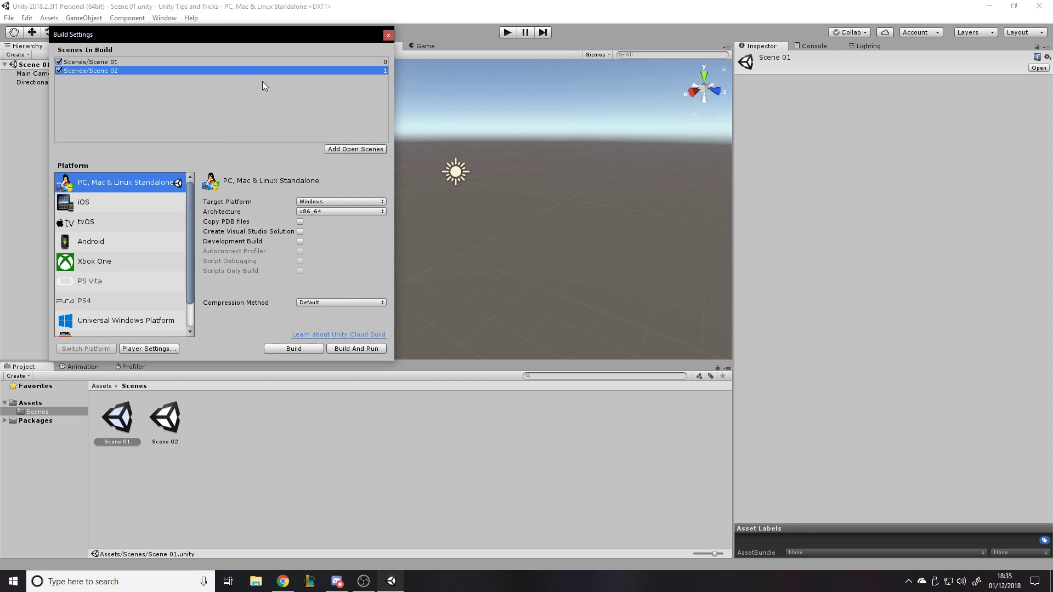
left_click(91, 62)
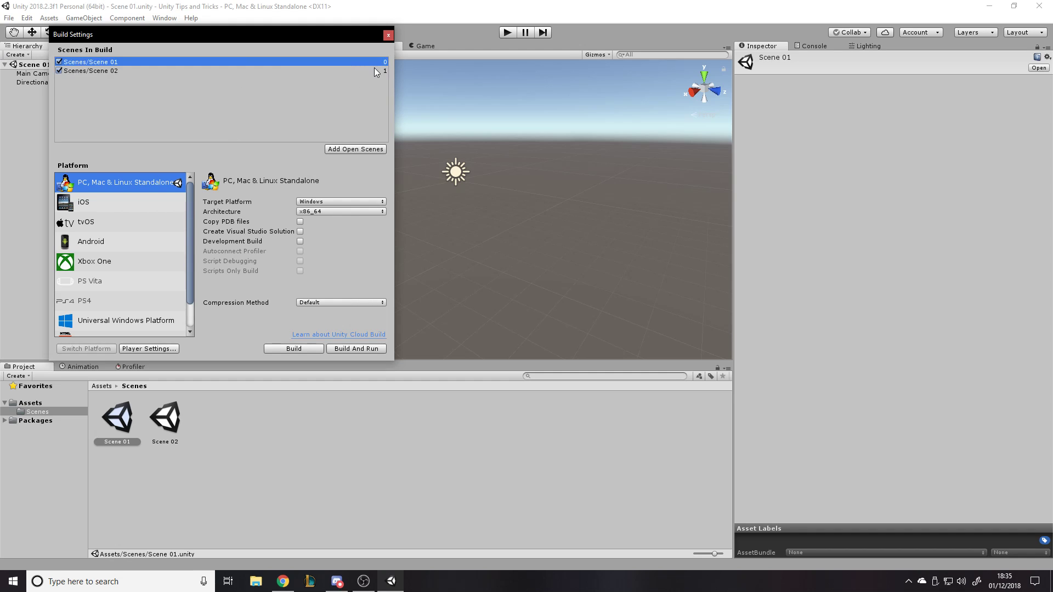
left_click(91, 70)
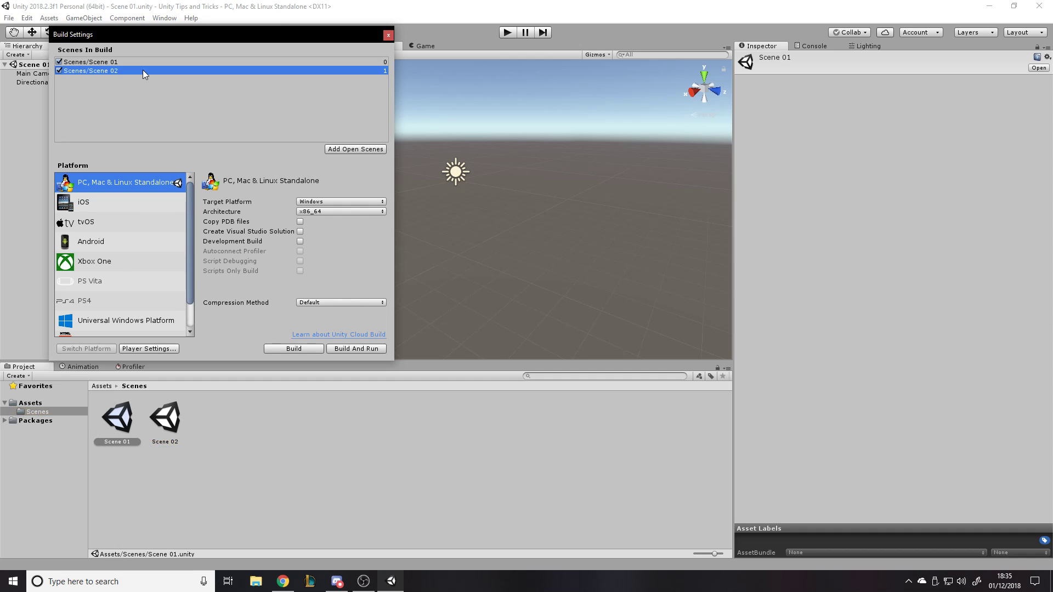
mouse_move(122, 84)
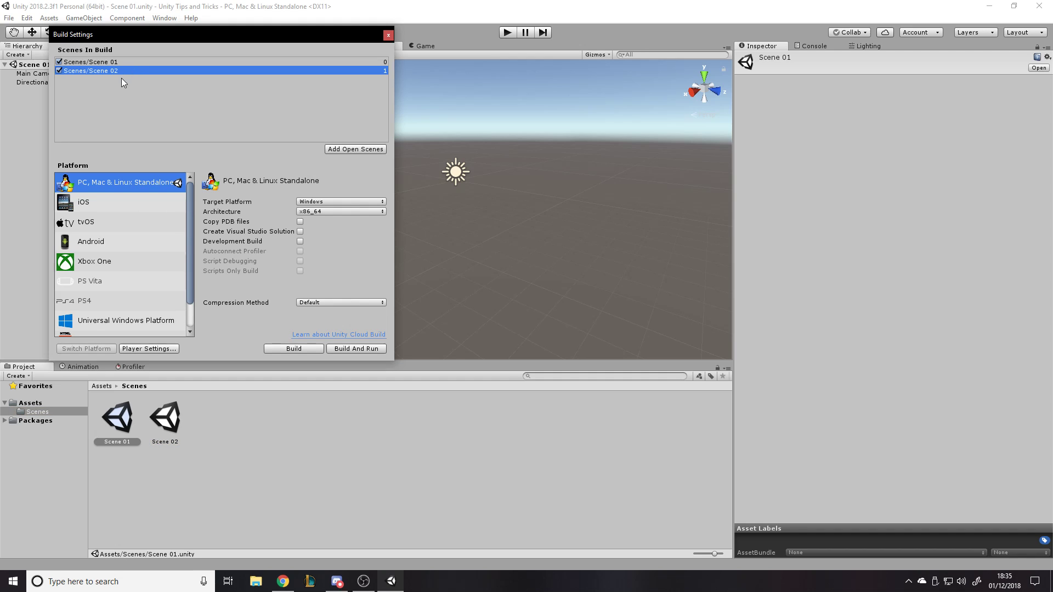
left_click(88, 61)
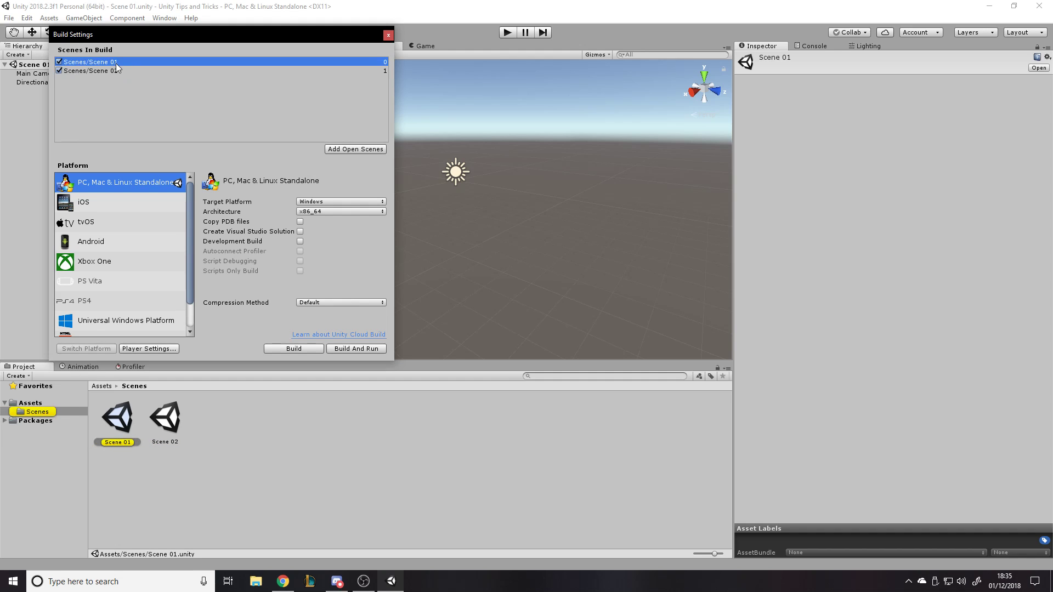
right_click(88, 61)
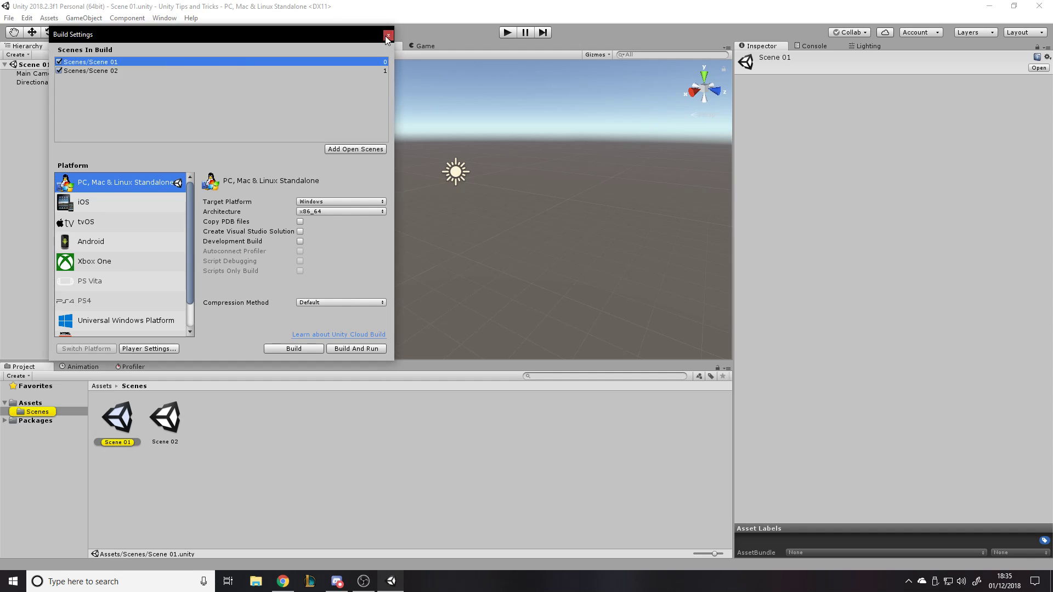
Rename Scene 01 to Preload, verify it is first in the build list, and close Build Settings
left_click(387, 34)
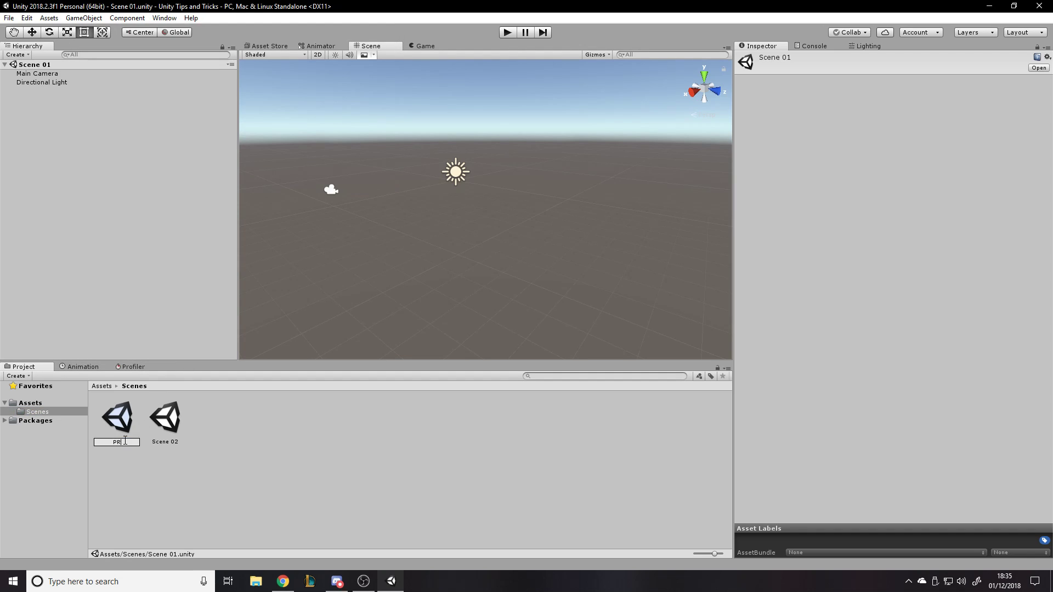
key("Return")
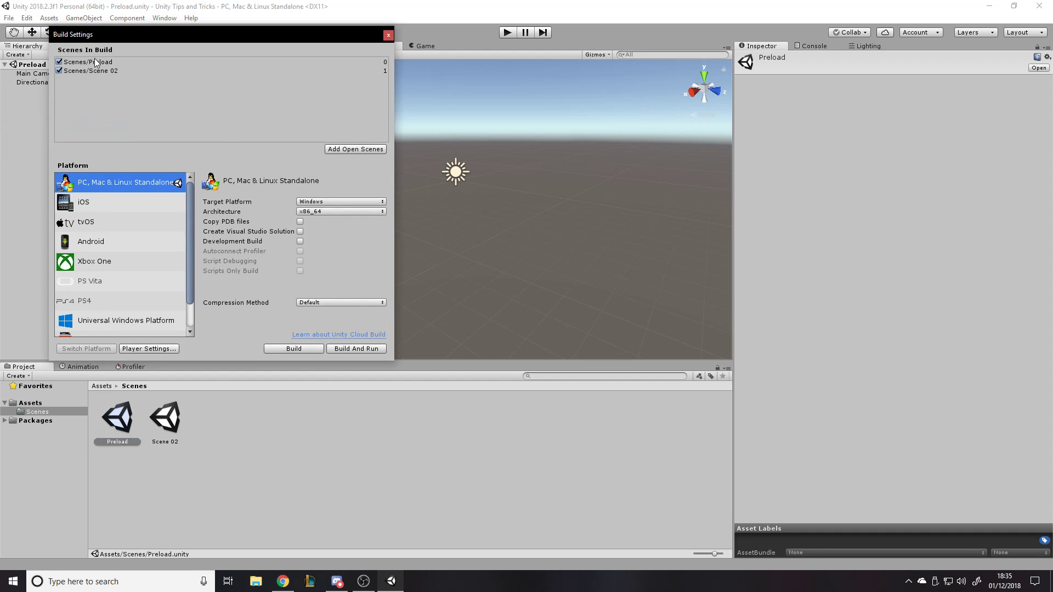
left_click(88, 61)
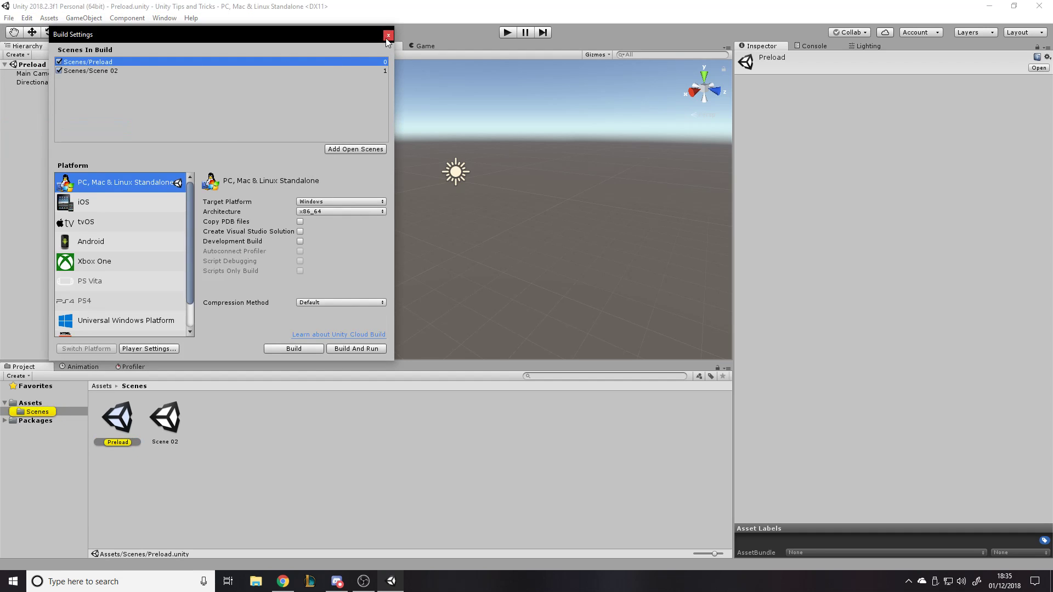
left_click(387, 34)
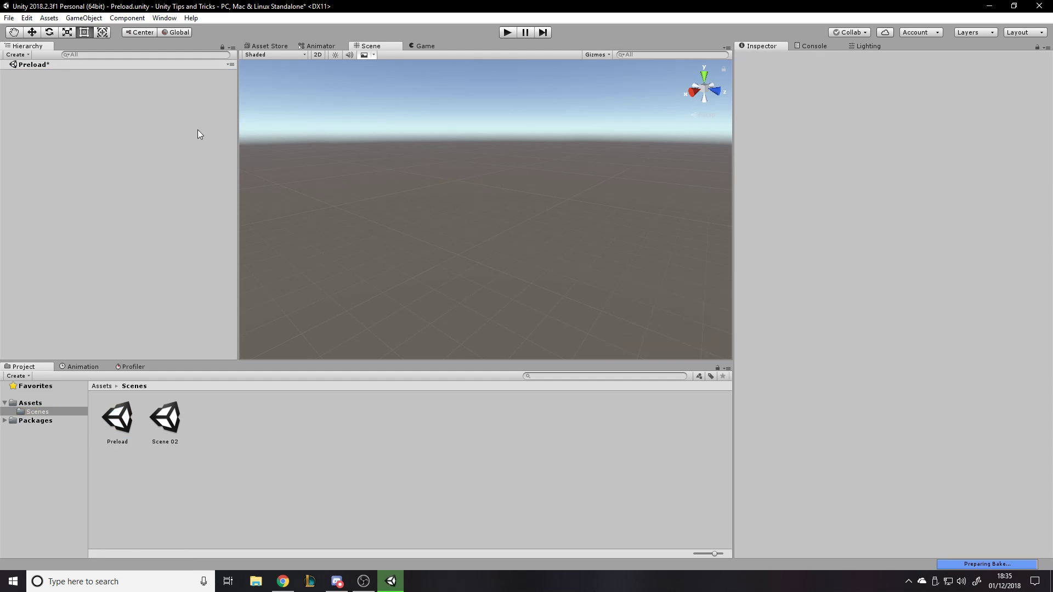
Create an empty object reset to the origin carrying a new DDOL script, and open DDOL for editing
right_click(198, 134)
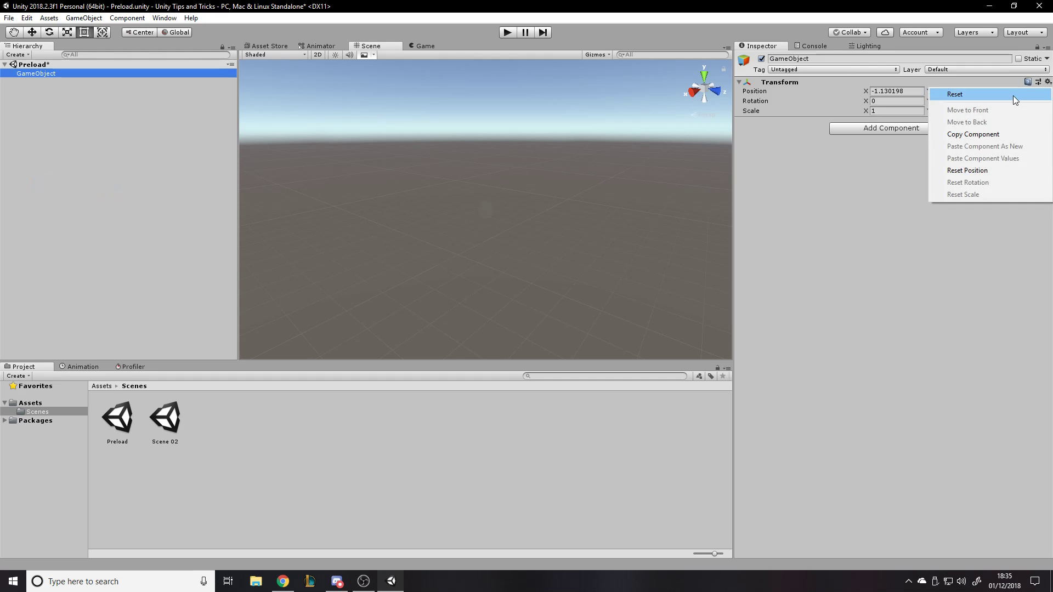
left_click(954, 94)
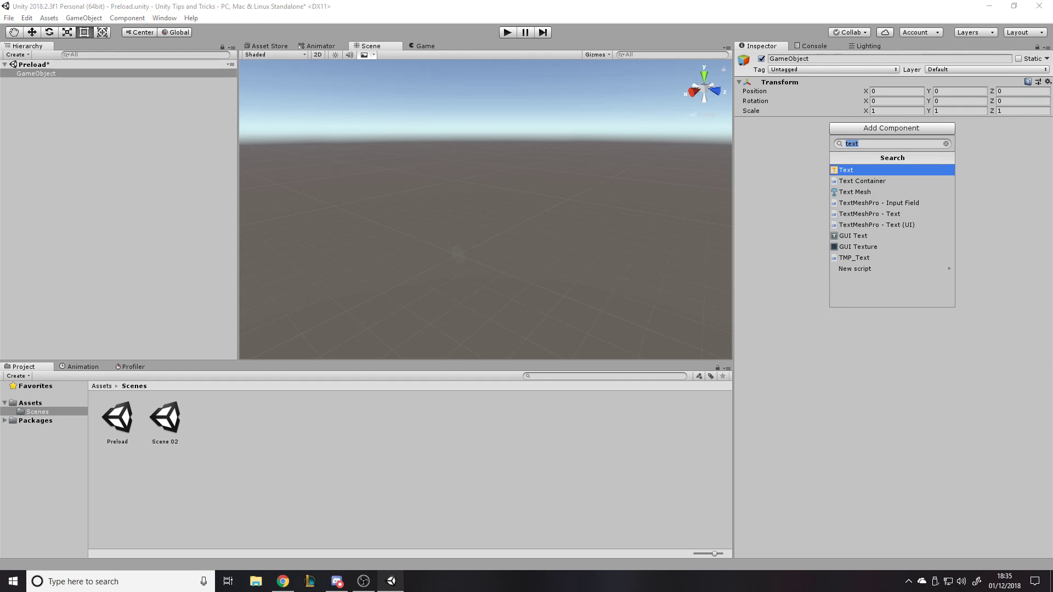
mouse_move(954, 192)
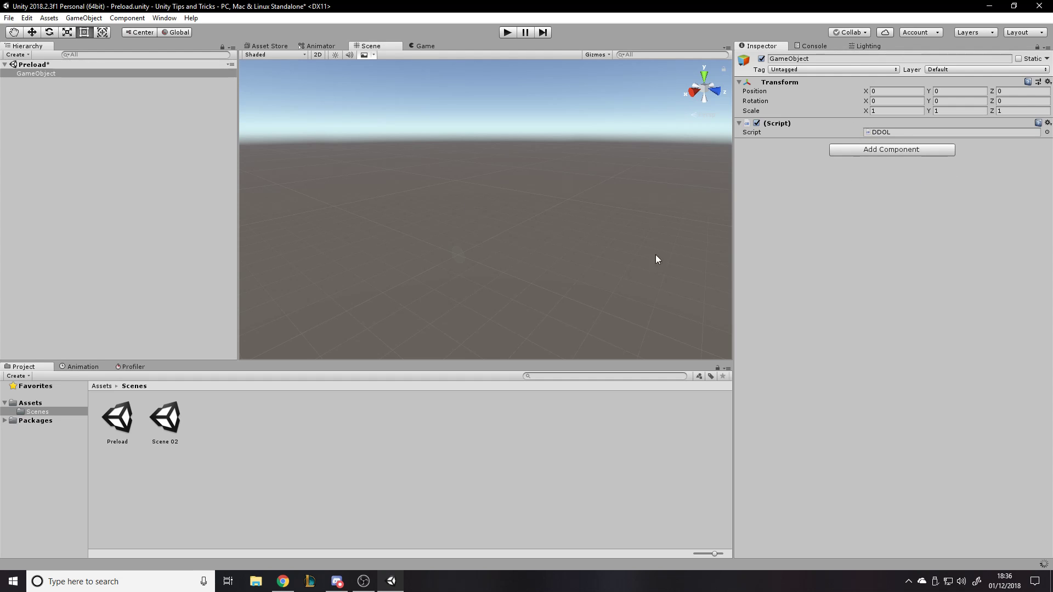
mouse_move(550, 322)
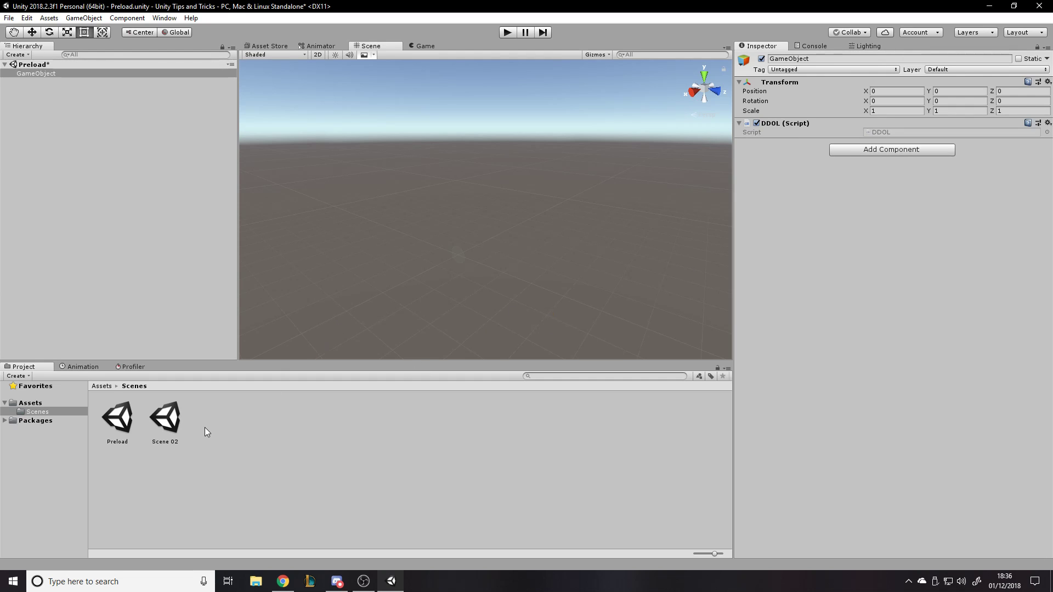
left_click(31, 403)
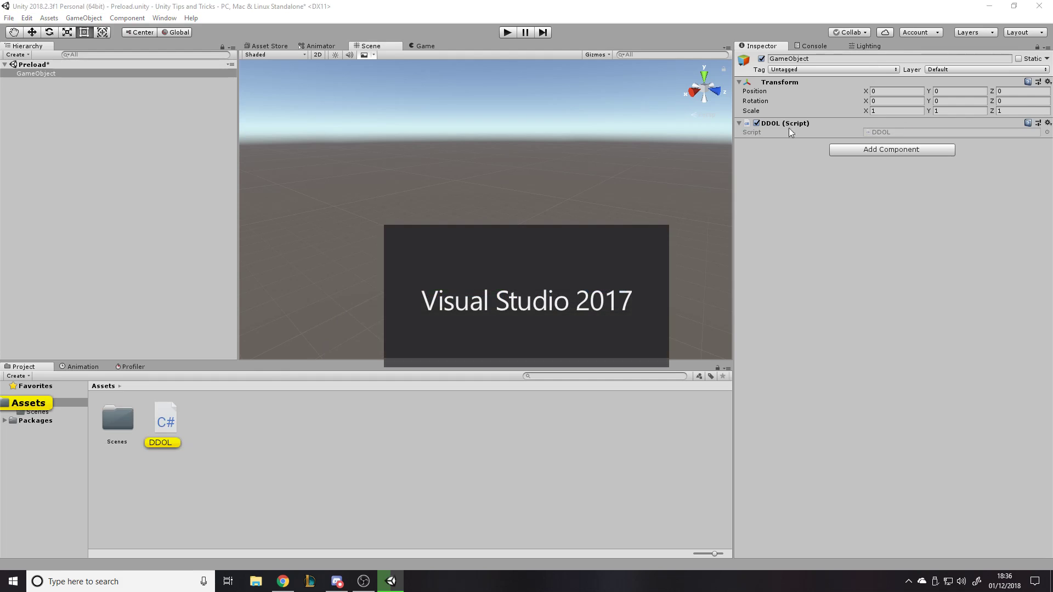
mouse_move(111, 98)
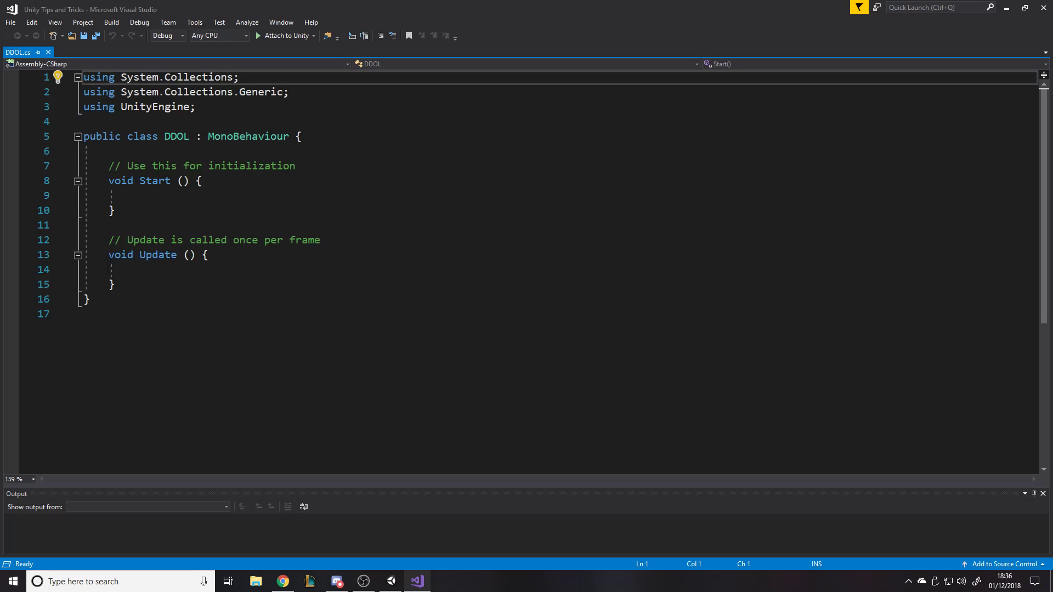
Trim DDOL to an empty Start method and add 'using UnityEngine.SceneManagement;', then save
left_click(295, 165)
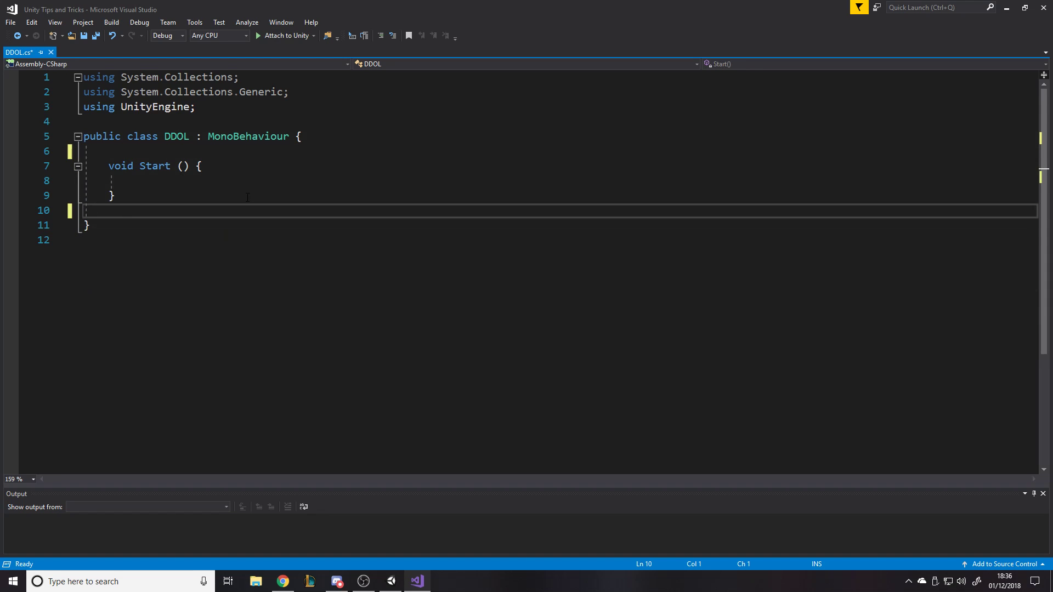
type("usinmg")
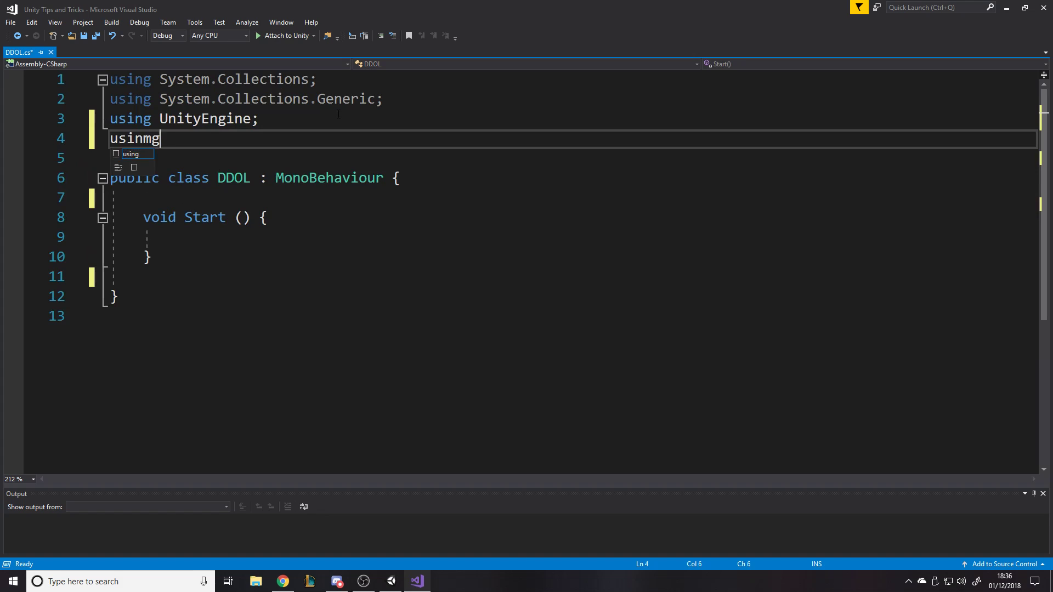
type("unityen")
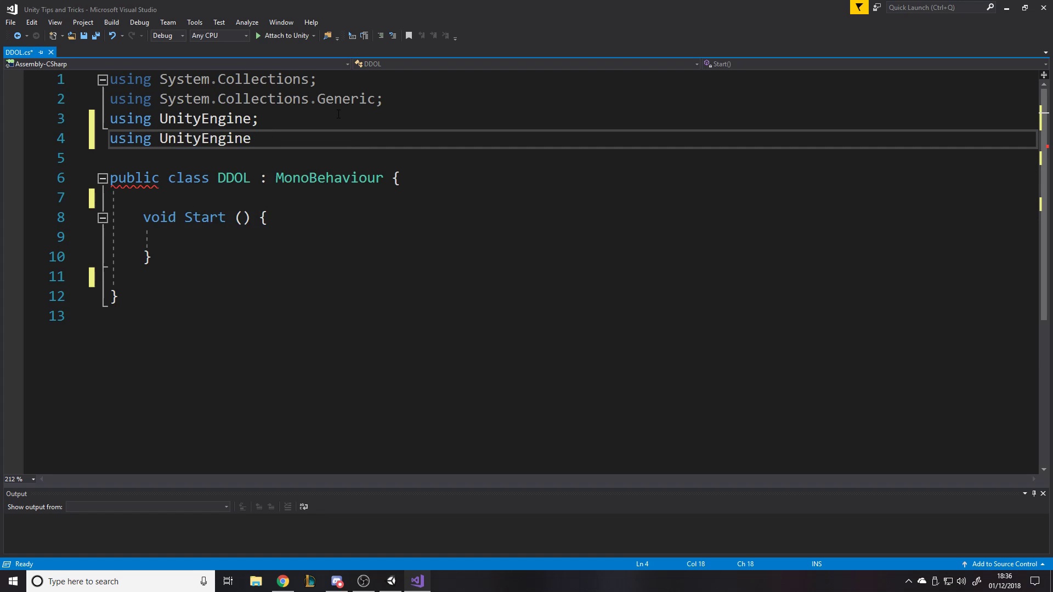
type(".SceneManagement;")
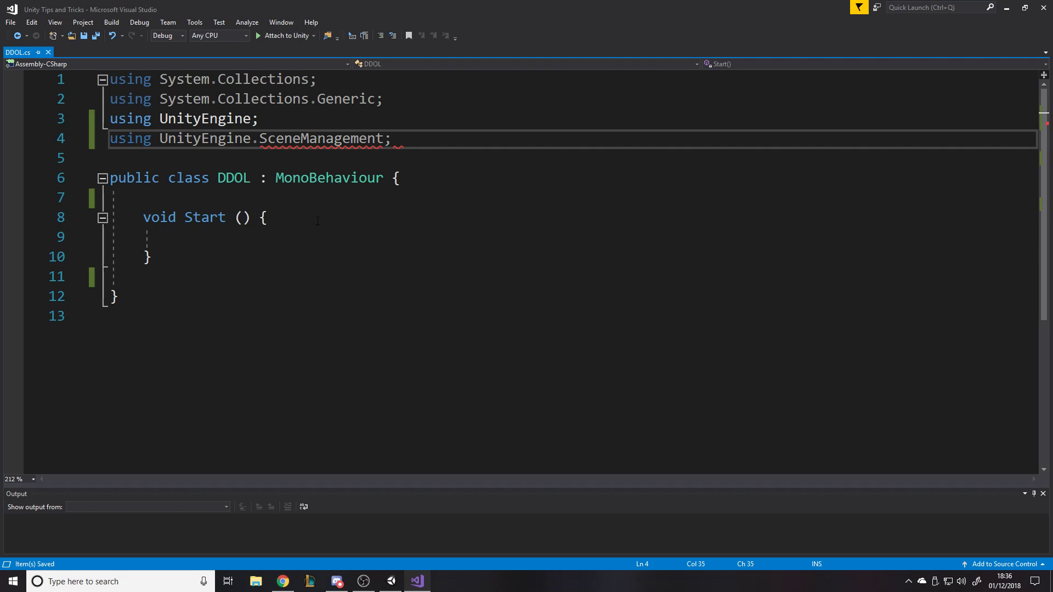
type("scene")
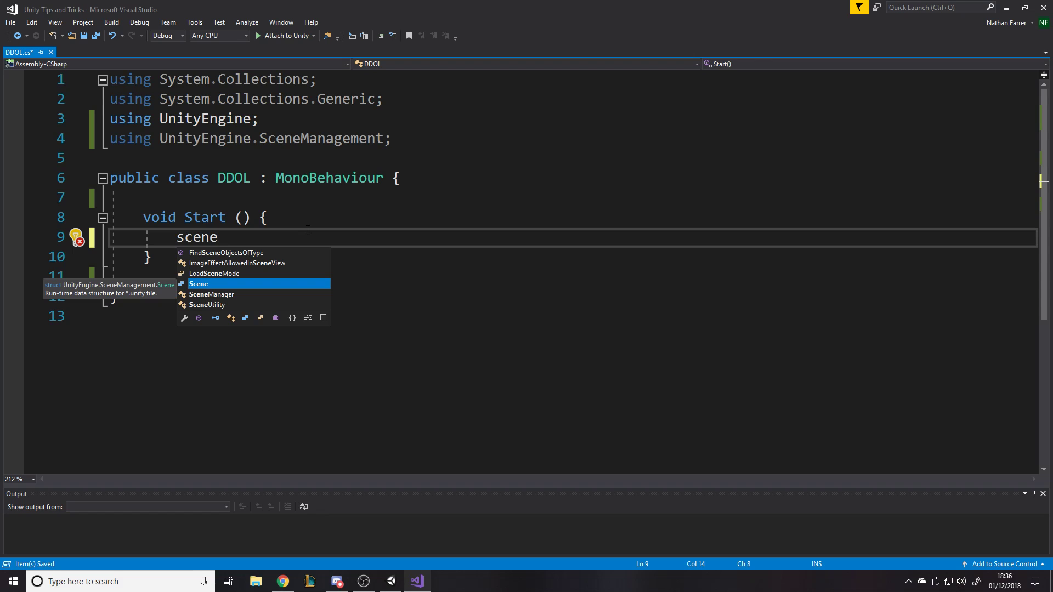
Write a DontDestroyOnLoad(this) call in the Start method
key("Escape")
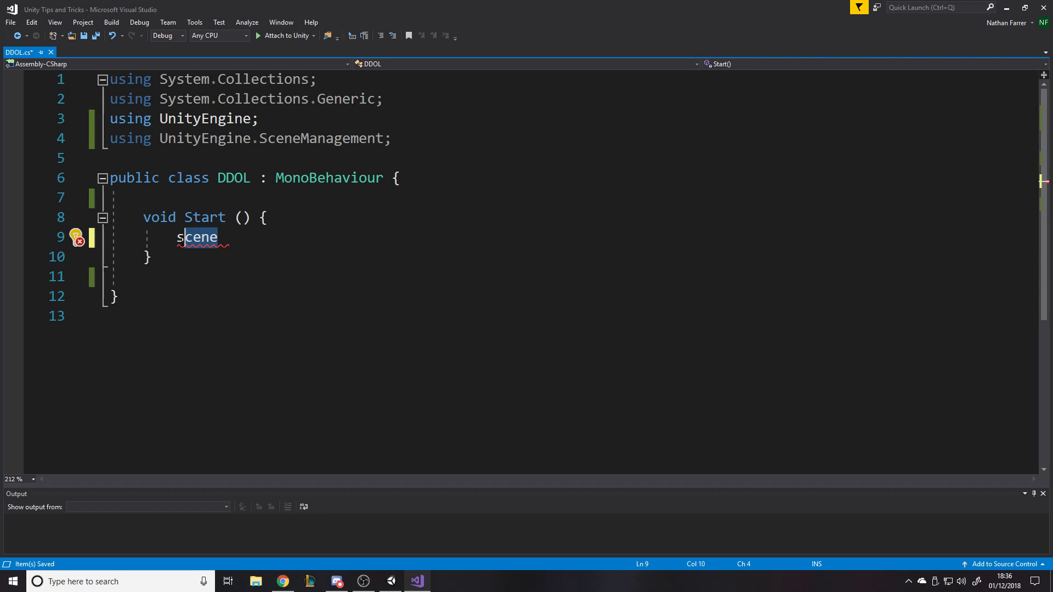
type("dont")
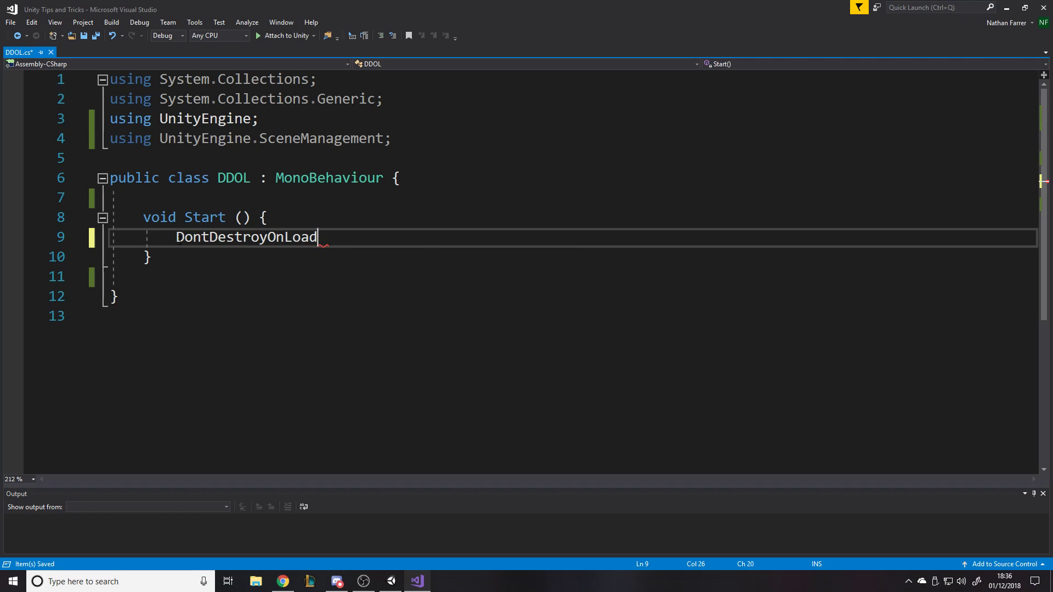
type("();")
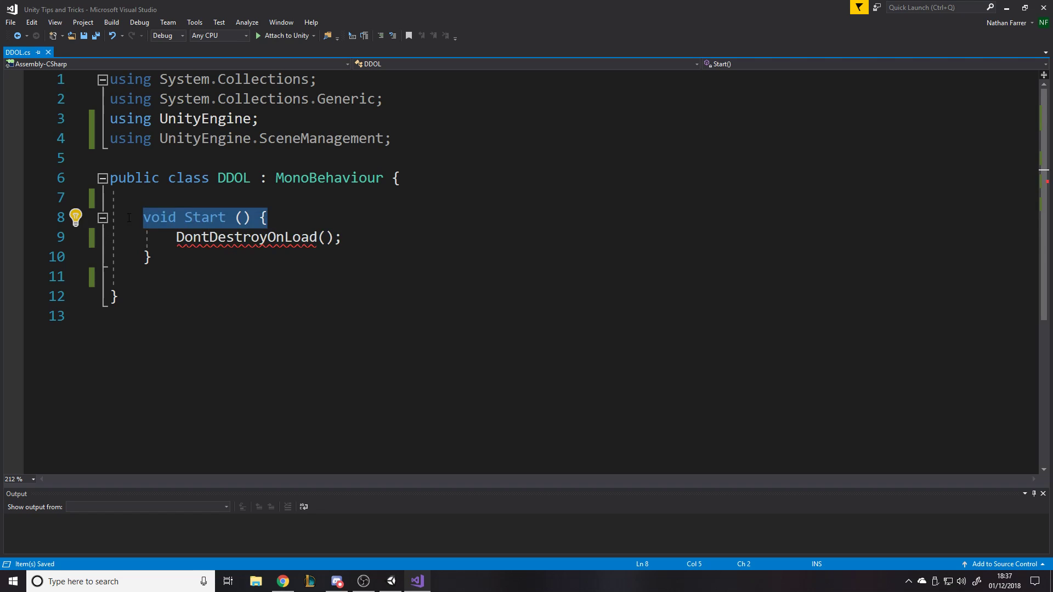
mouse_move(212, 217)
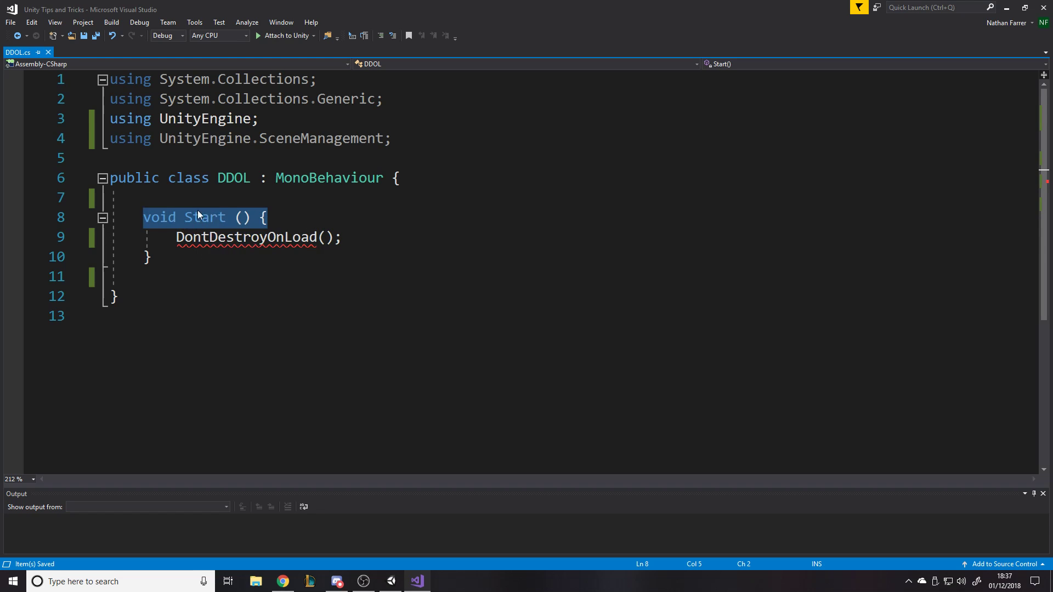
mouse_move(130, 118)
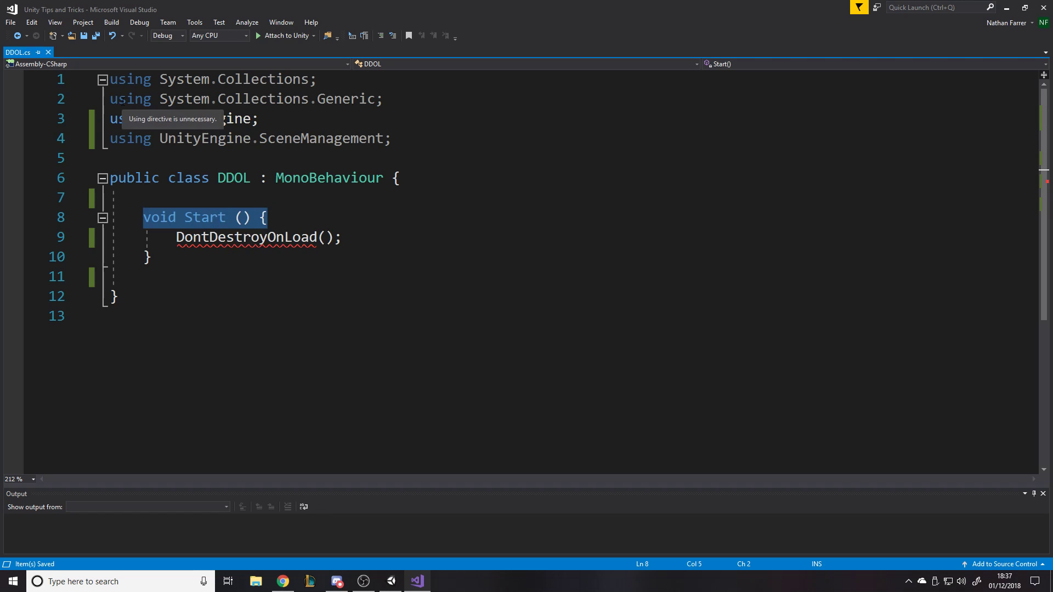
mouse_move(1039, 151)
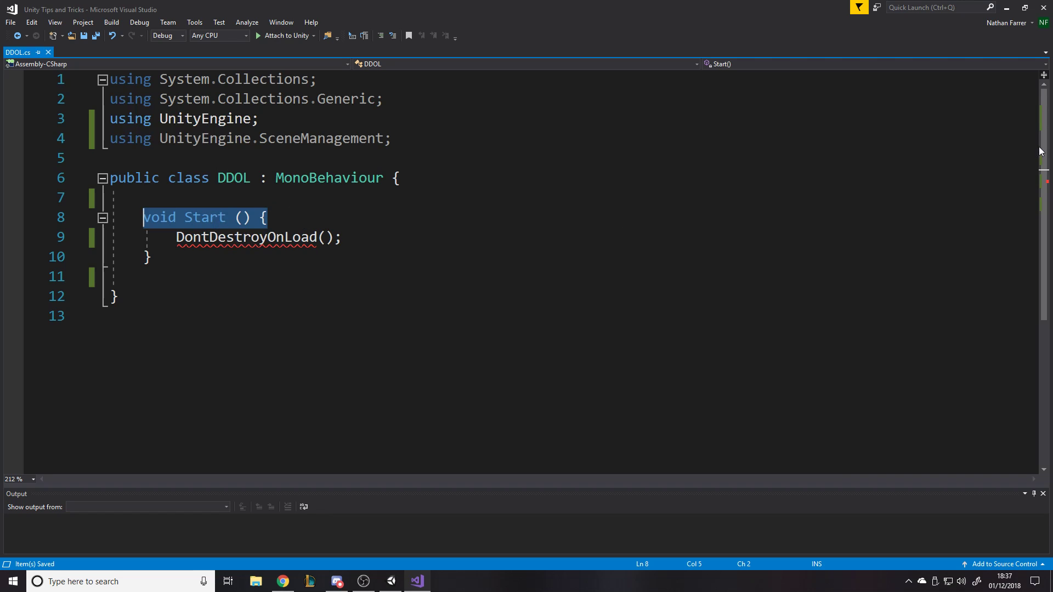
left_click(342, 237)
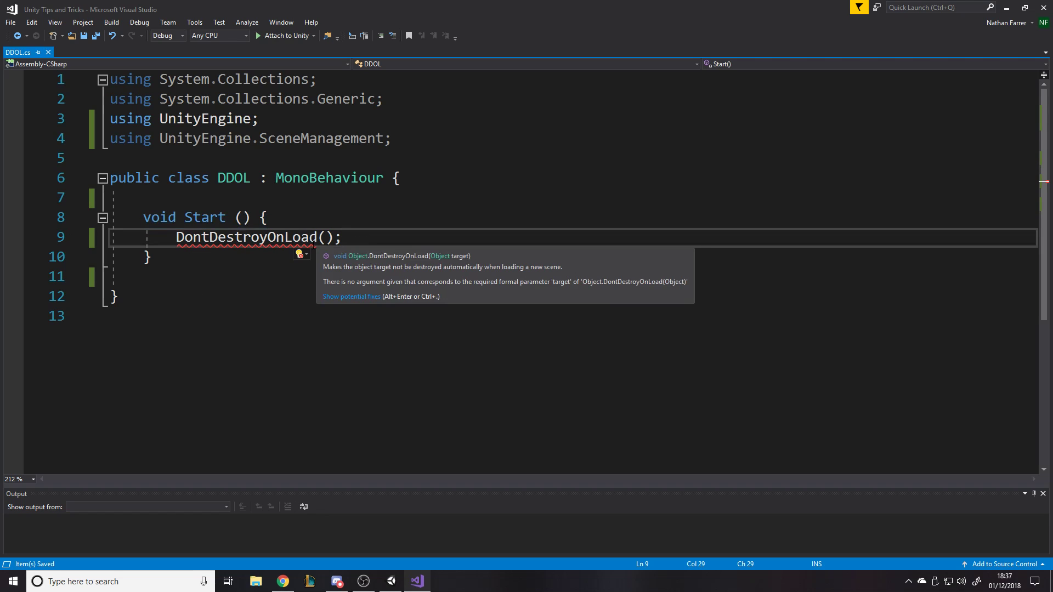
type("t")
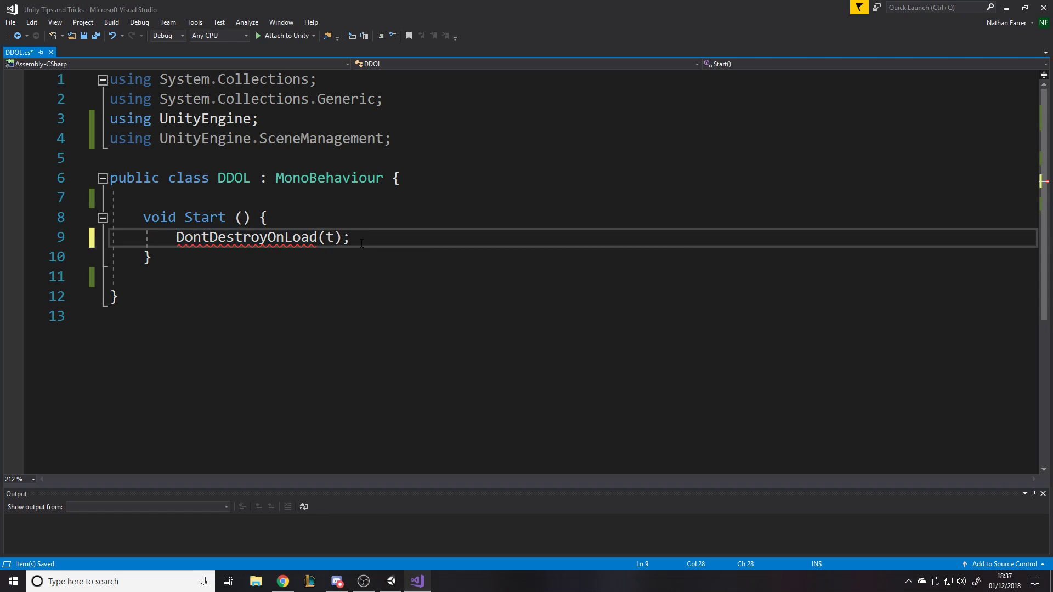
type("his")
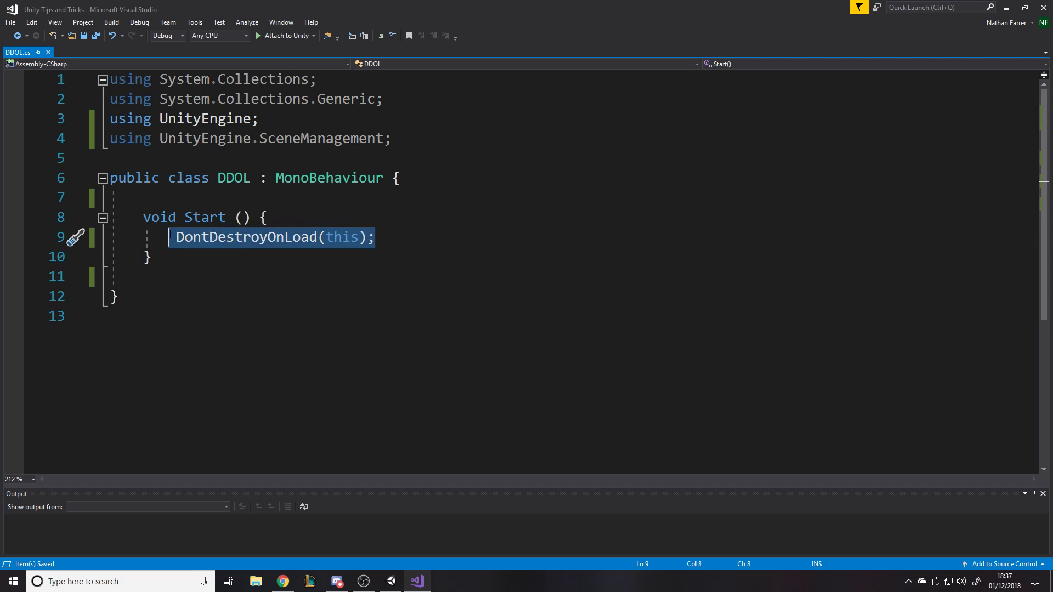
Replace it with SceneManager.LoadScene(1);, save, and return to Unity
key("Delete")
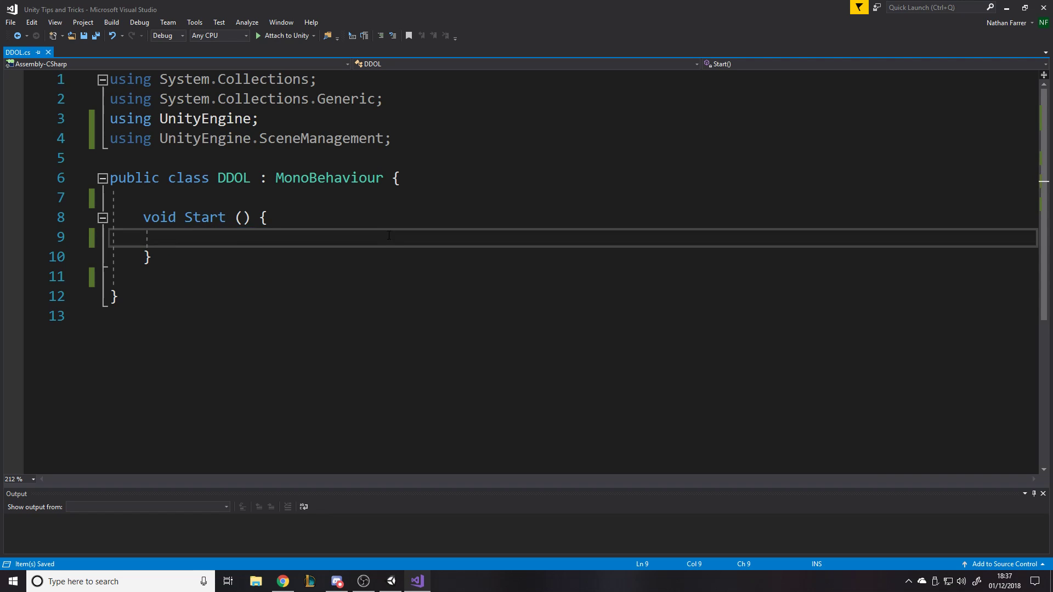
type("scn")
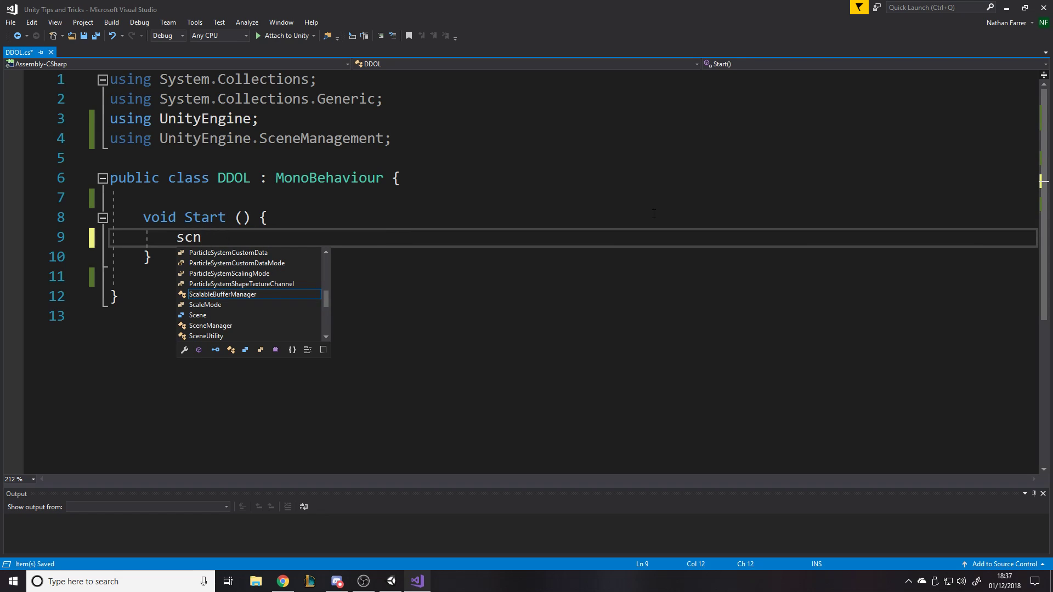
type("SceneManager.loadScene")
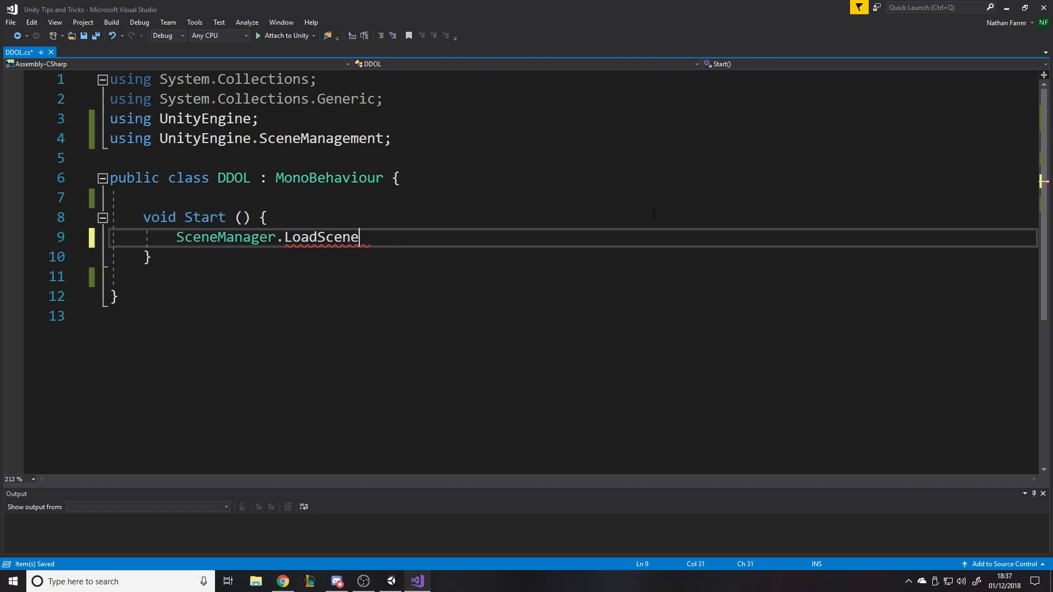
type("(0);")
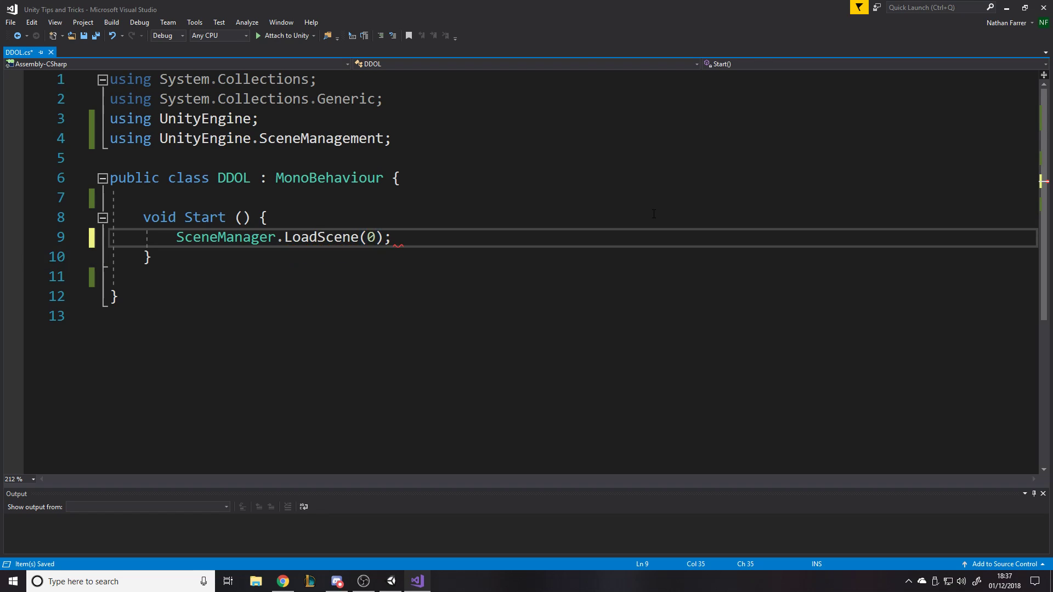
type("1")
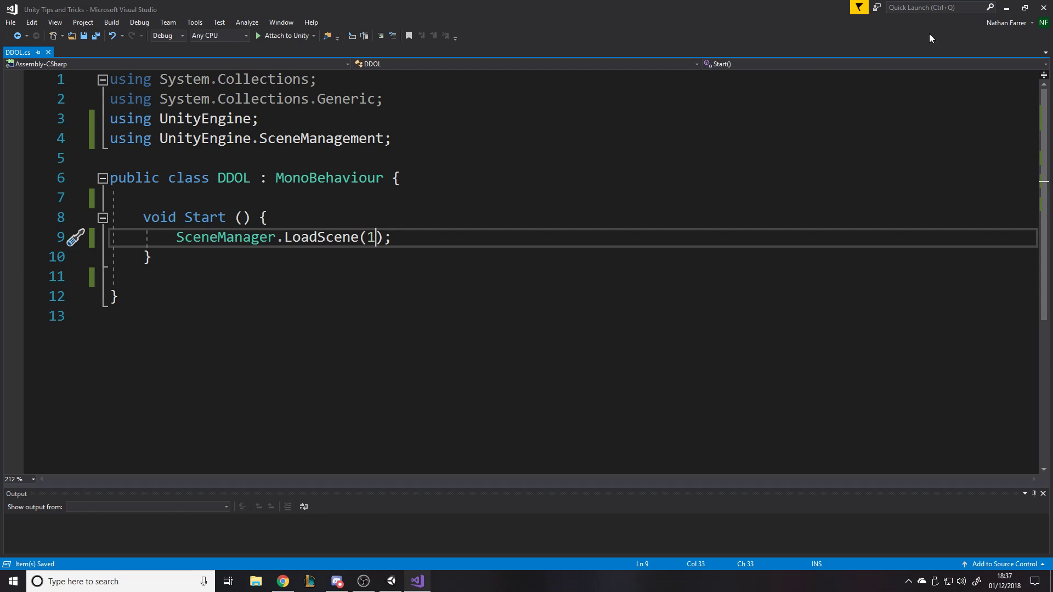
left_click(416, 581)
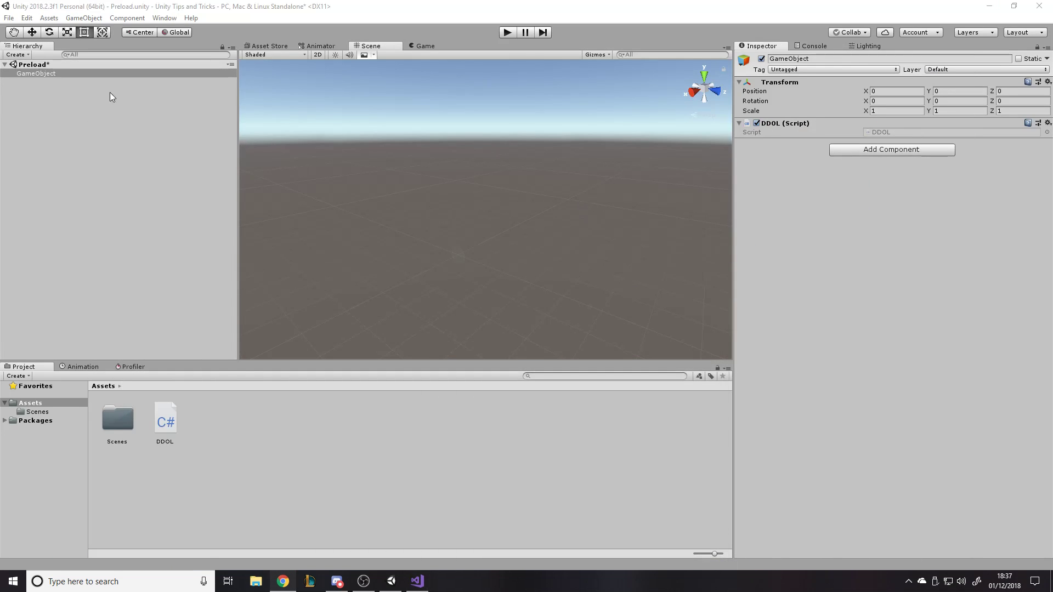
Rename the GameObject in the Hierarchy to Manager
left_click(35, 73)
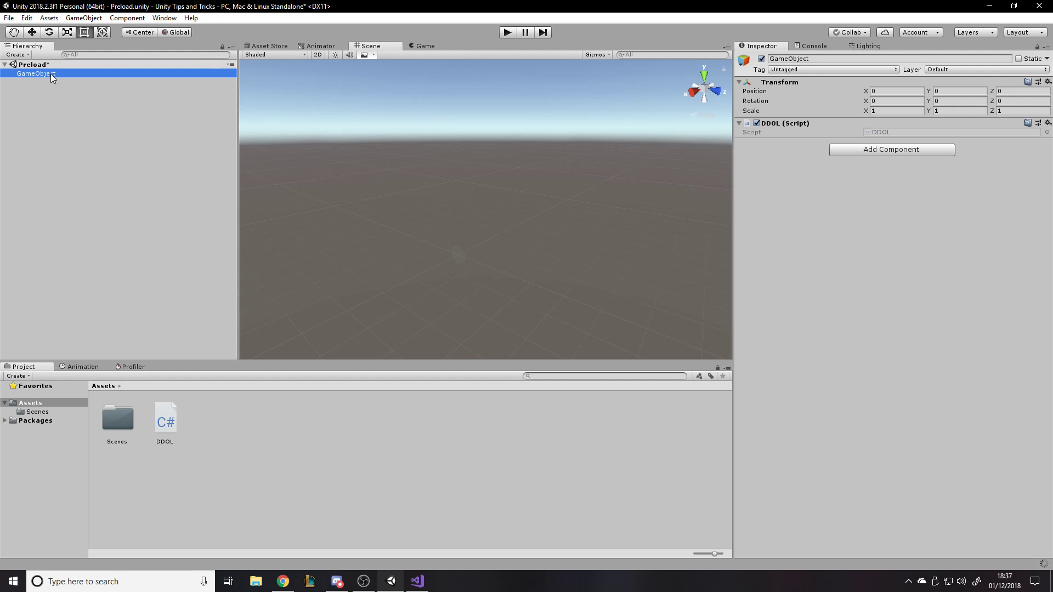
double_click(35, 74)
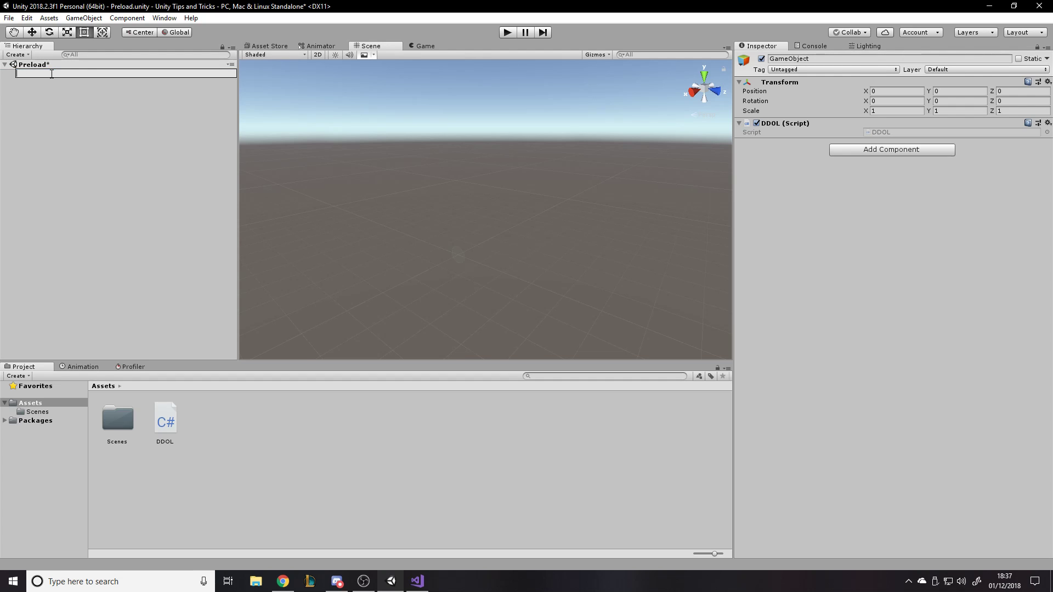
type("Manager")
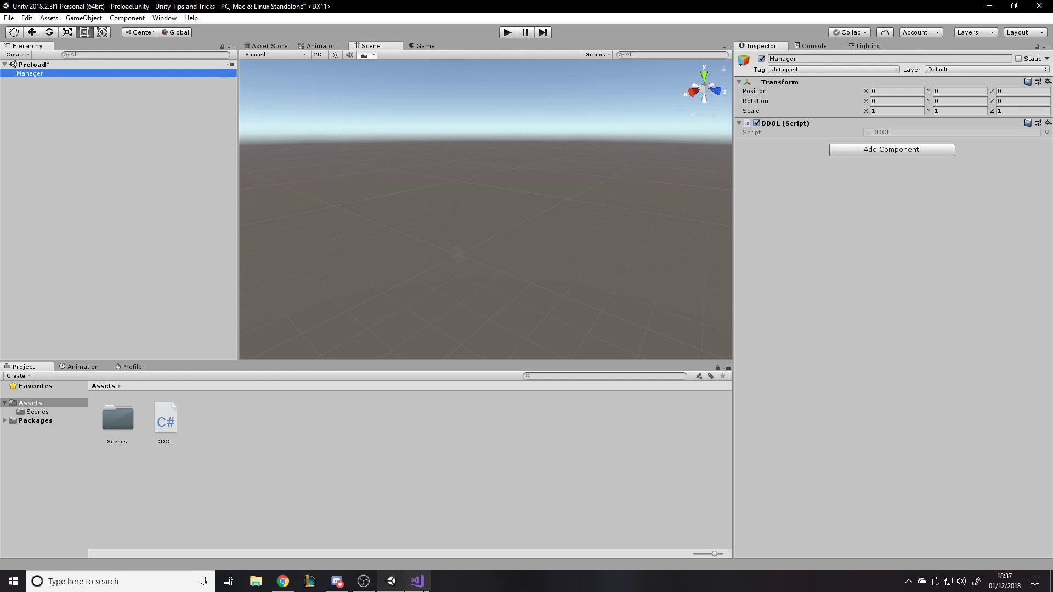
left_click(77, 85)
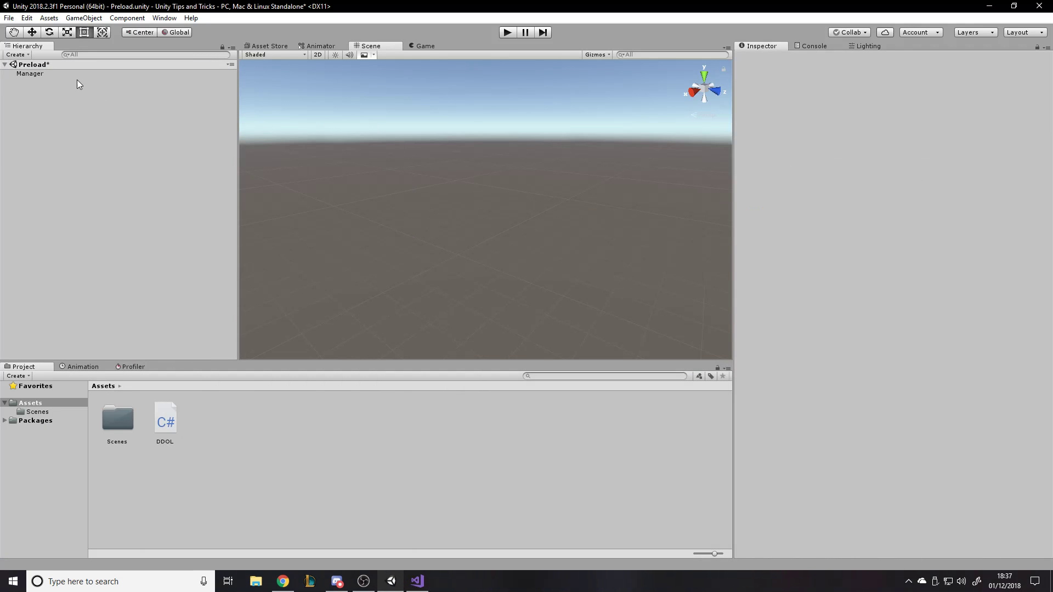
Play-test that Preload switches to Scene 02, stop play, and inspect the Manager object
left_click(32, 65)
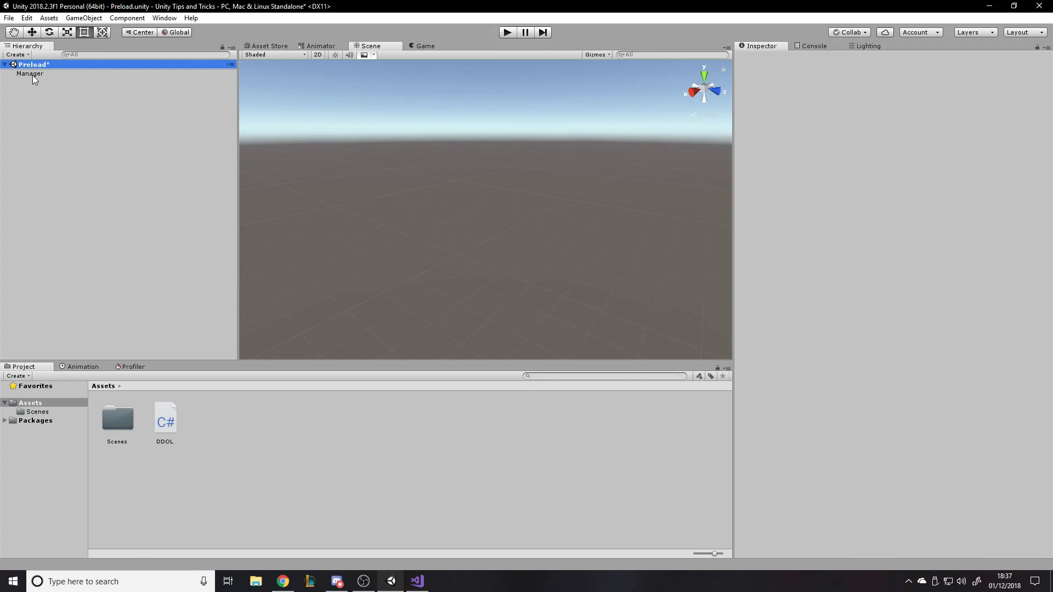
left_click(31, 73)
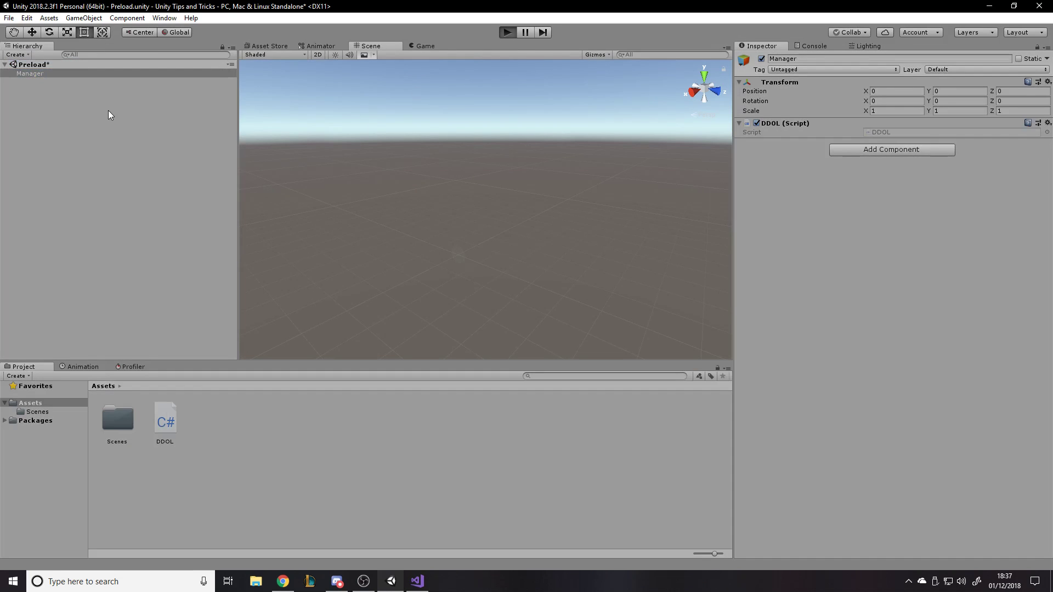
mouse_move(117, 114)
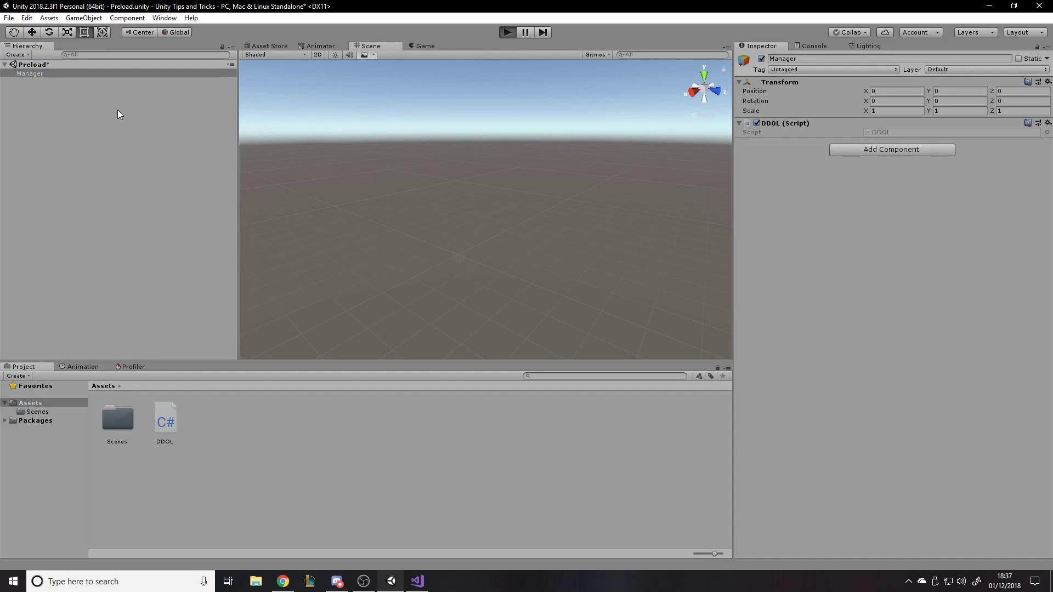
left_click(507, 31)
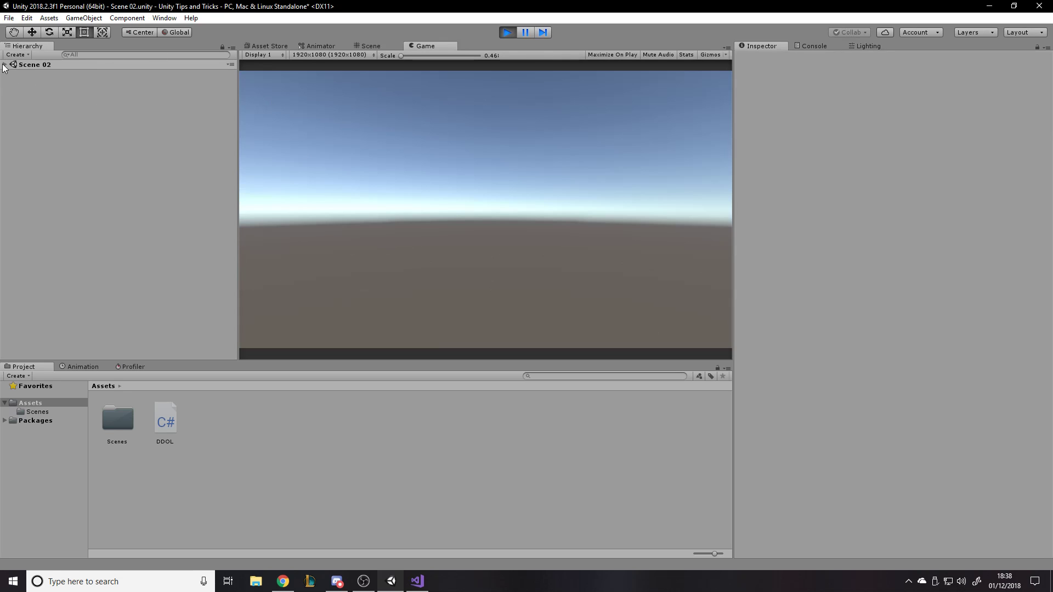
mouse_move(449, 95)
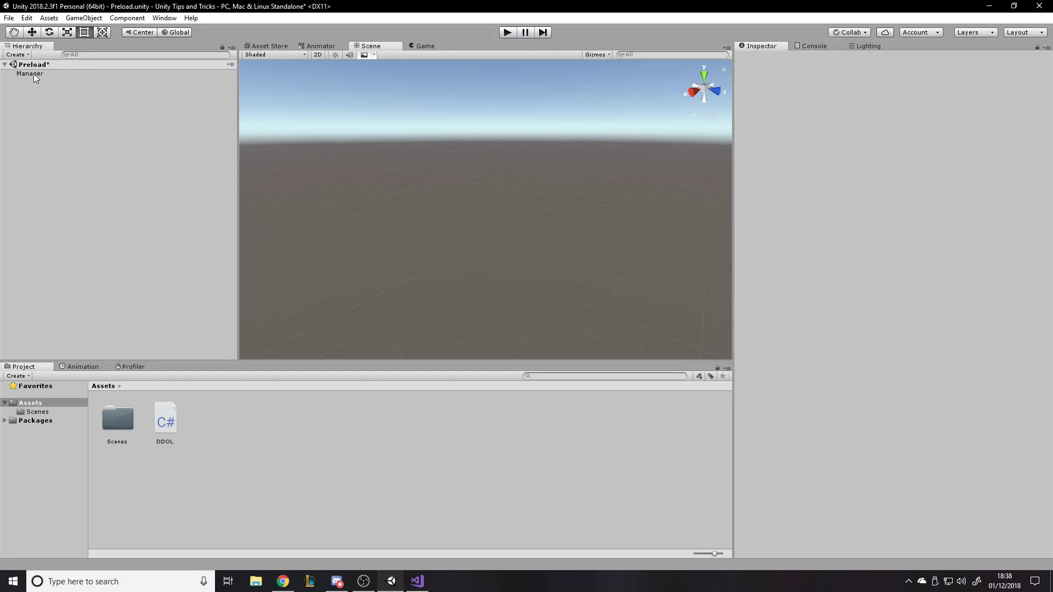
left_click(31, 73)
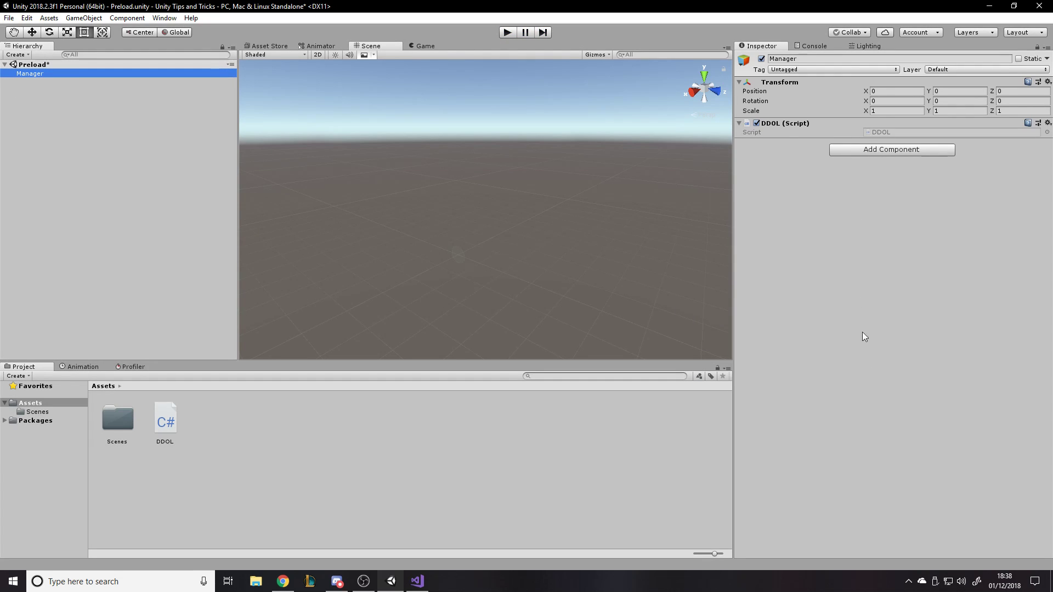
mouse_move(795, 179)
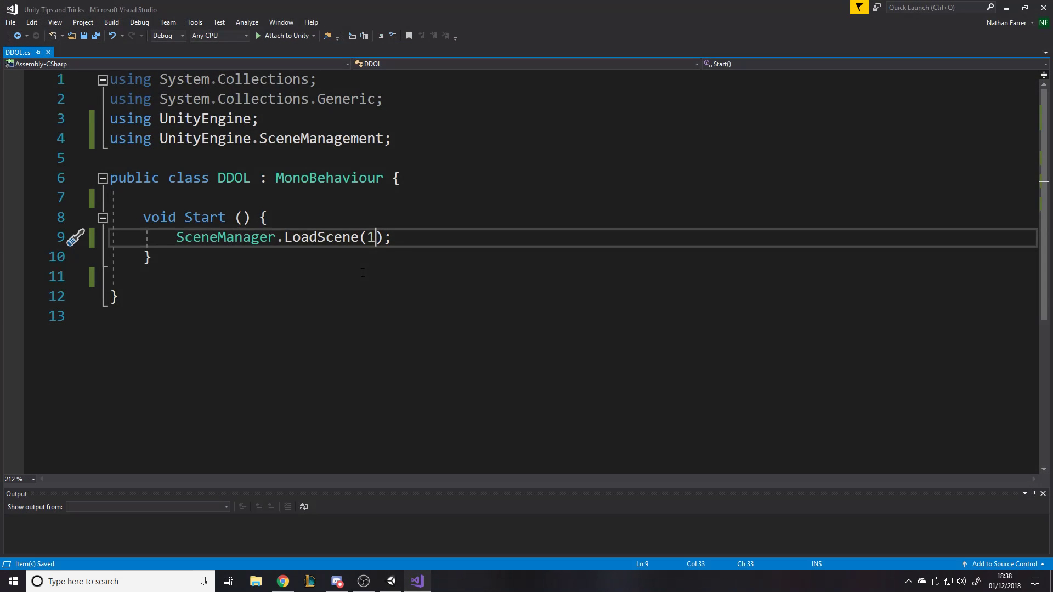
Remove the UnityEngine.SceneManagement using directive from DDOL.cs
double_click(226, 237)
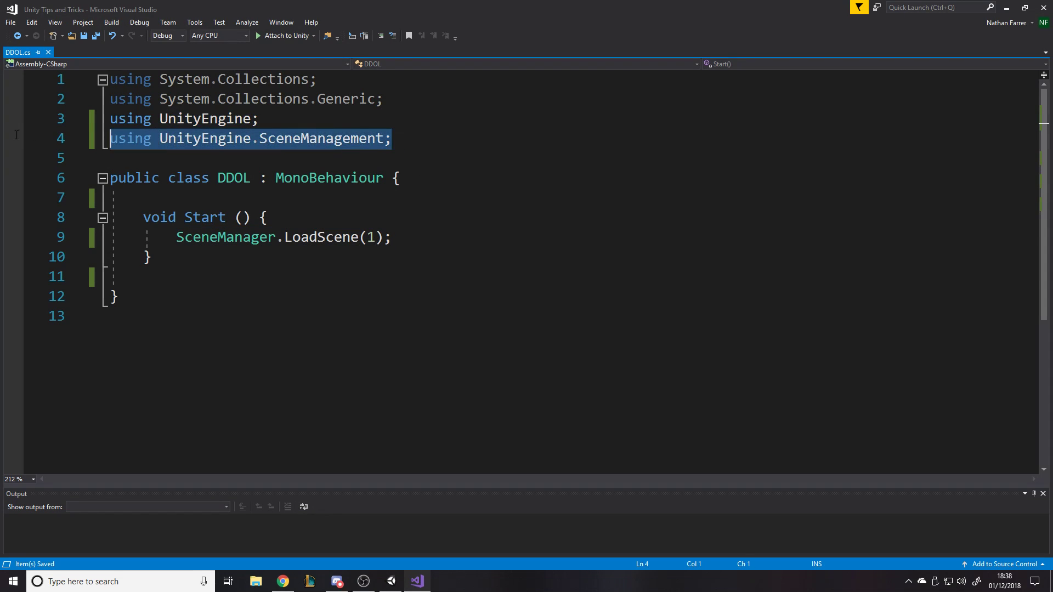
key("Delete")
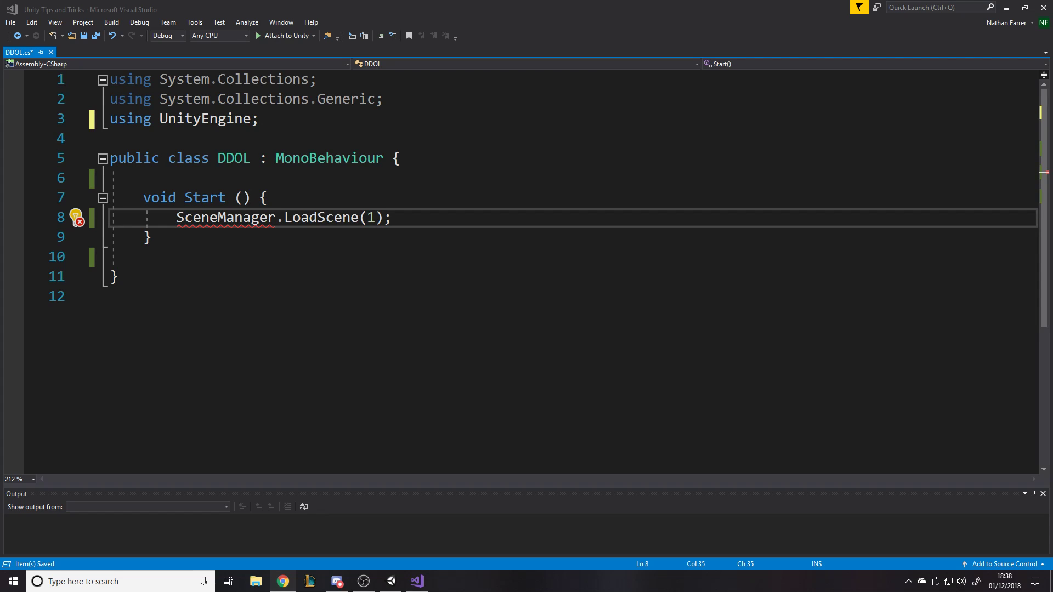
Turn Start into a private Awake method calling DontDestroyOnLoad(this) and save the script
double_click(204, 197)
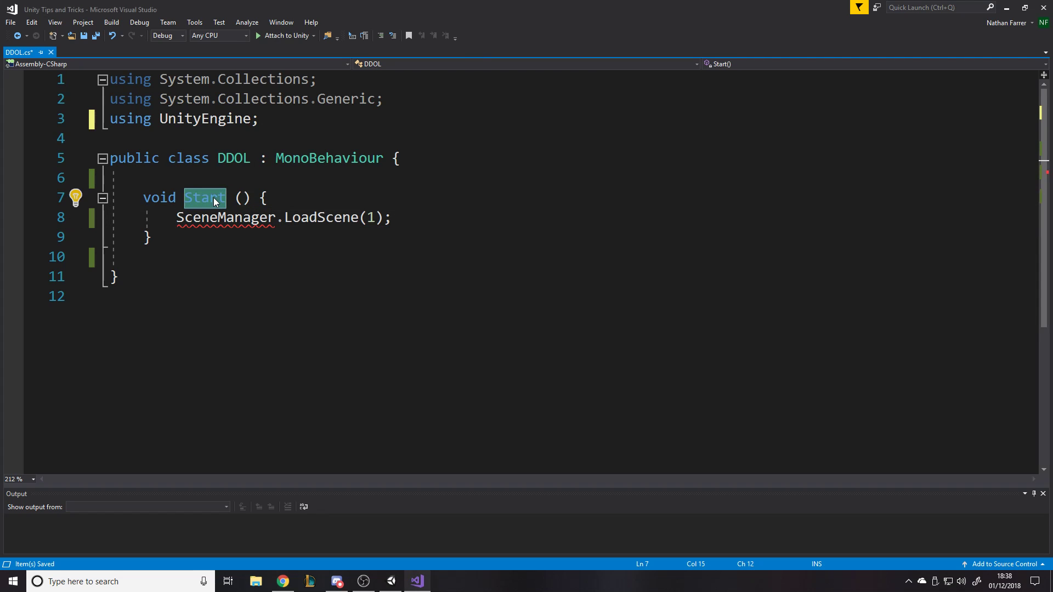
type("private  () {")
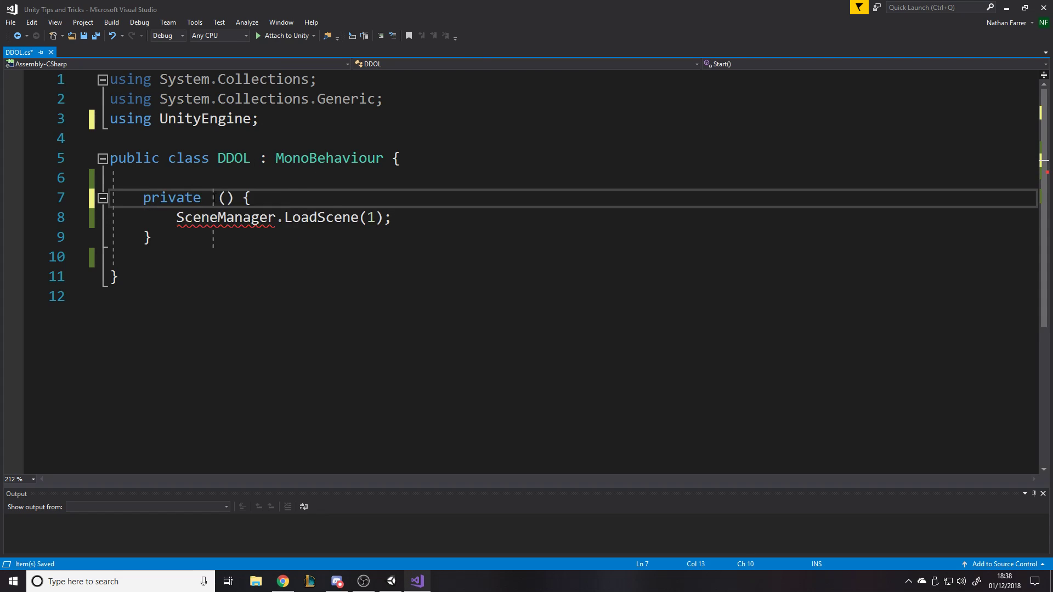
type("void awa")
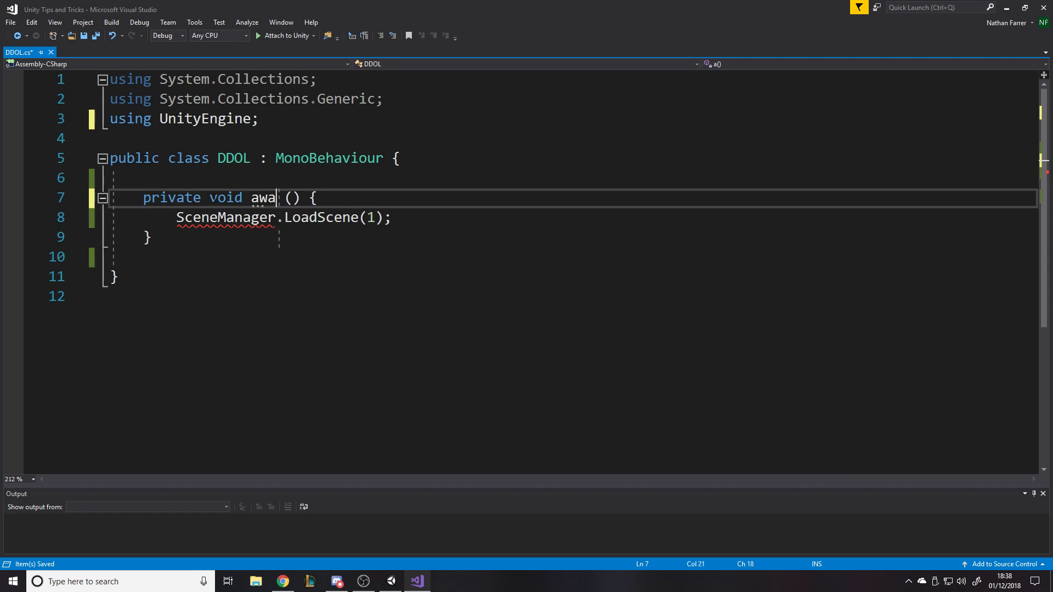
type("ke")
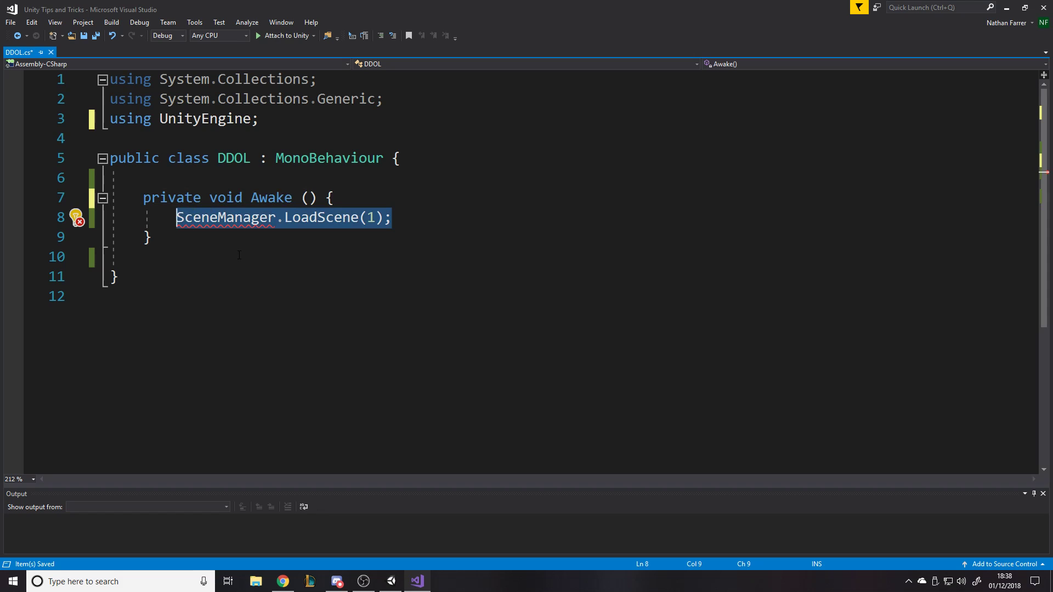
type("DontDestroyOnLoad")
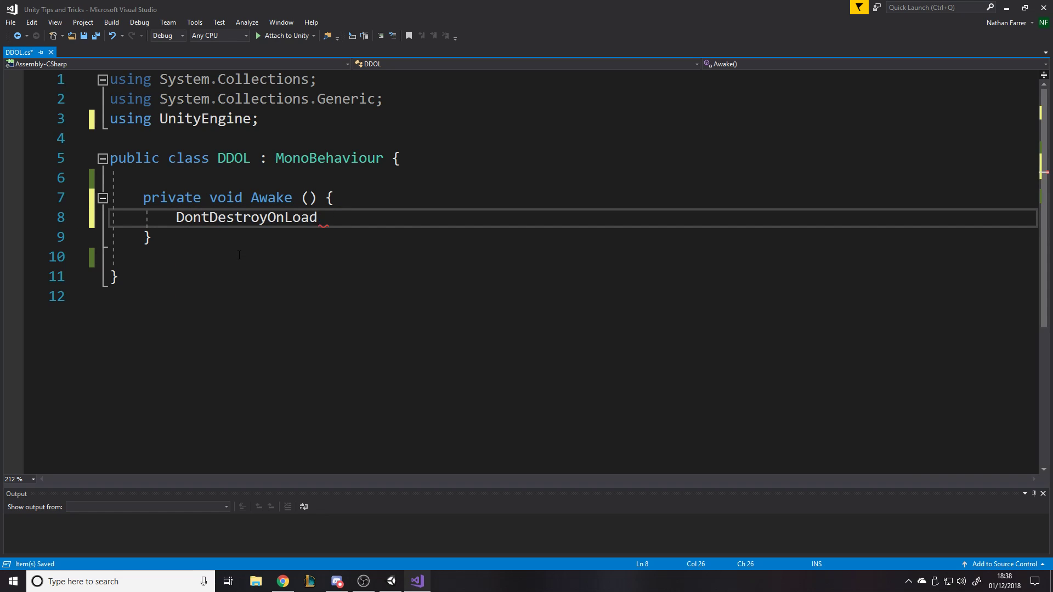
type("(this);")
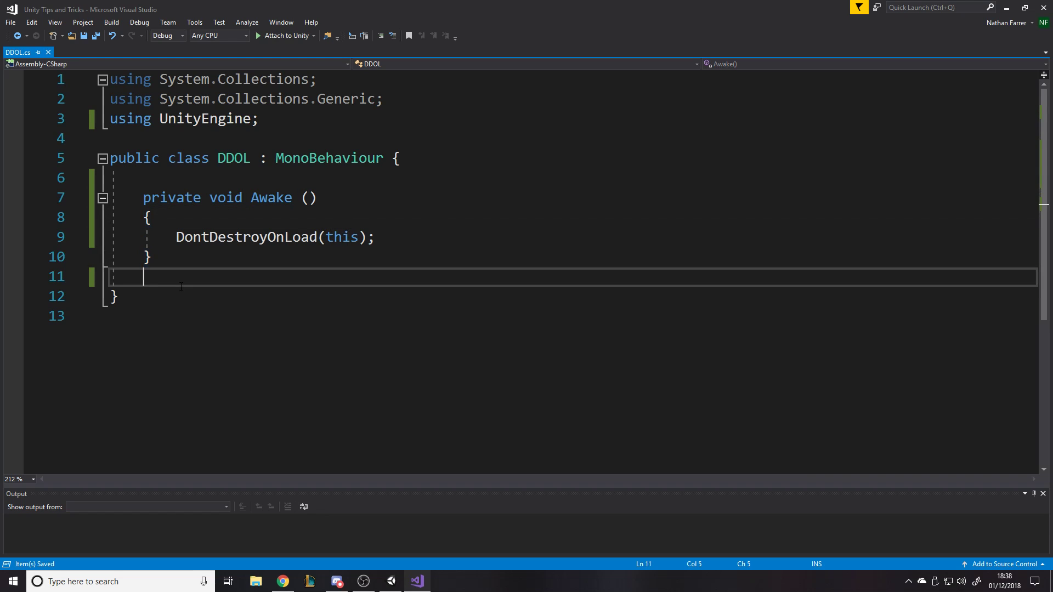
key("Backspace")
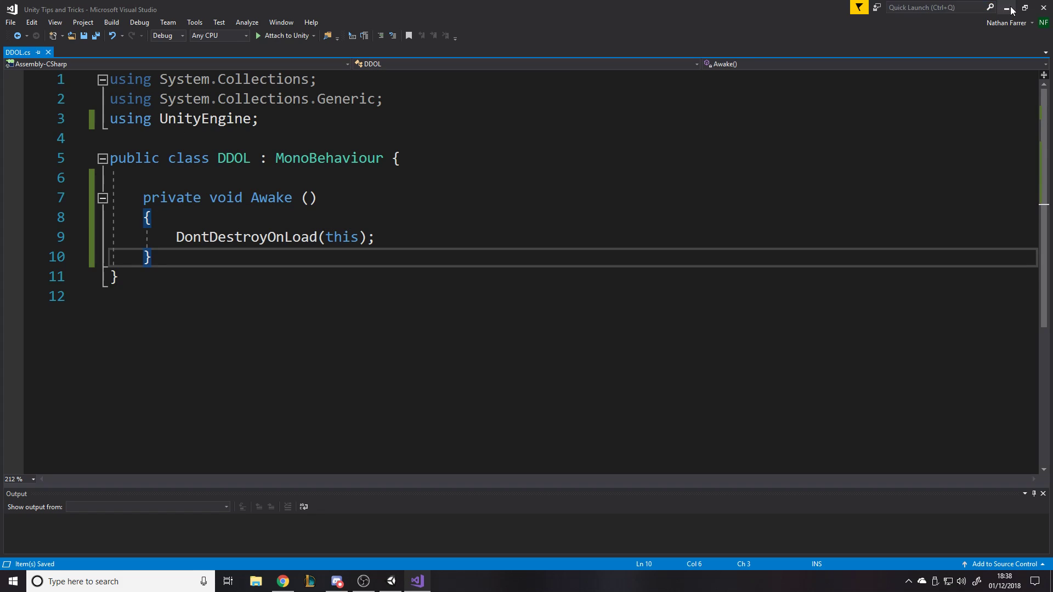
Add a new script component named SceneLoader to Manager and open it in Visual Studio
left_click(390, 581)
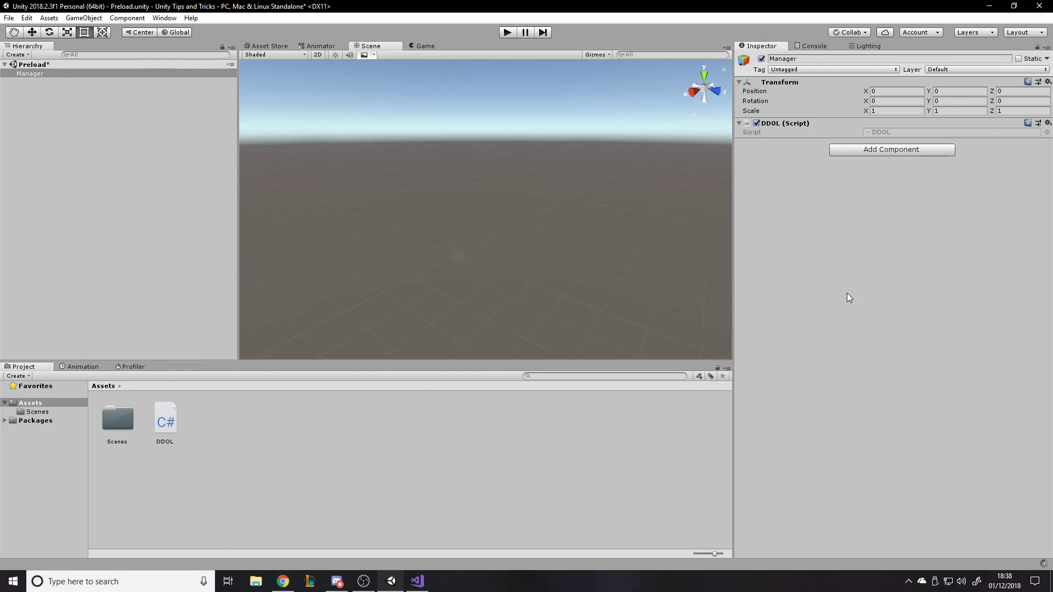
mouse_move(895, 216)
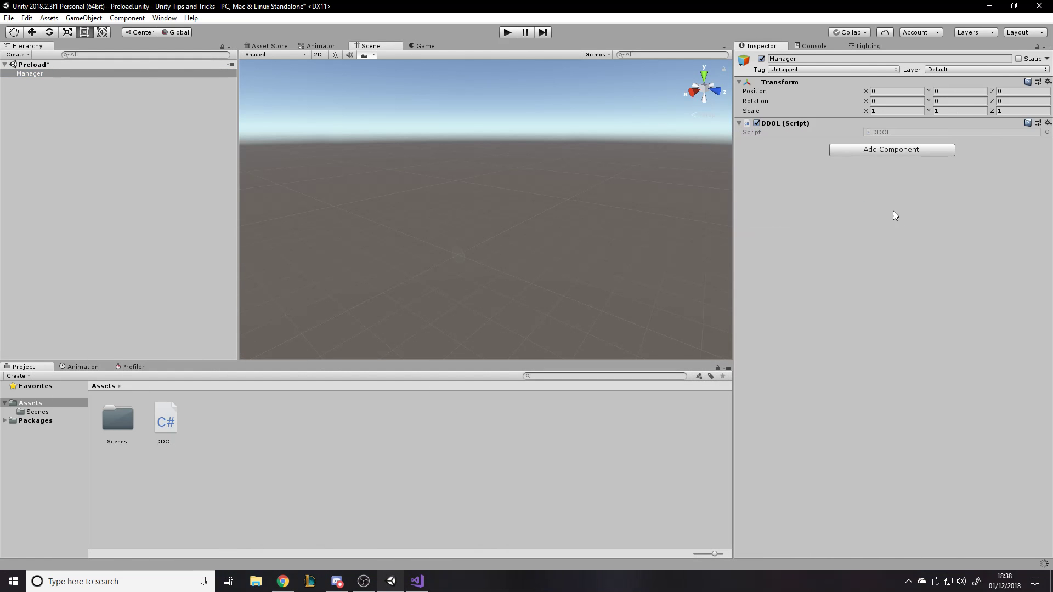
left_click(890, 149)
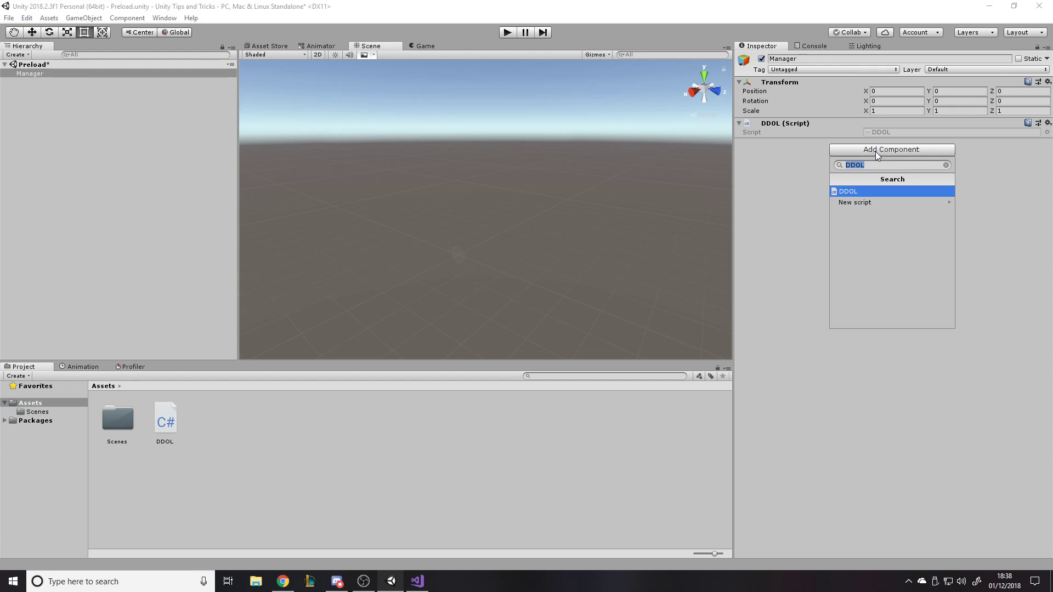
left_click(854, 202)
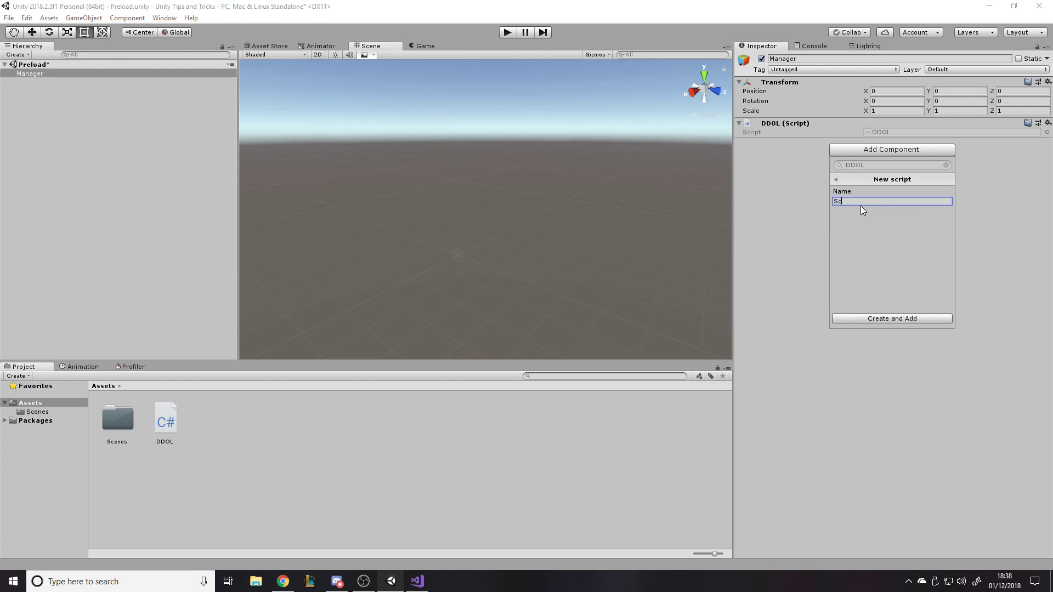
type("ceneLoader")
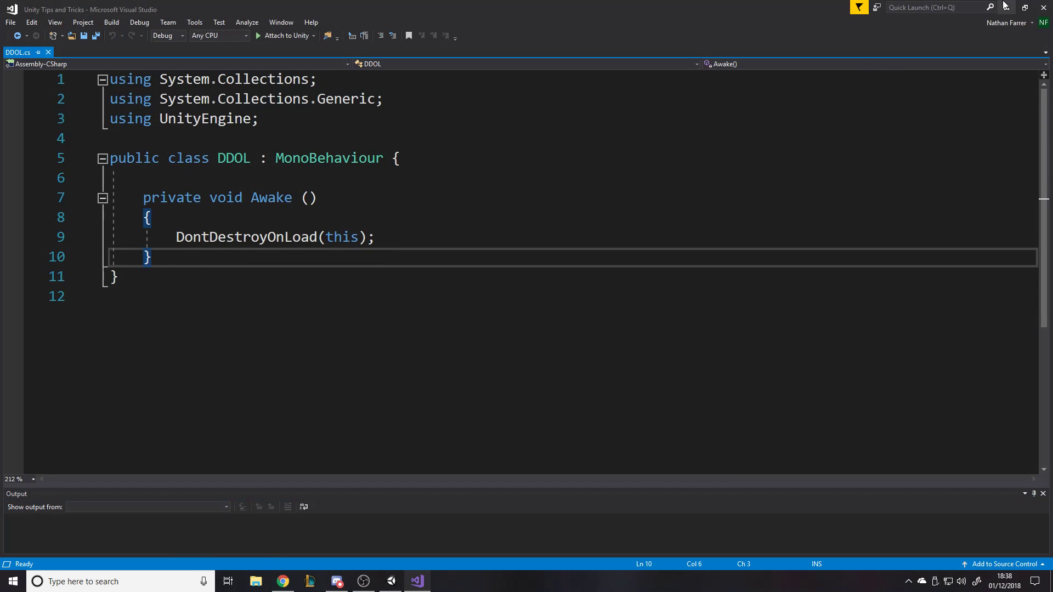
left_click(417, 581)
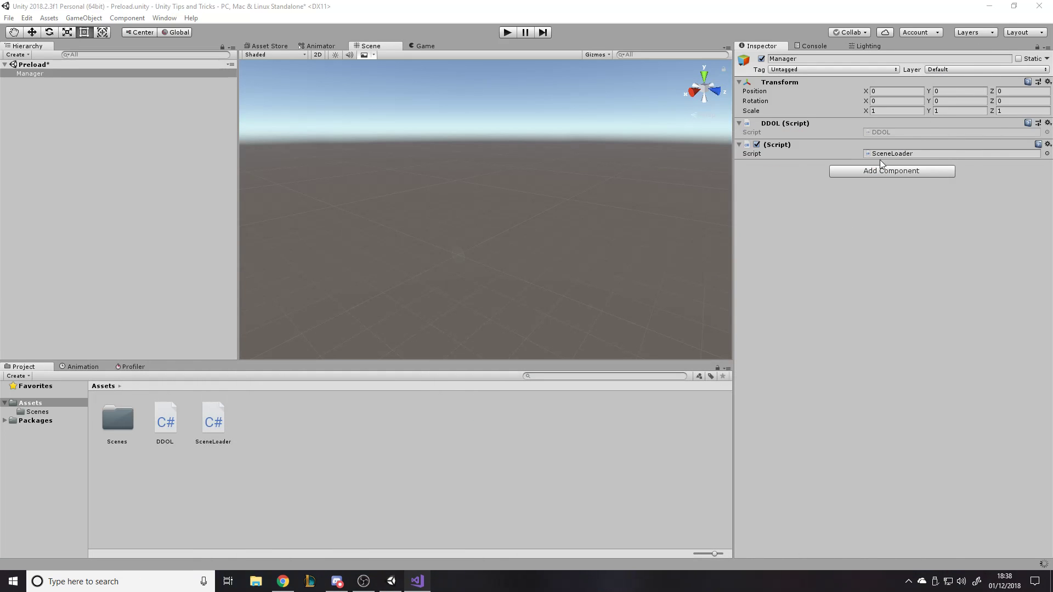
double_click(213, 417)
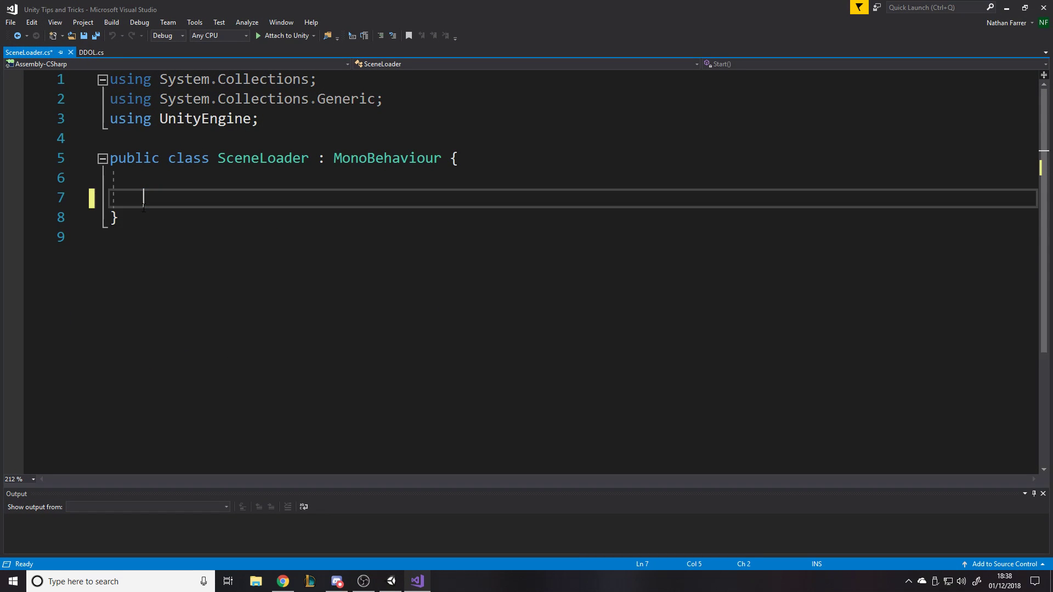
Import UnityEngine.SceneManagement at the top of SceneLoader.cs
type("using")
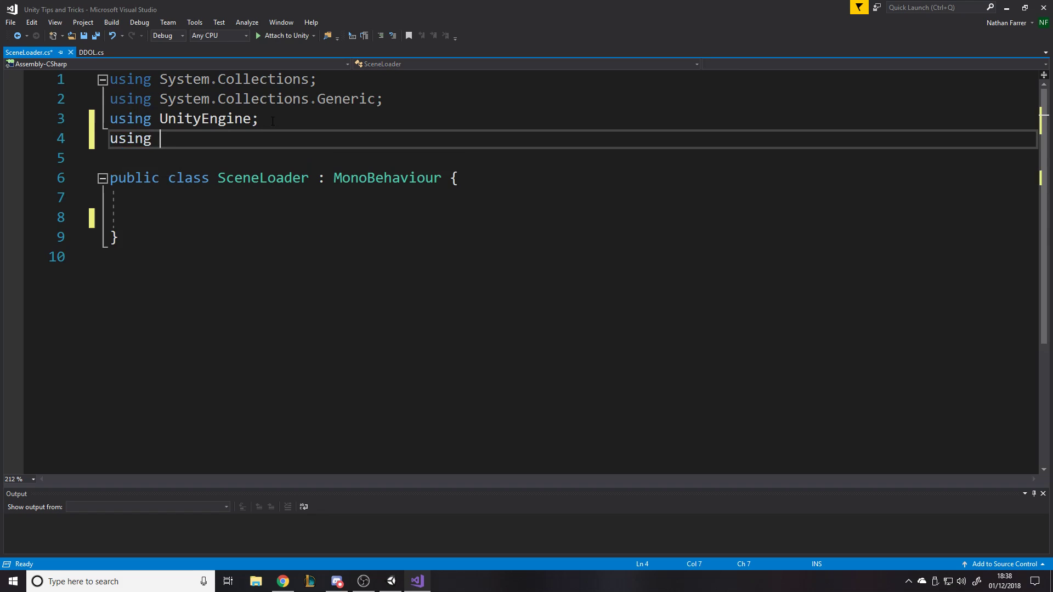
type("UnityEngine.sc")
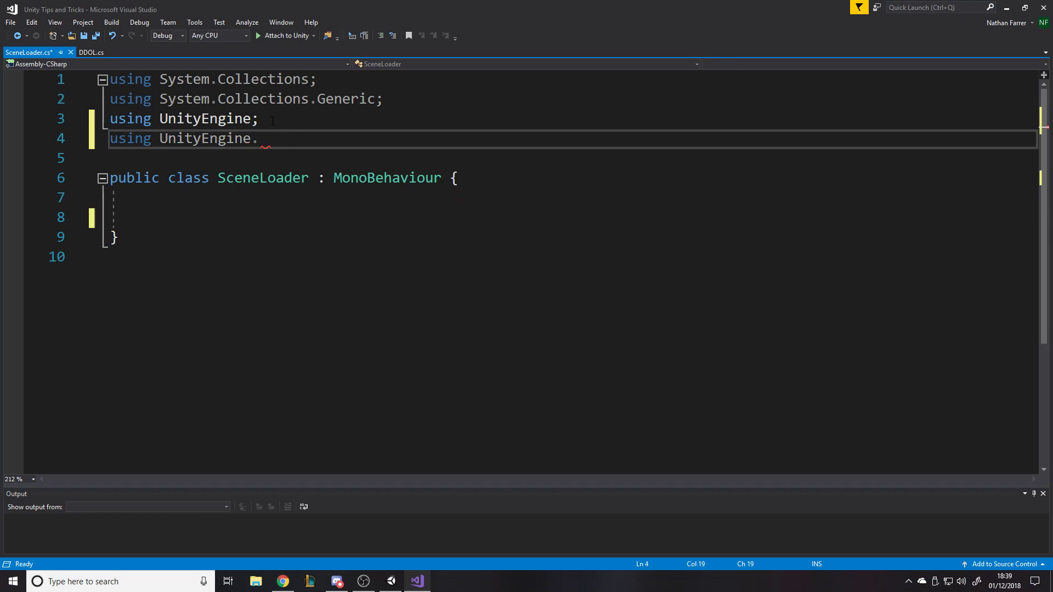
type("SceneManagement;")
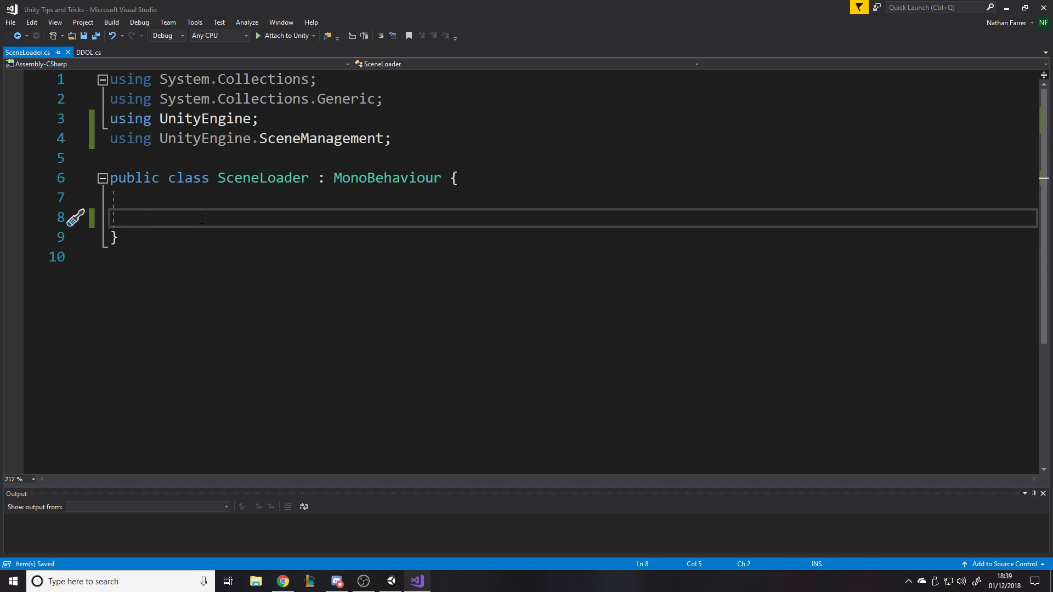
Write a Start method calling SceneManager.LoadScene(1) and return to Unity
type("void st")
type("load")
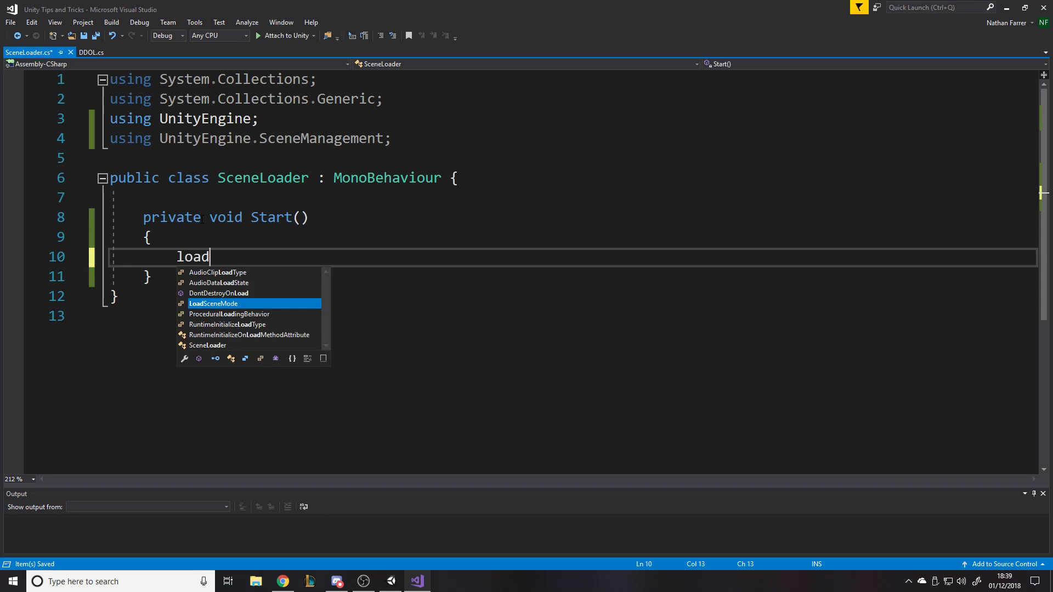
type("SceneManager.")
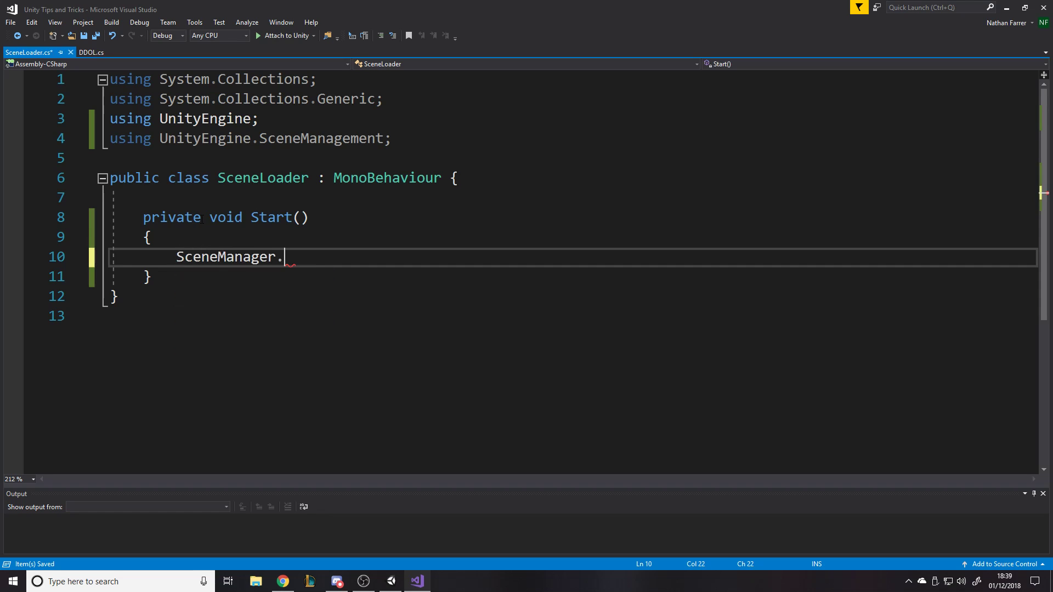
type("LoadScene(1)")
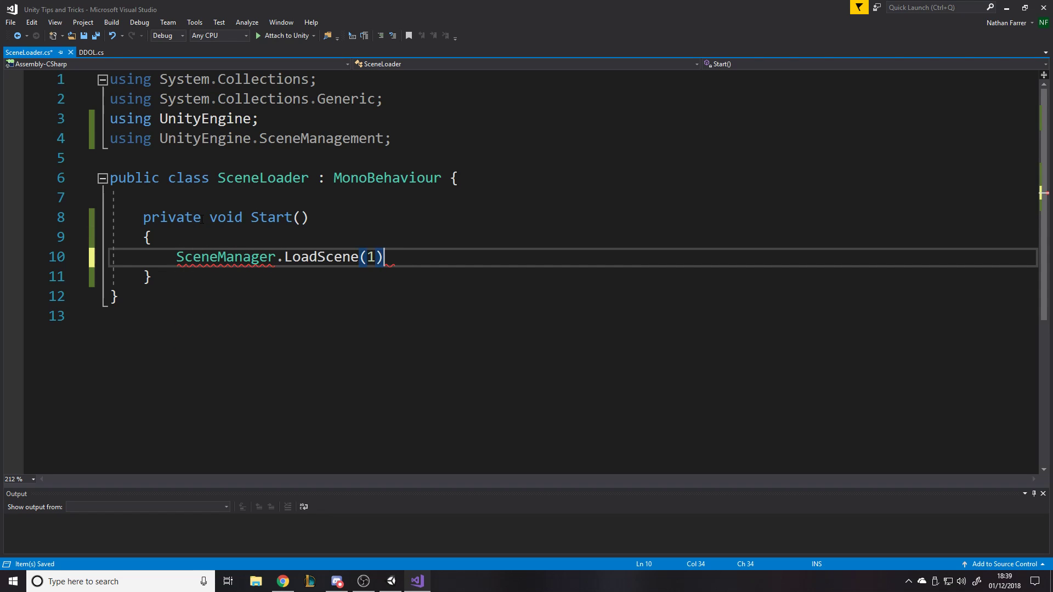
left_click(363, 581)
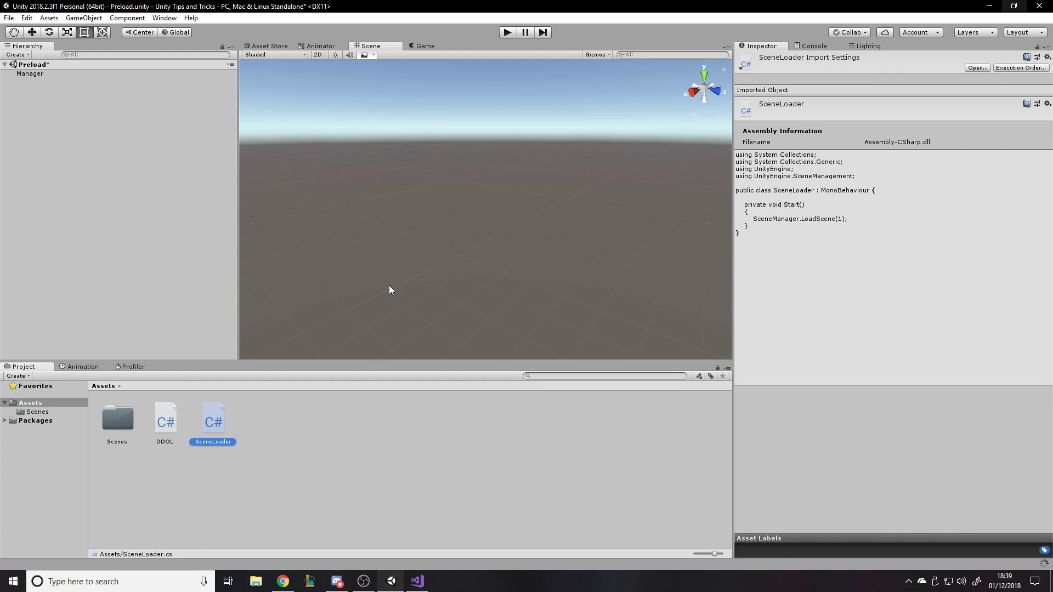
mouse_move(394, 430)
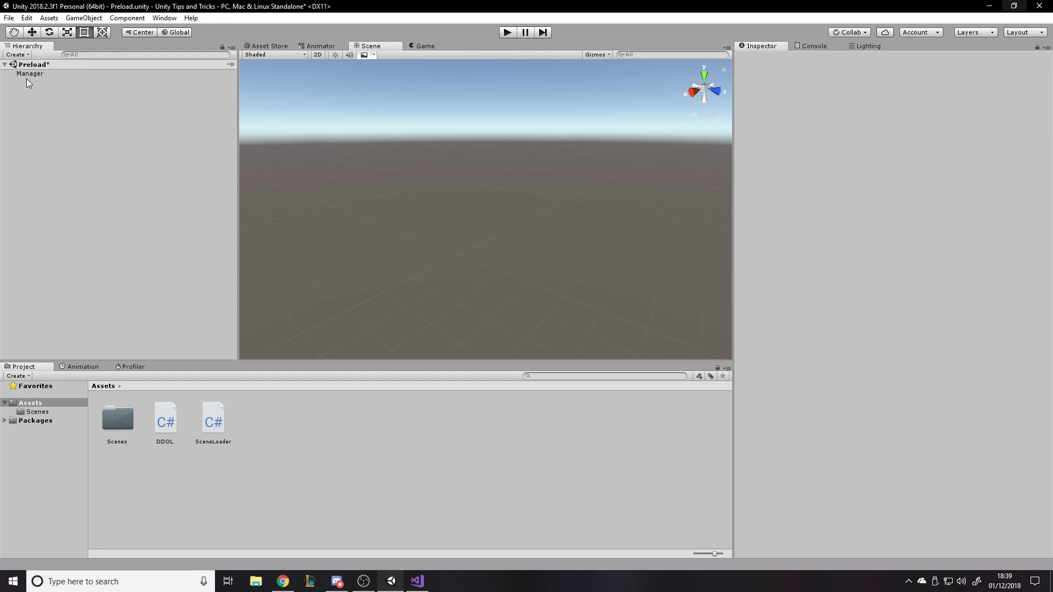
Play the game from Preload and expand the loaded Scene 02 in the Hierarchy
left_click(30, 74)
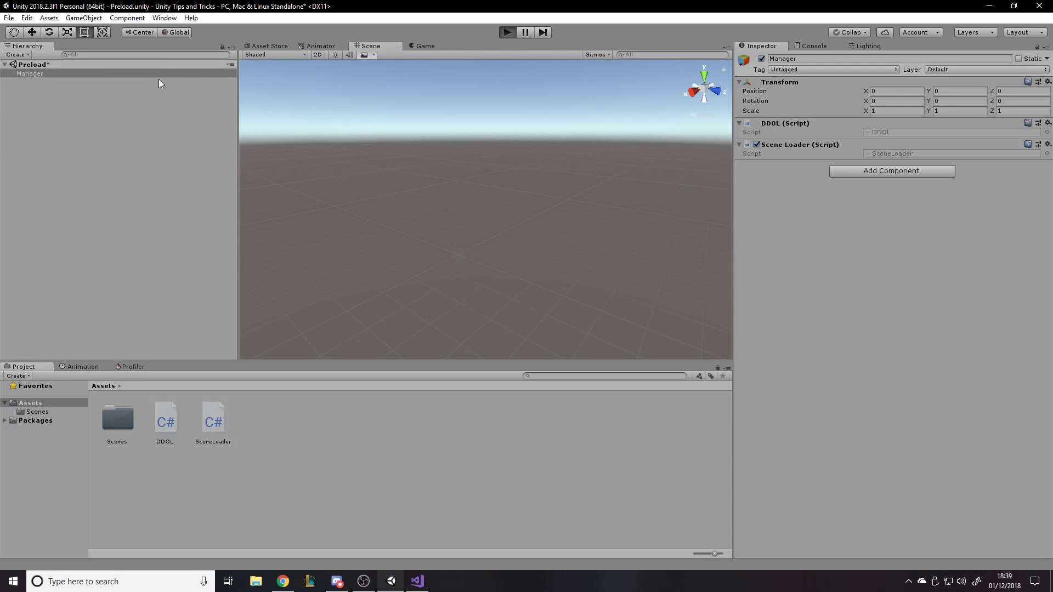
left_click(506, 31)
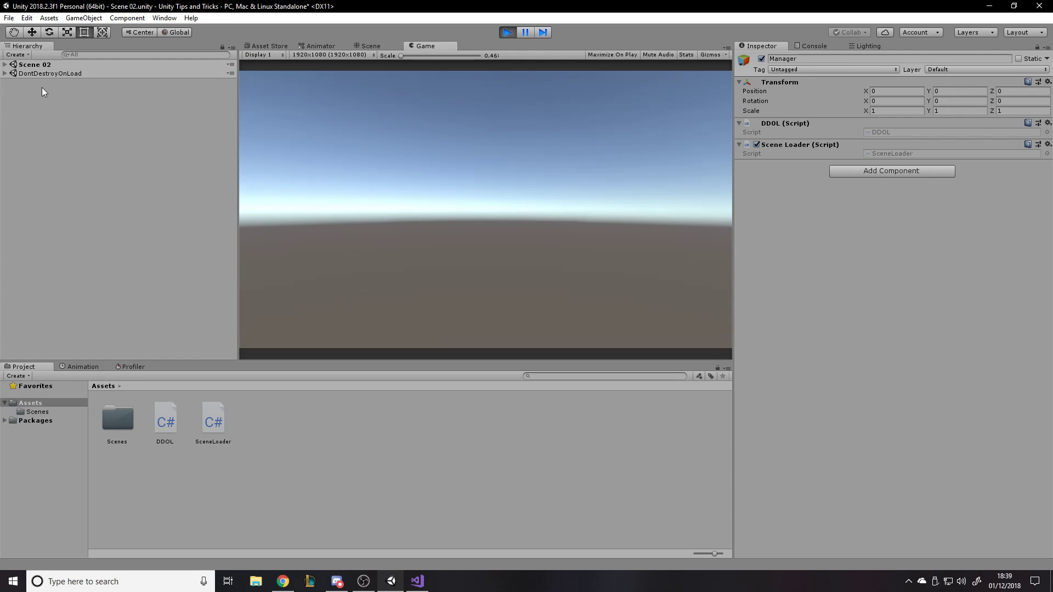
left_click(5, 64)
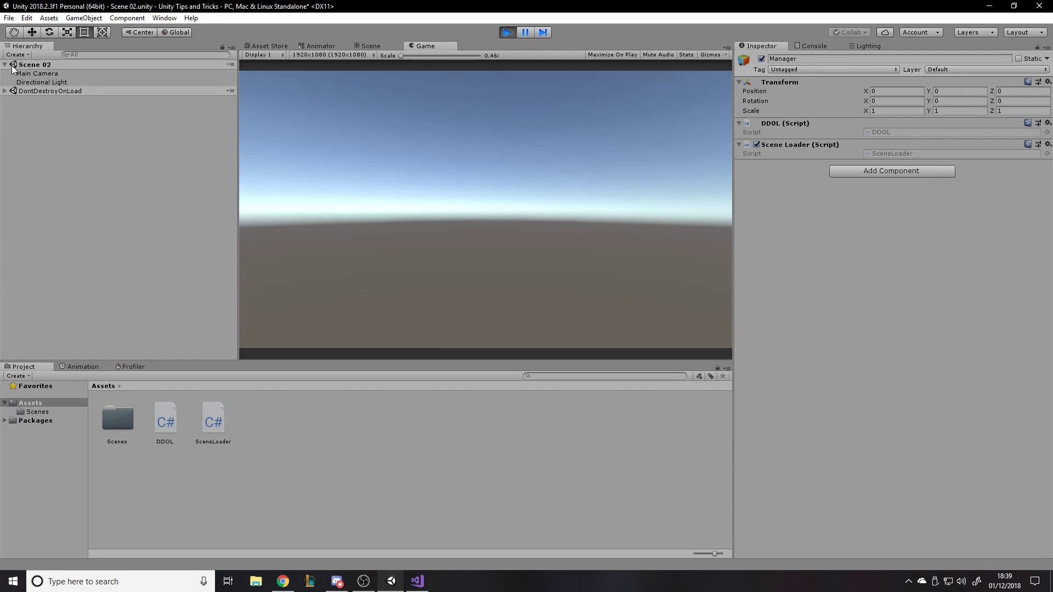
Inspect Scene 02's Main Camera and the Manager persisting under DontDestroyOnLoad
left_click(37, 73)
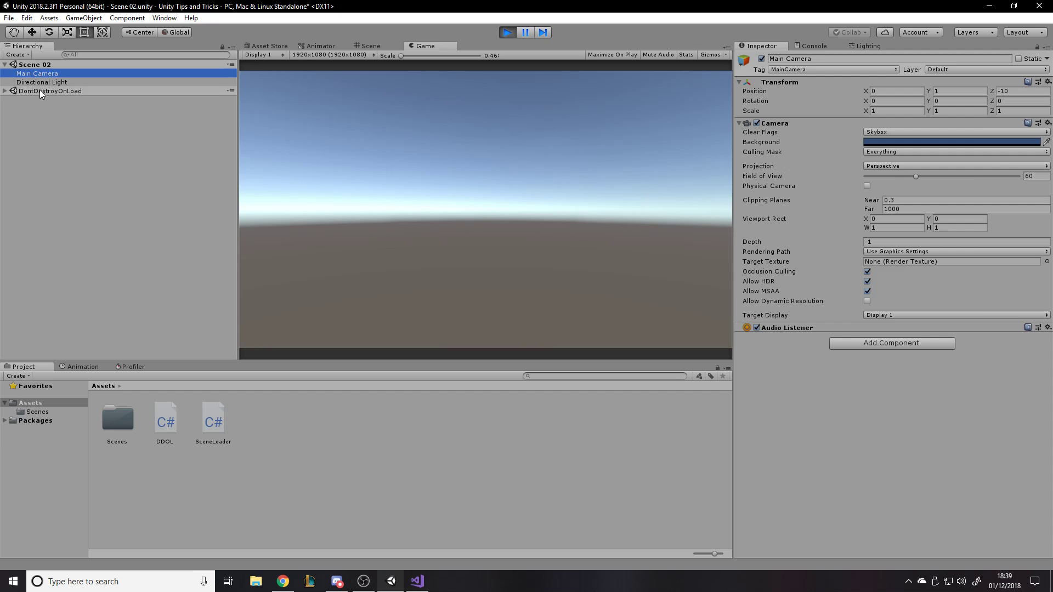
left_click(51, 91)
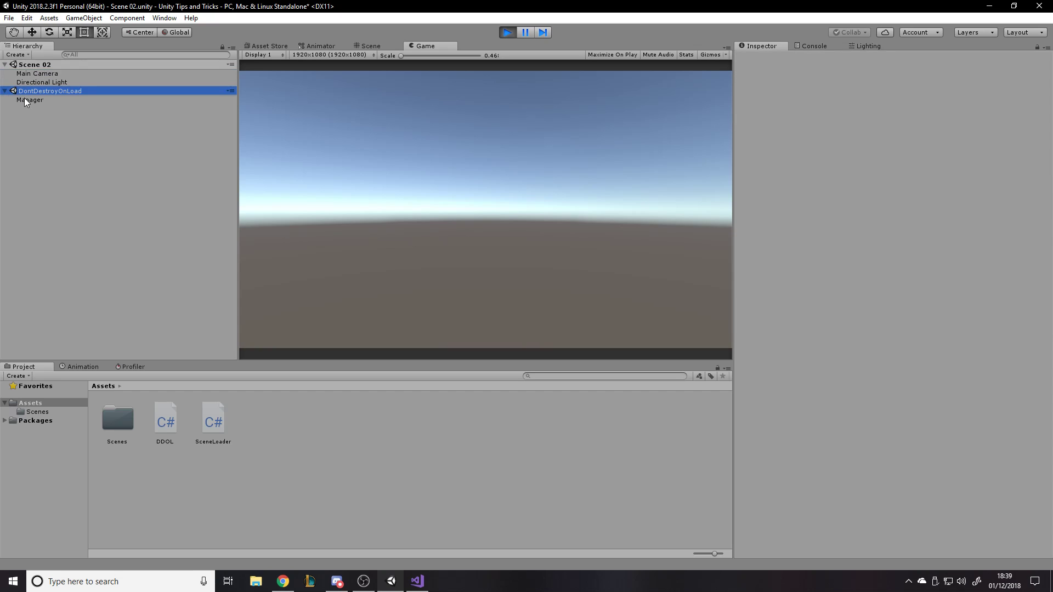
left_click(31, 100)
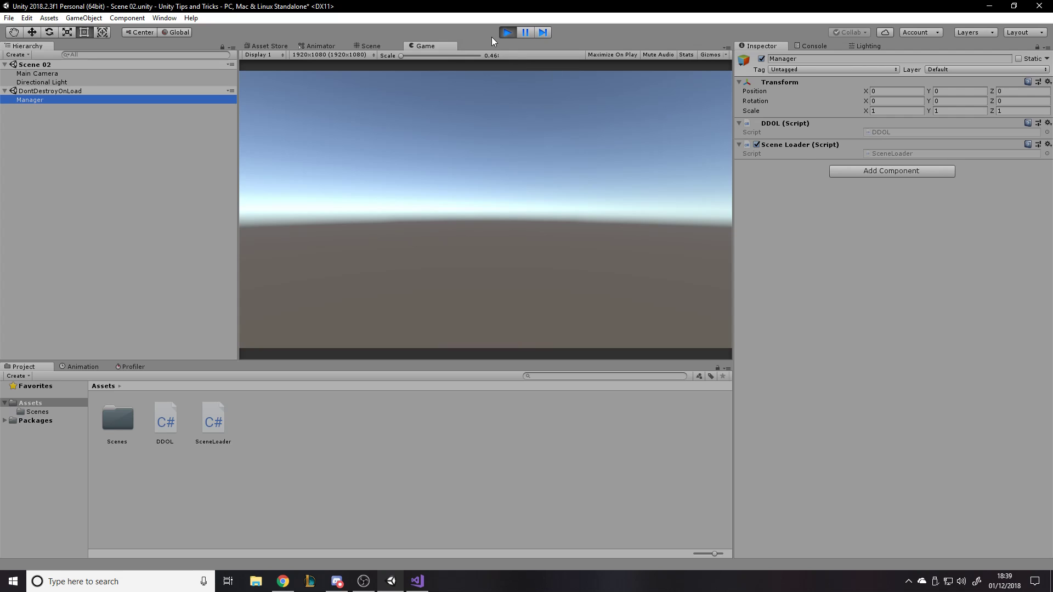
mouse_move(631, 107)
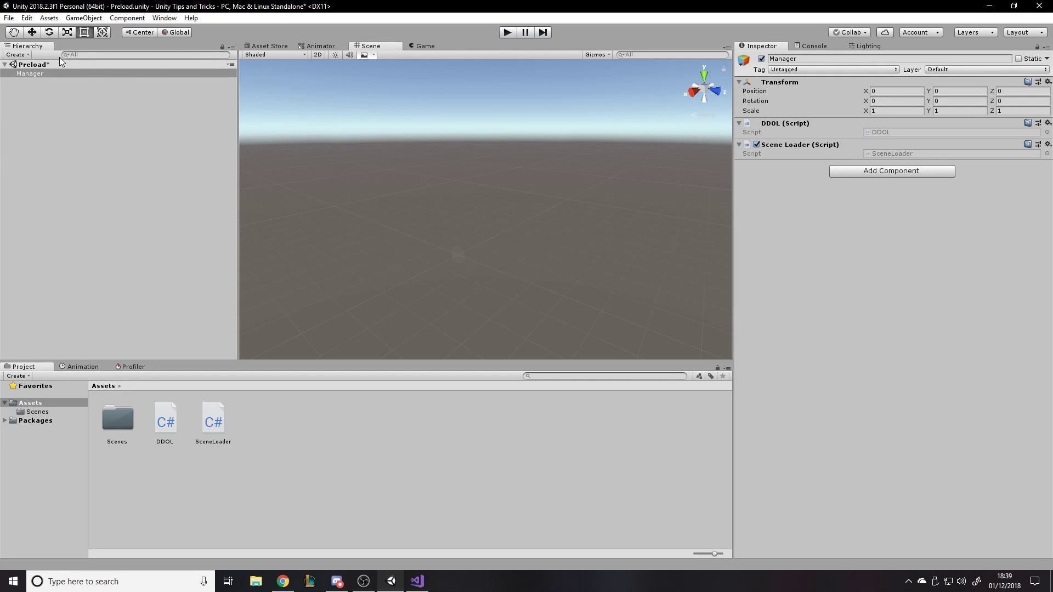
mouse_move(146, 98)
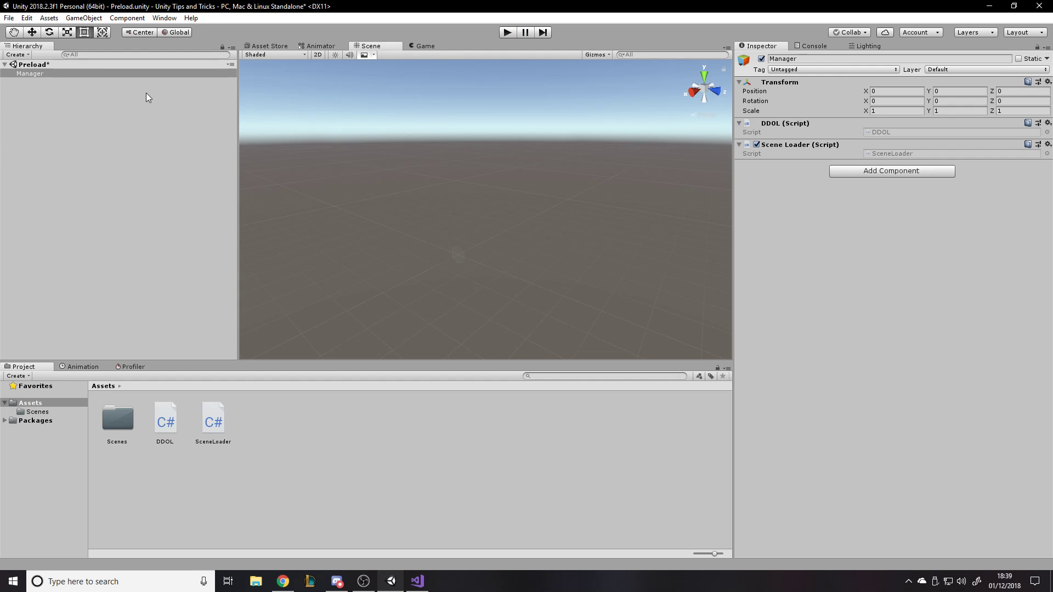
mouse_move(136, 92)
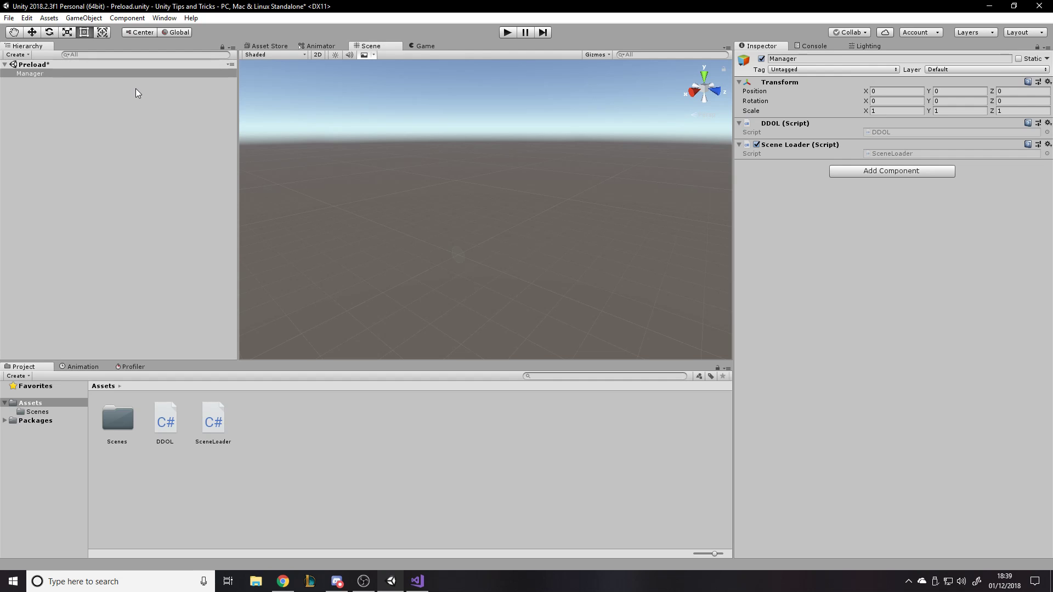
mouse_move(802, 170)
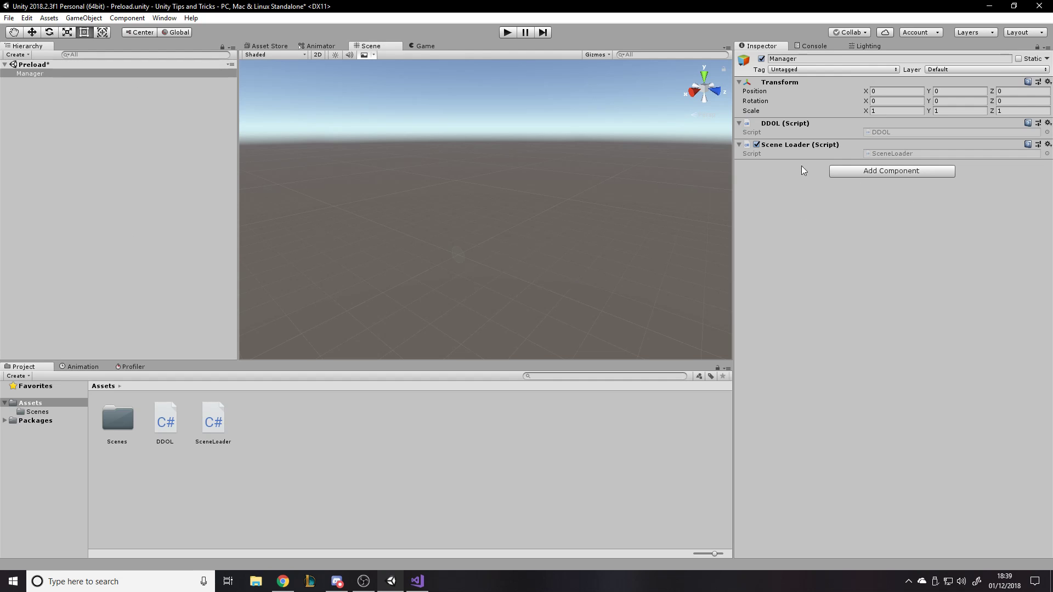
Add a new script component named MusicManager to the Manager object
left_click(890, 171)
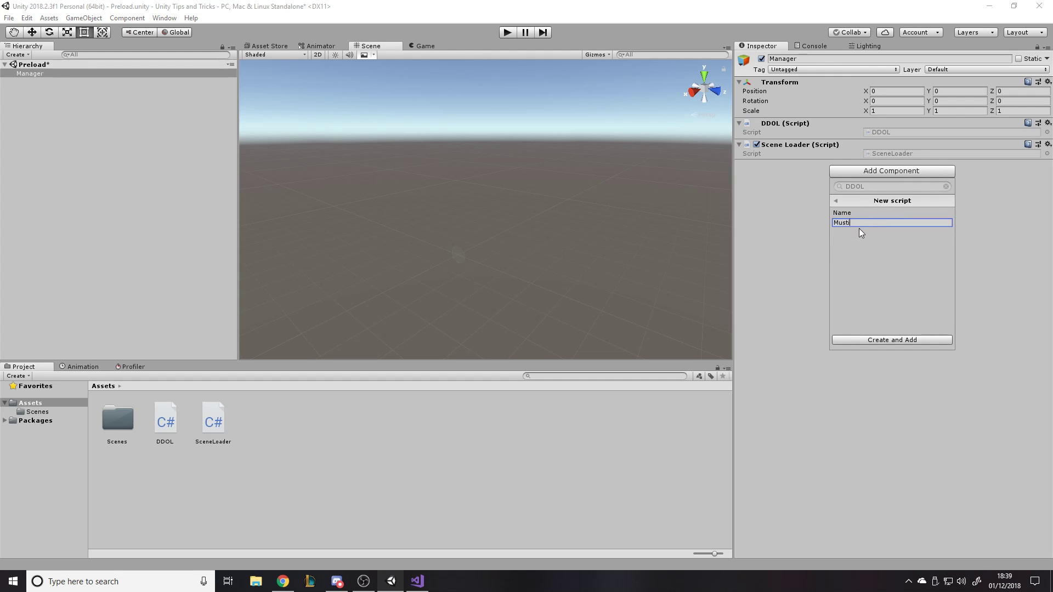
type("Music Ma")
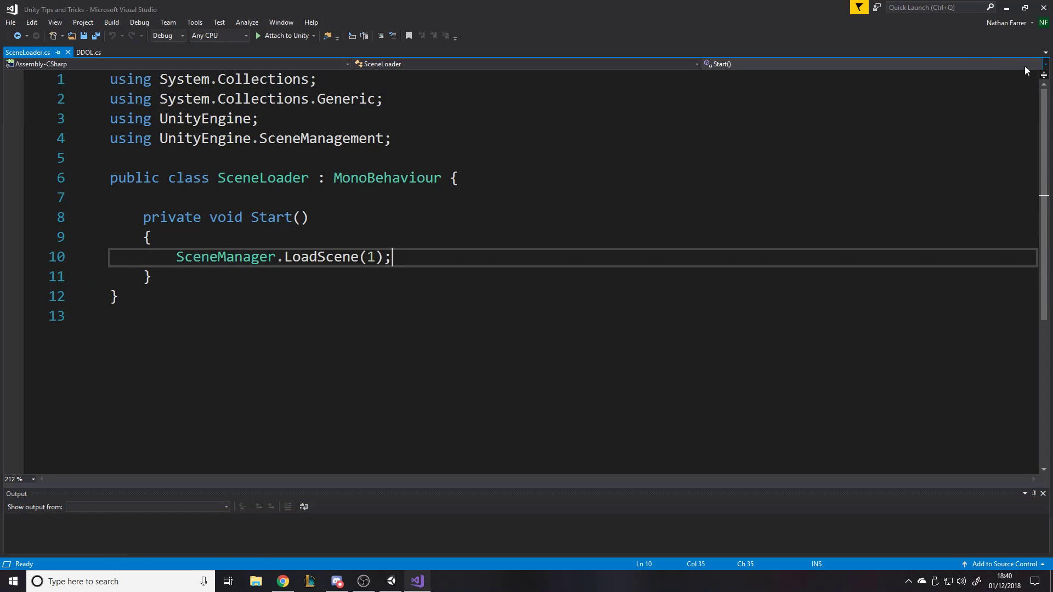
Bring up the MusicManager.cs template with its default Start and Update methods
left_click(417, 581)
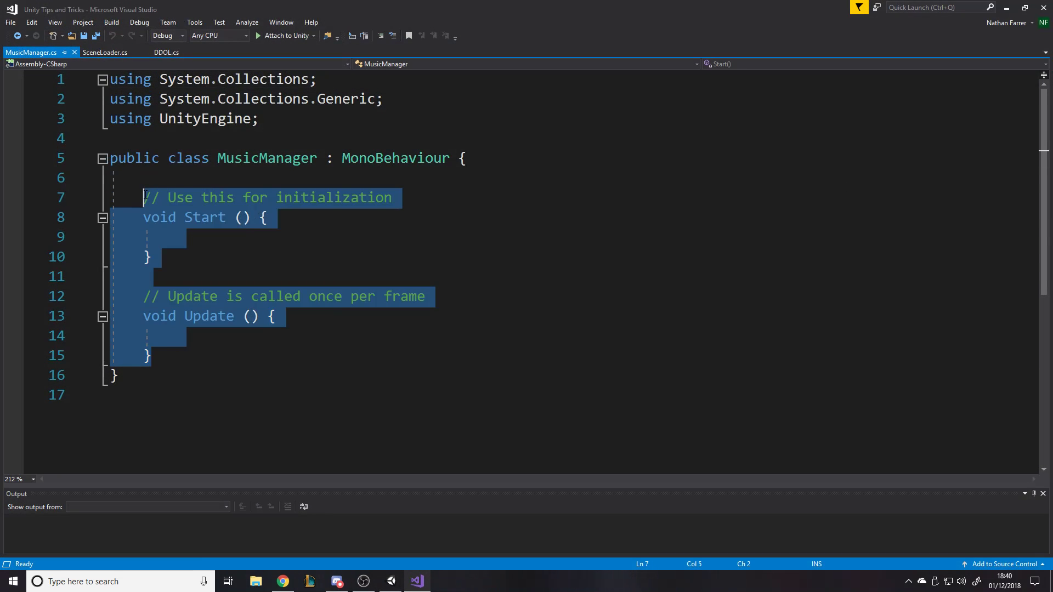
left_click(417, 581)
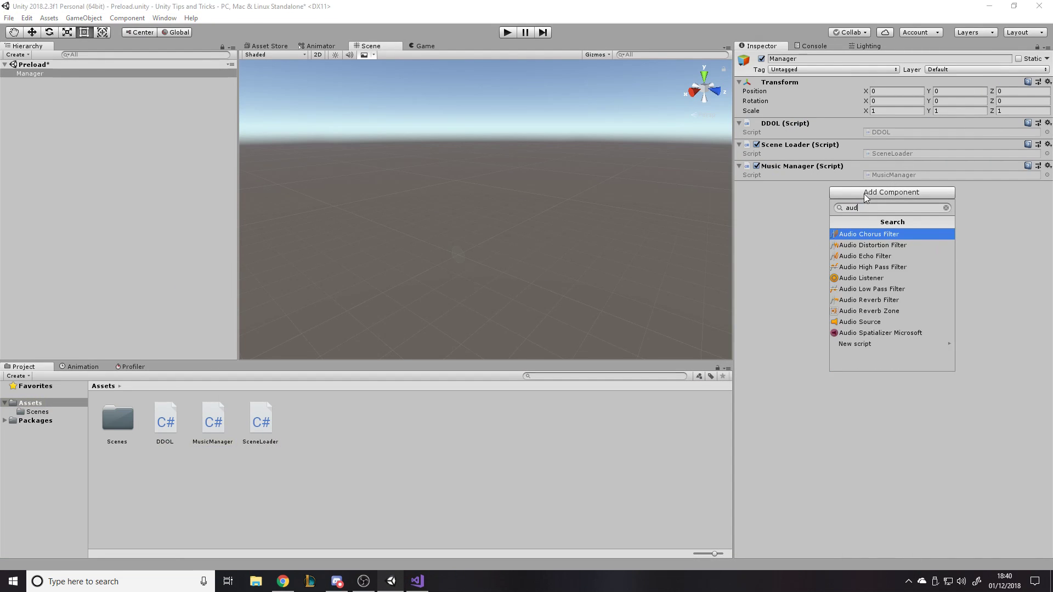
Add an Audio Source to Manager and play-test it persisting into Scene 02
left_click(860, 321)
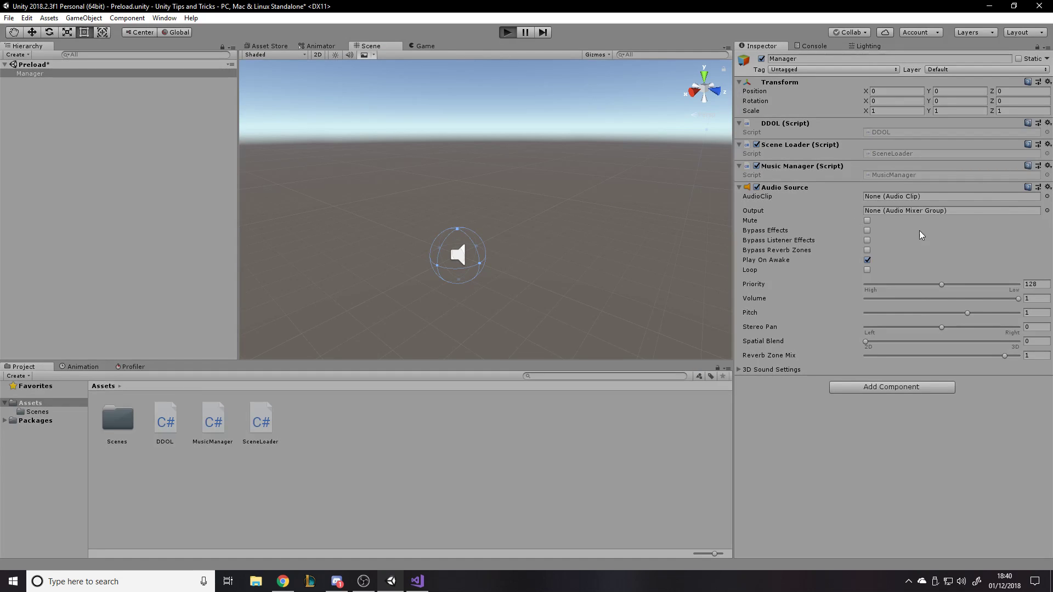
left_click(506, 32)
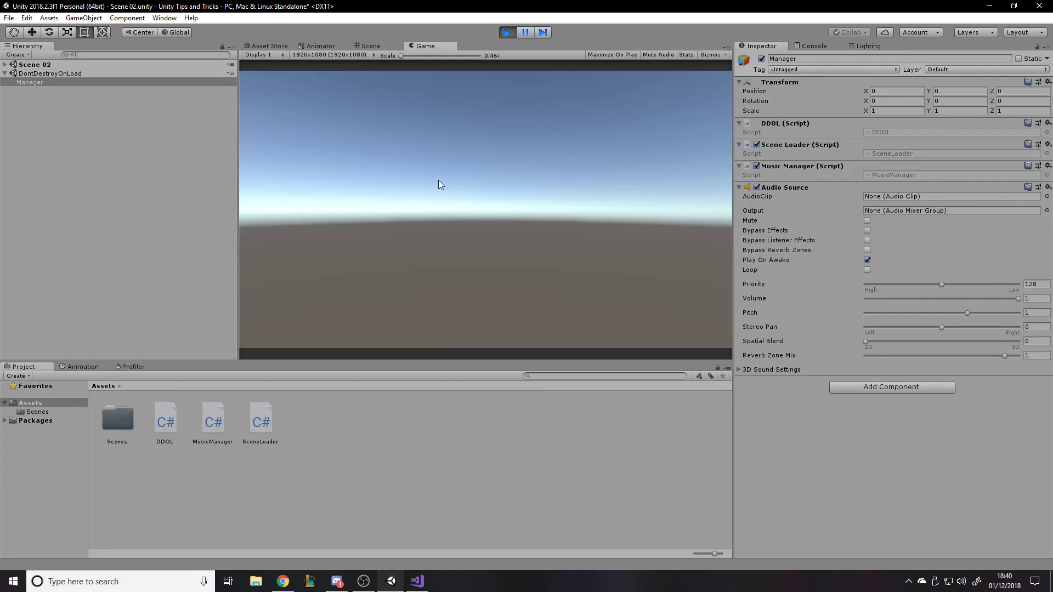
mouse_move(724, 195)
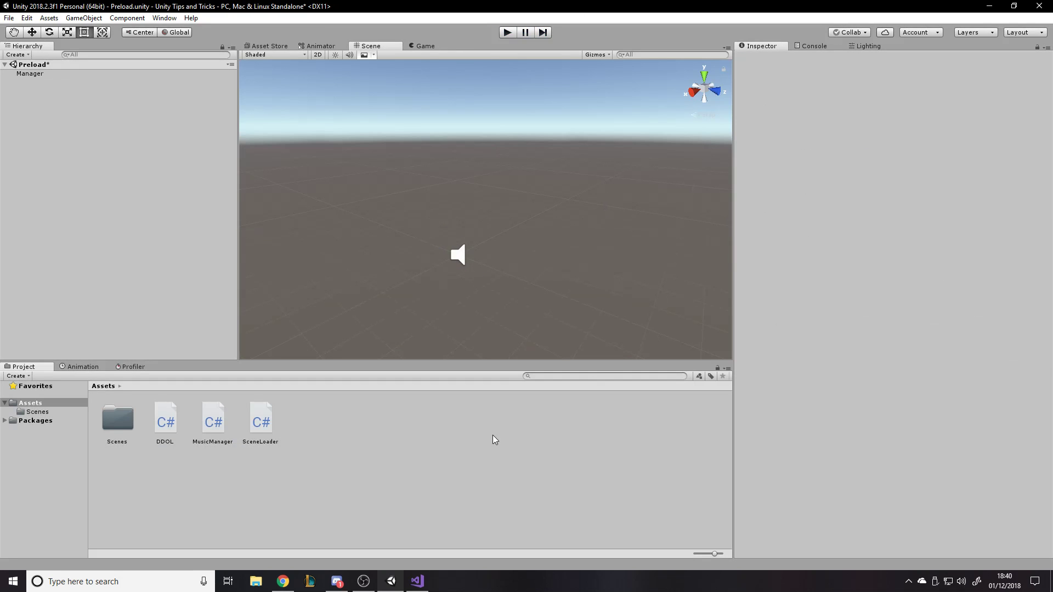
mouse_move(73, 6)
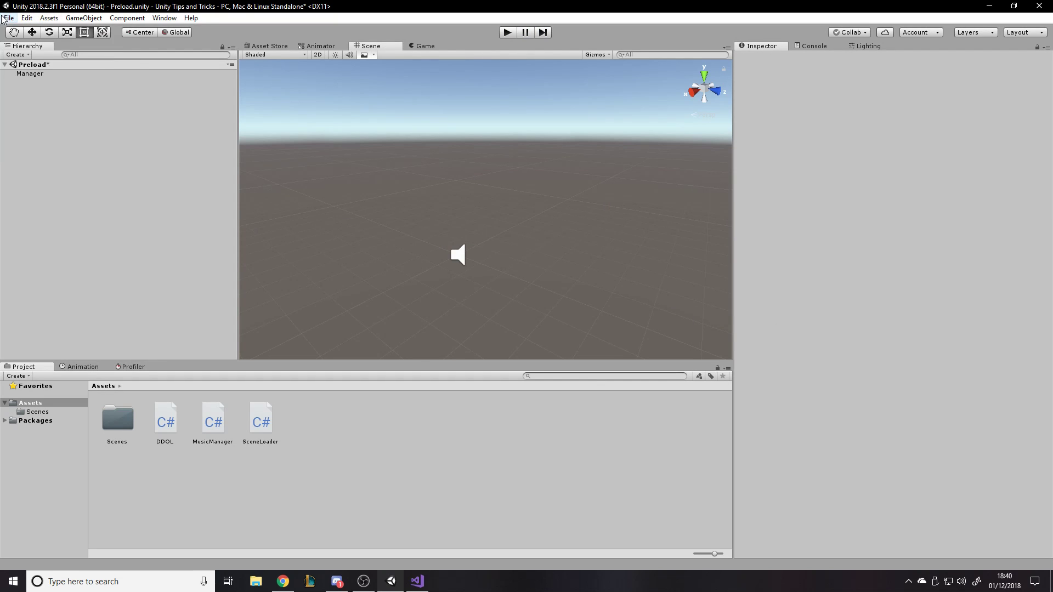
Bring up Build Settings from the File menu
left_click(48, 18)
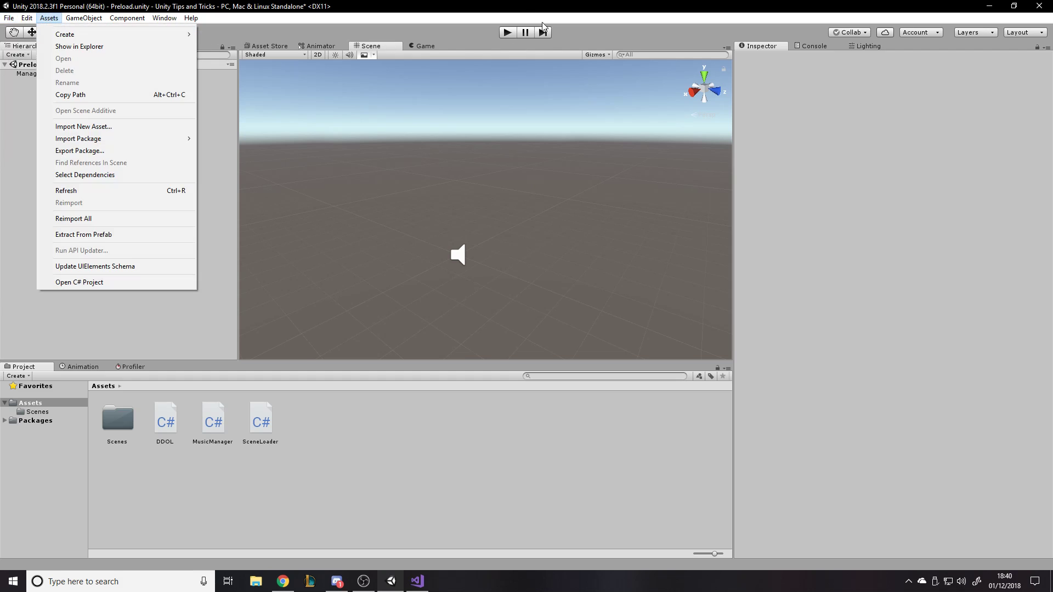
left_click(26, 18)
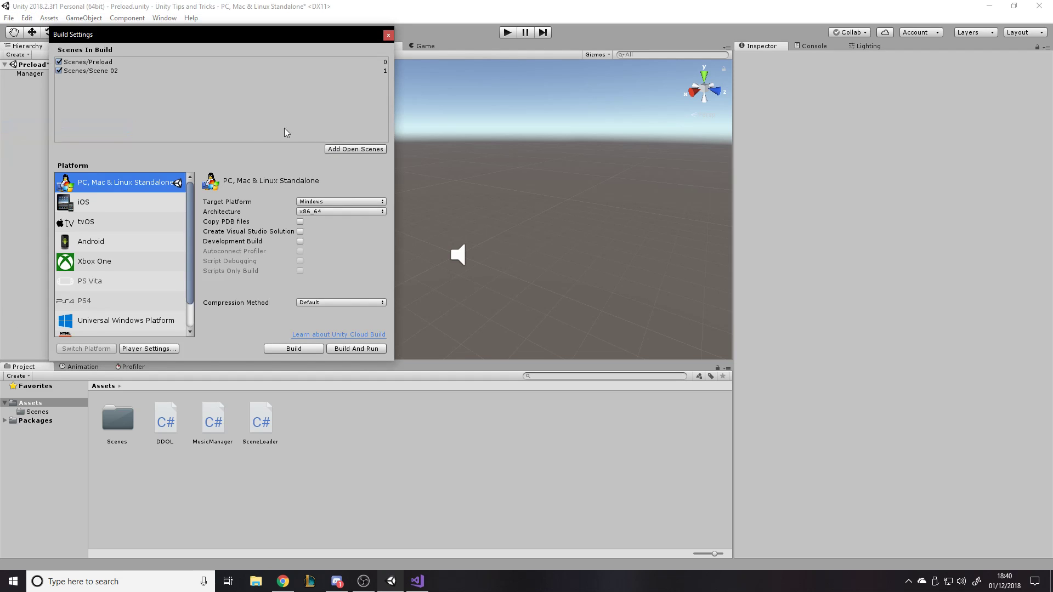
Point out Preload at index 0 and Scene 02 at index 1 in Scenes In Build
left_click(88, 62)
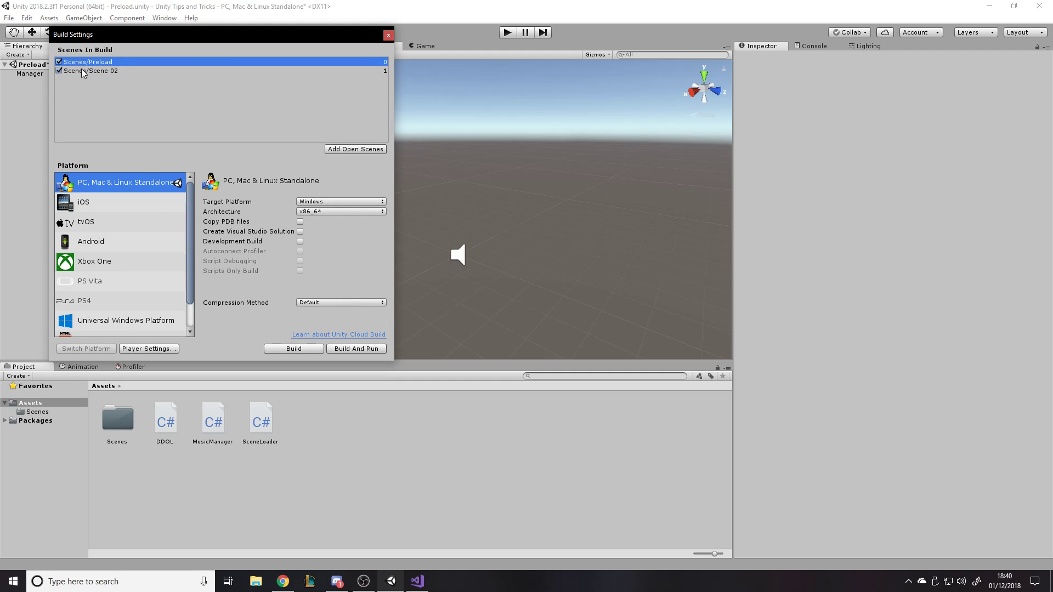
mouse_move(85, 77)
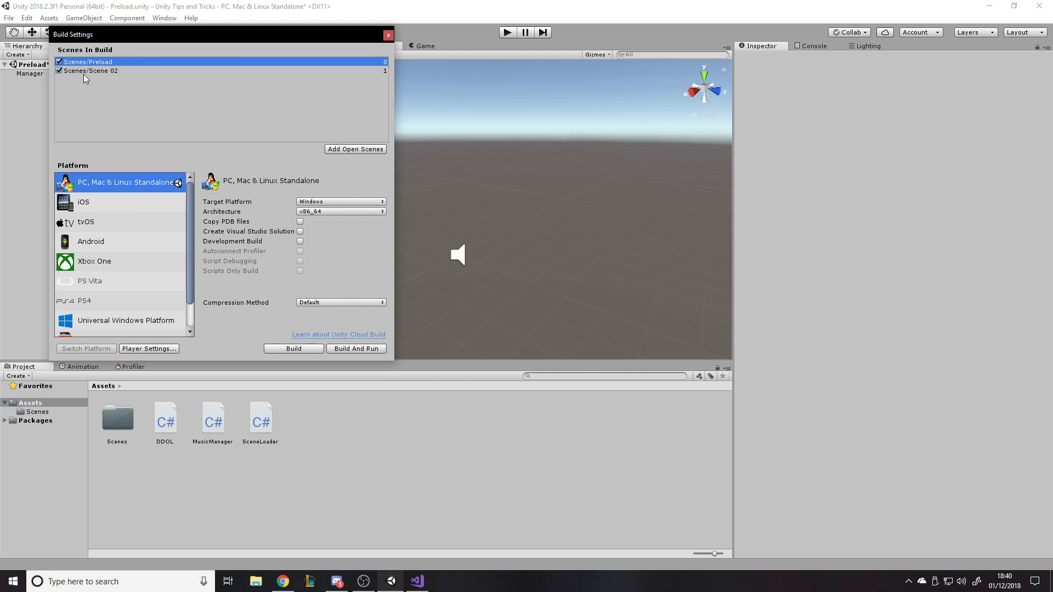
left_click(91, 70)
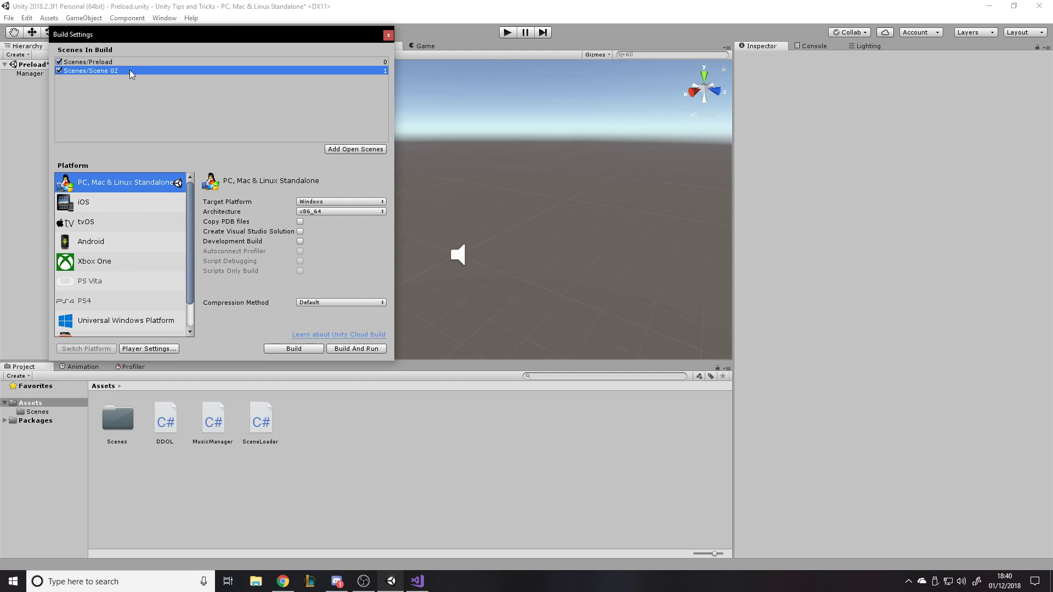
mouse_move(111, 70)
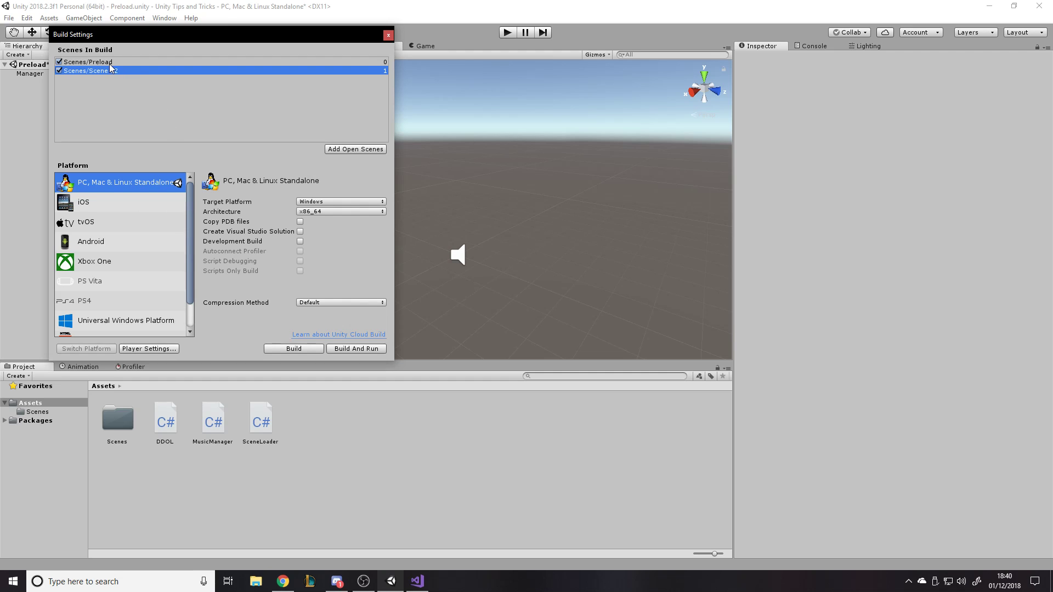
left_click(87, 62)
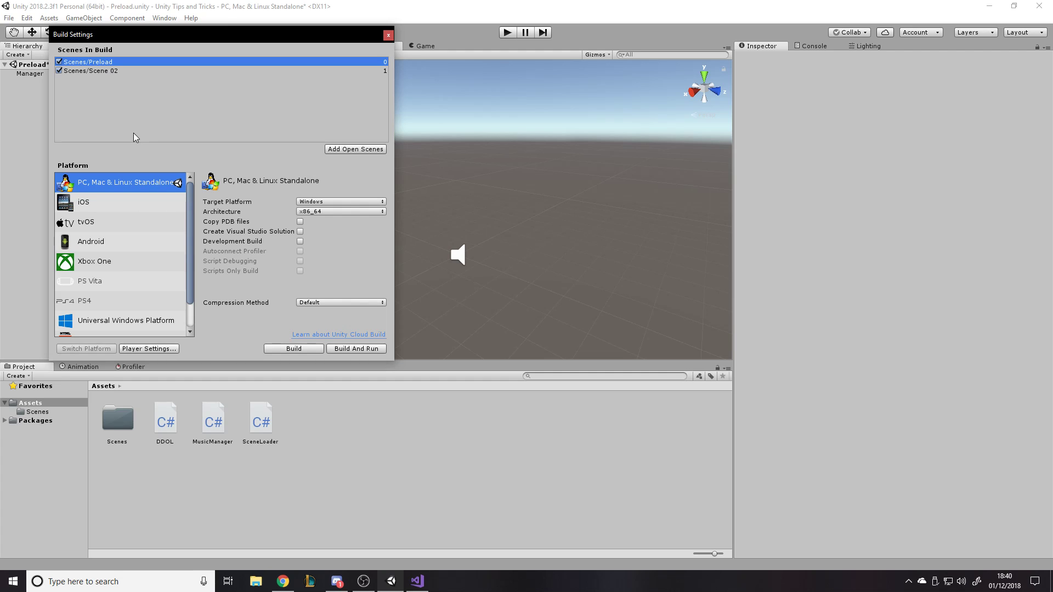
mouse_move(3, 54)
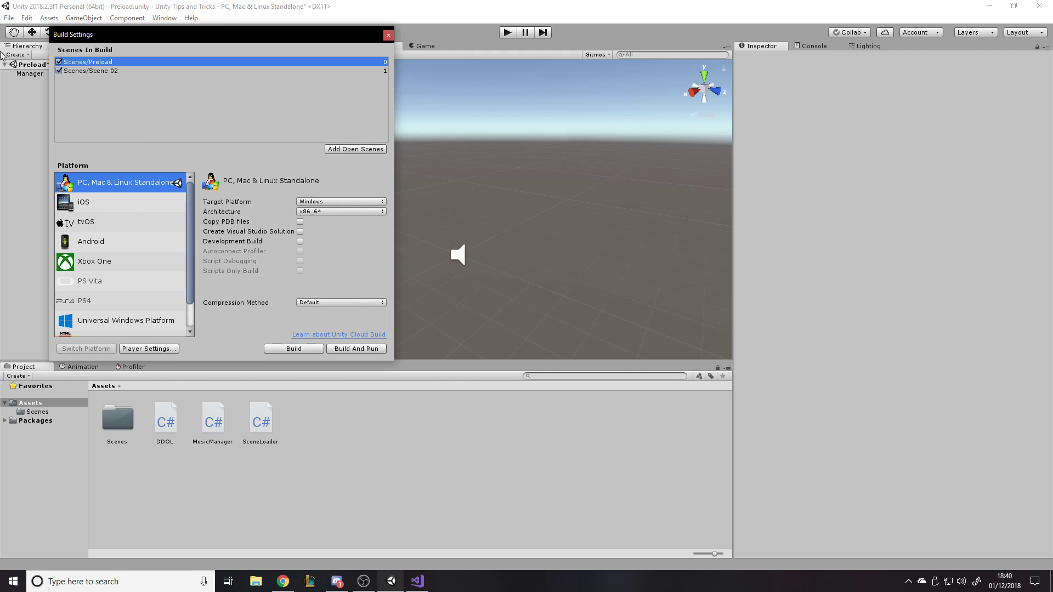
mouse_move(549, 134)
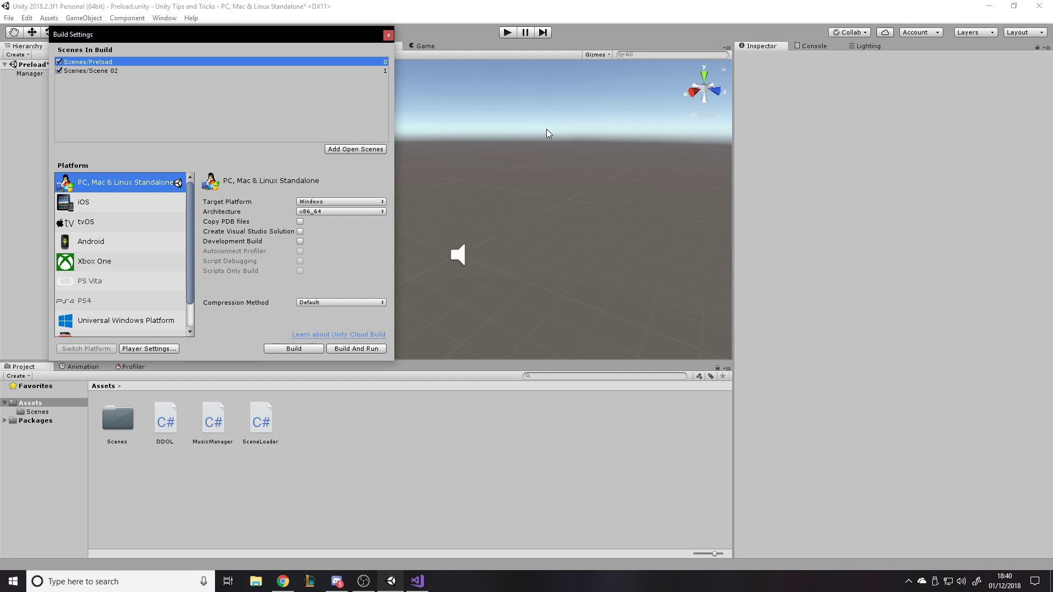
mouse_move(345, 20)
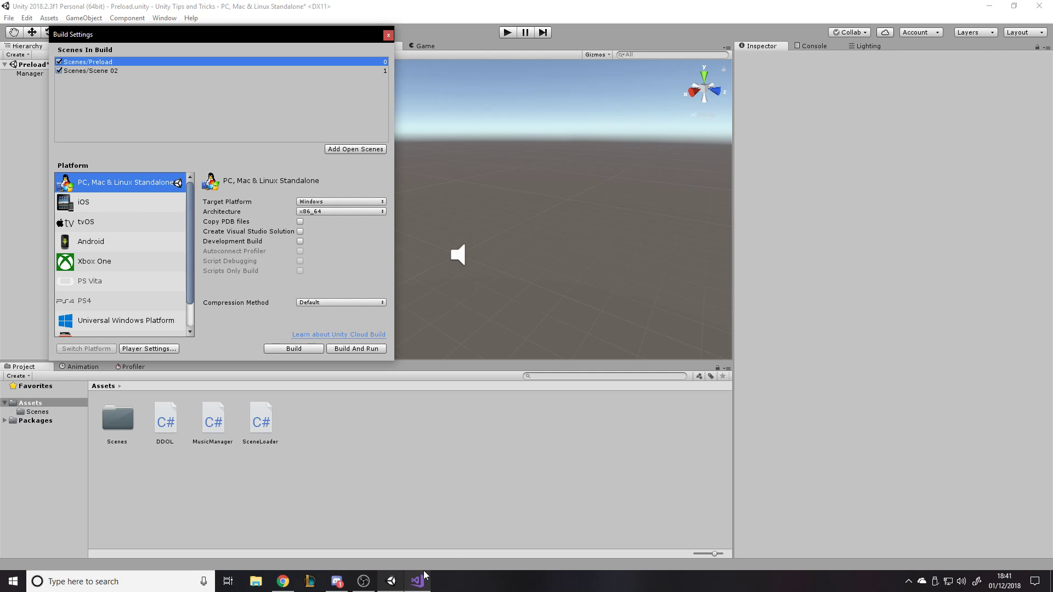
mouse_move(380, 119)
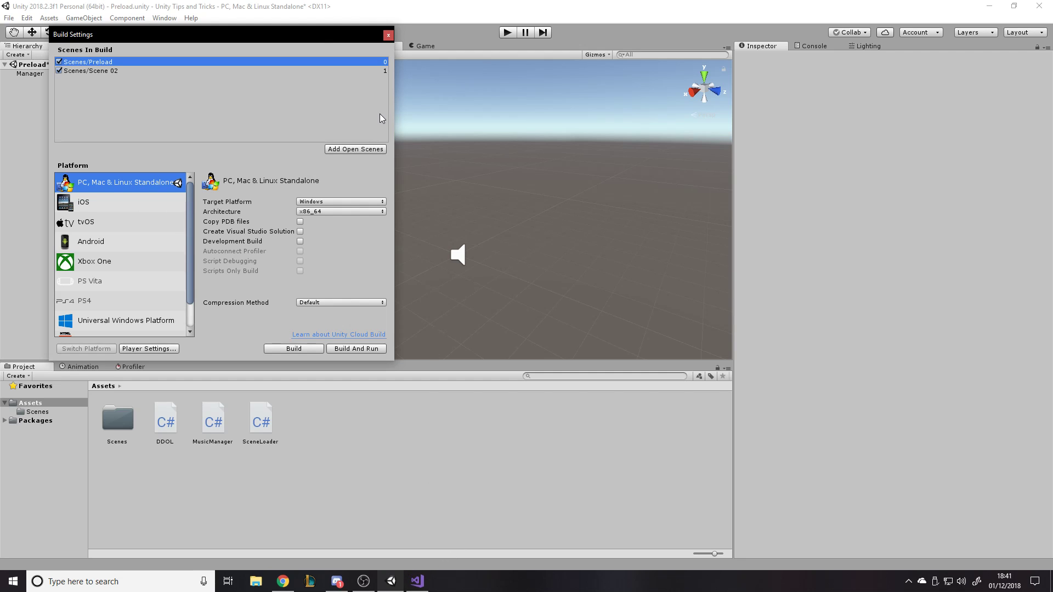
mouse_move(112, 75)
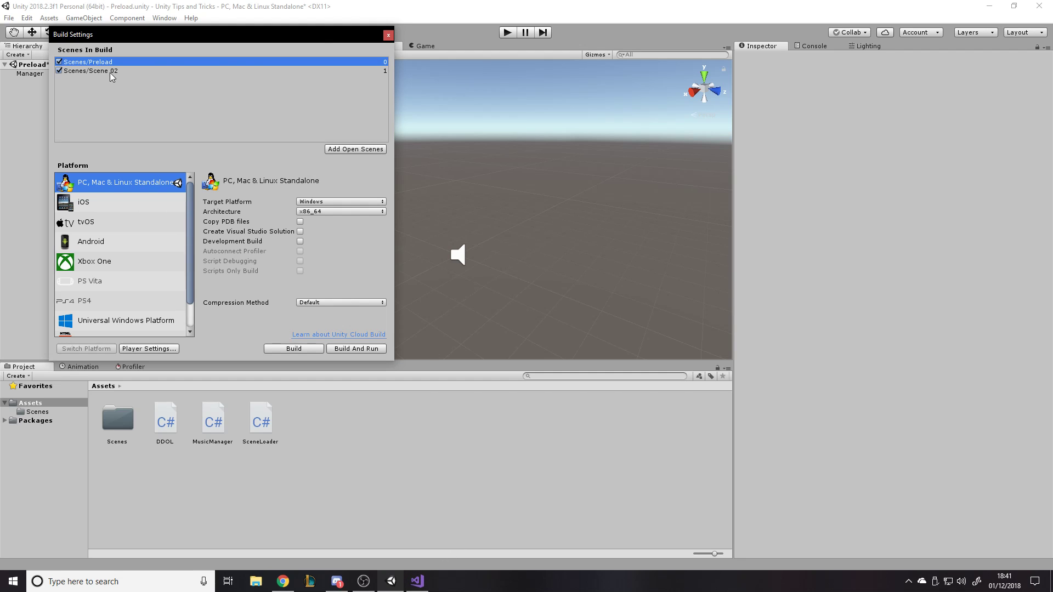
mouse_move(388, 35)
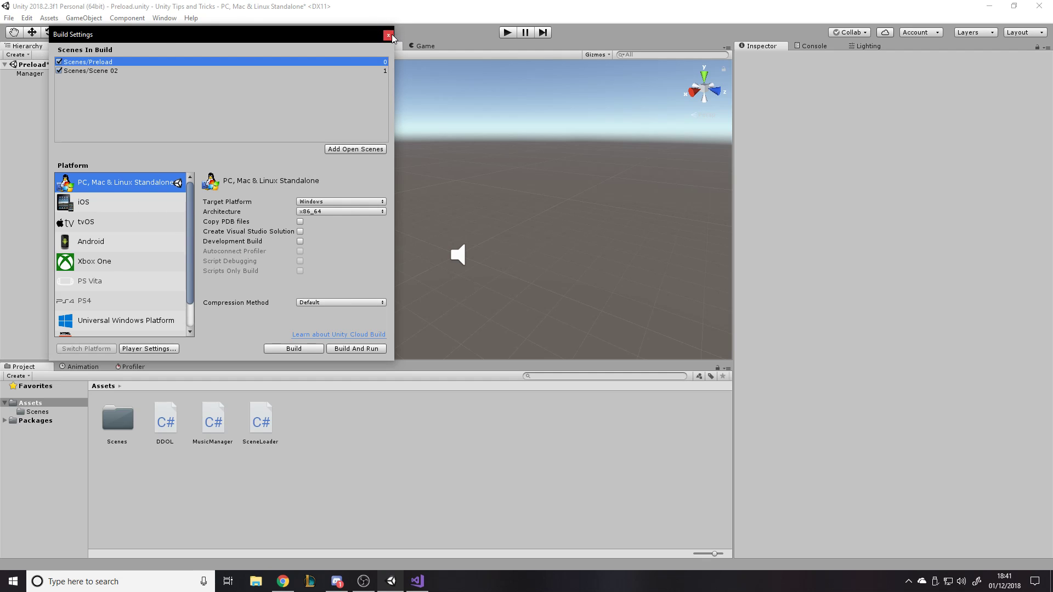
Close the Build Settings window, leaving the Preload scene on screen
left_click(388, 35)
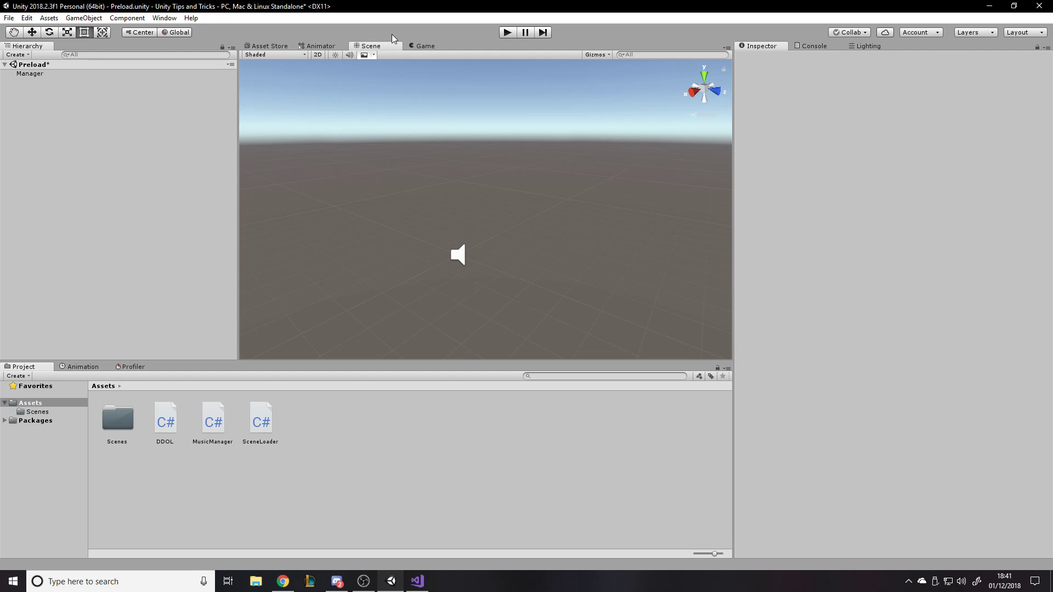
mouse_move(254, 45)
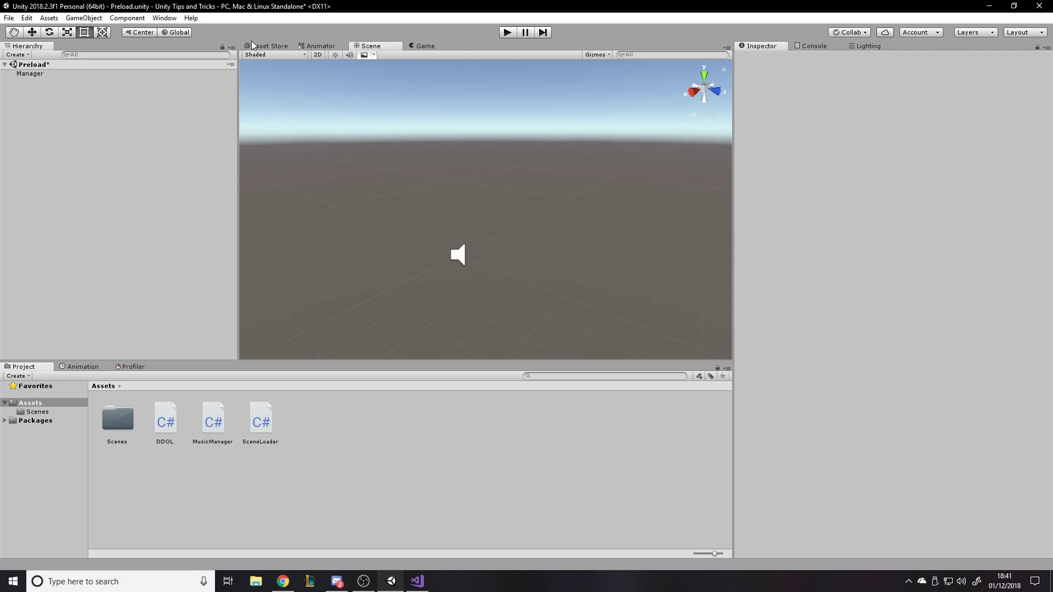